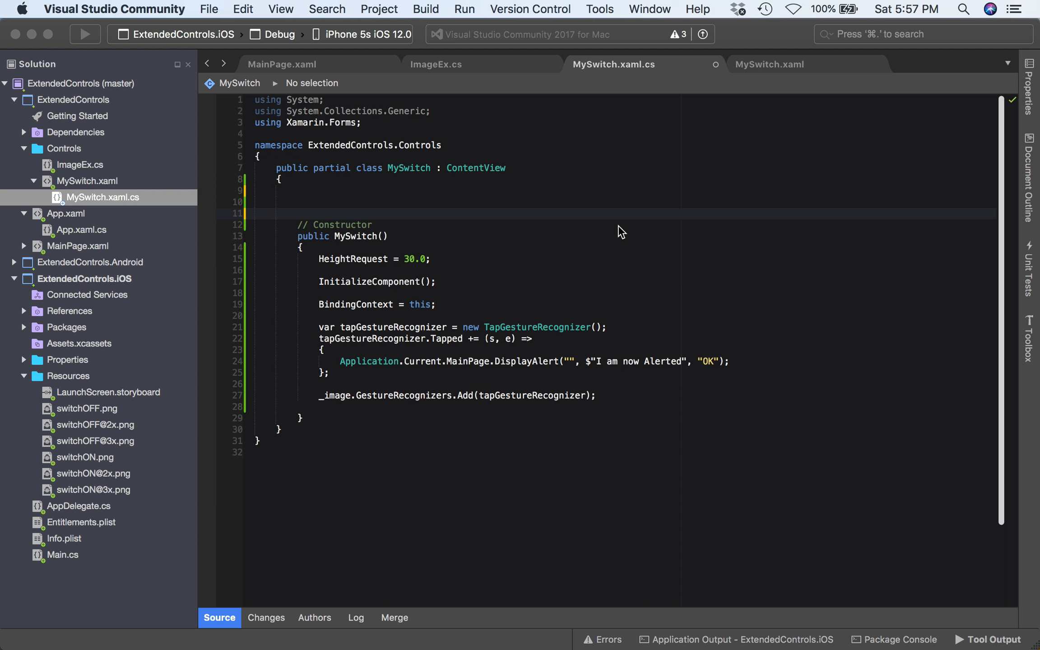
{"action": "mouse_move", "coordinate": [694, 180]}
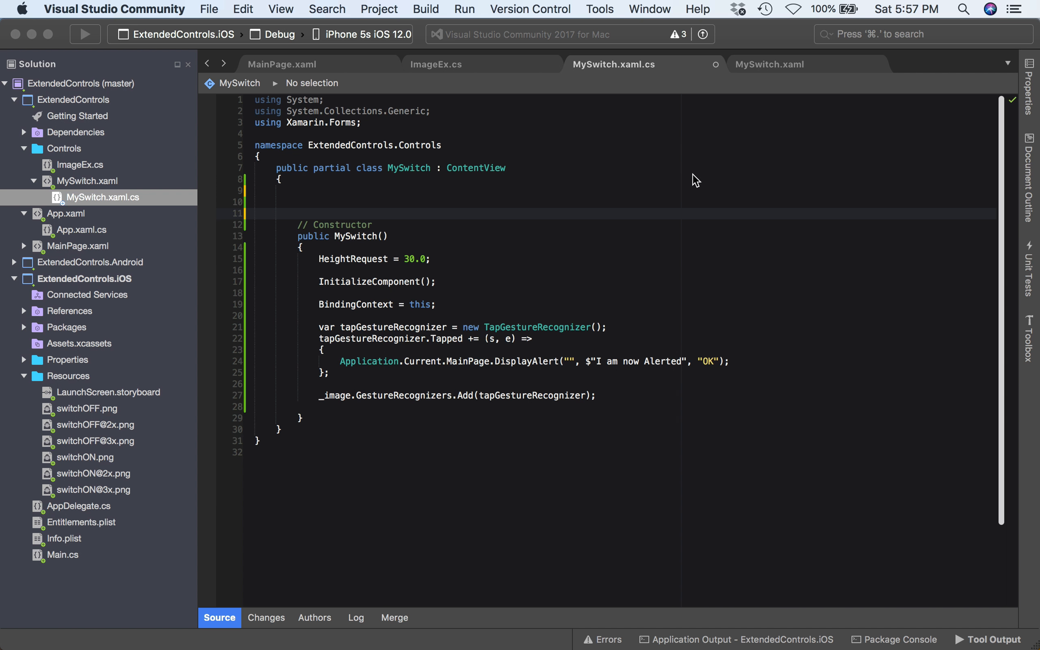
{"action": "mouse_move", "coordinate": [689, 166]}
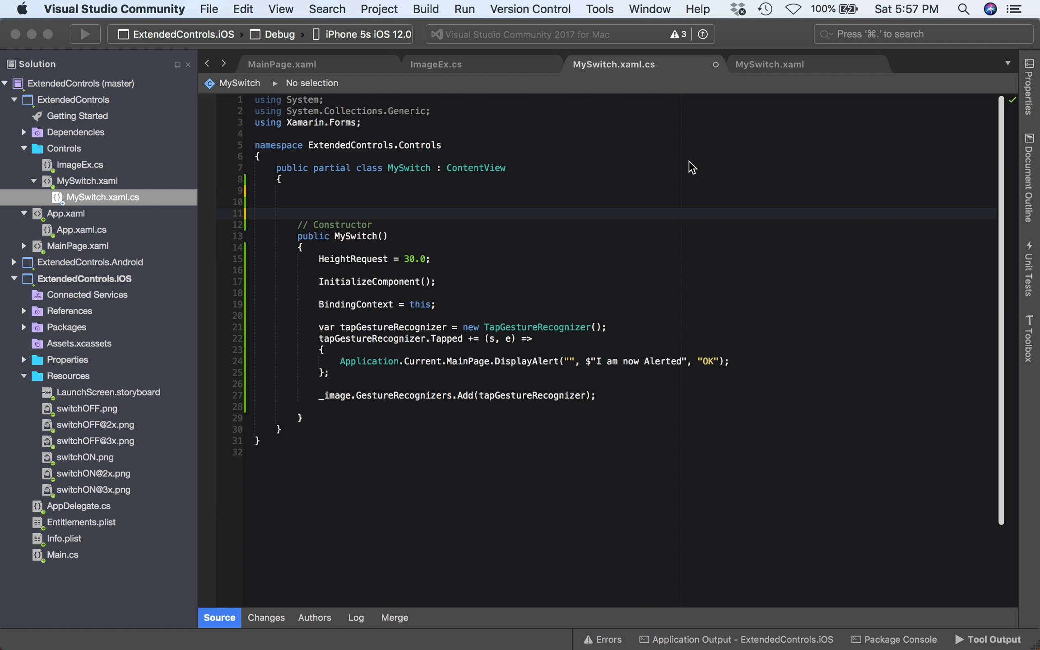
{"action": "mouse_move", "coordinate": [753, 75]}
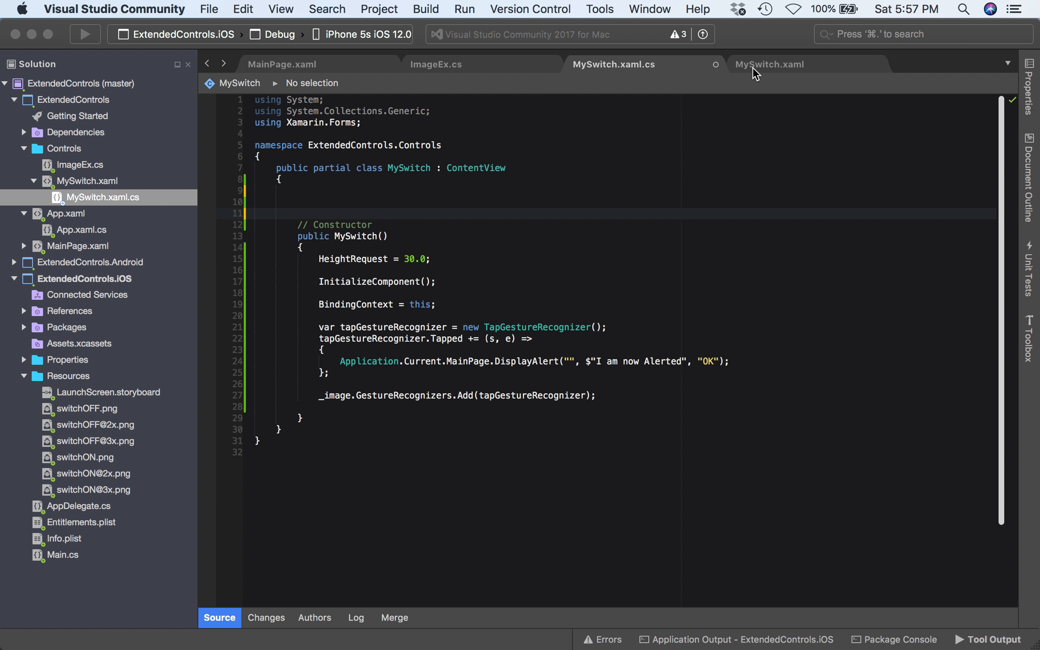
{"action": "mouse_move", "coordinate": [387, 376]}
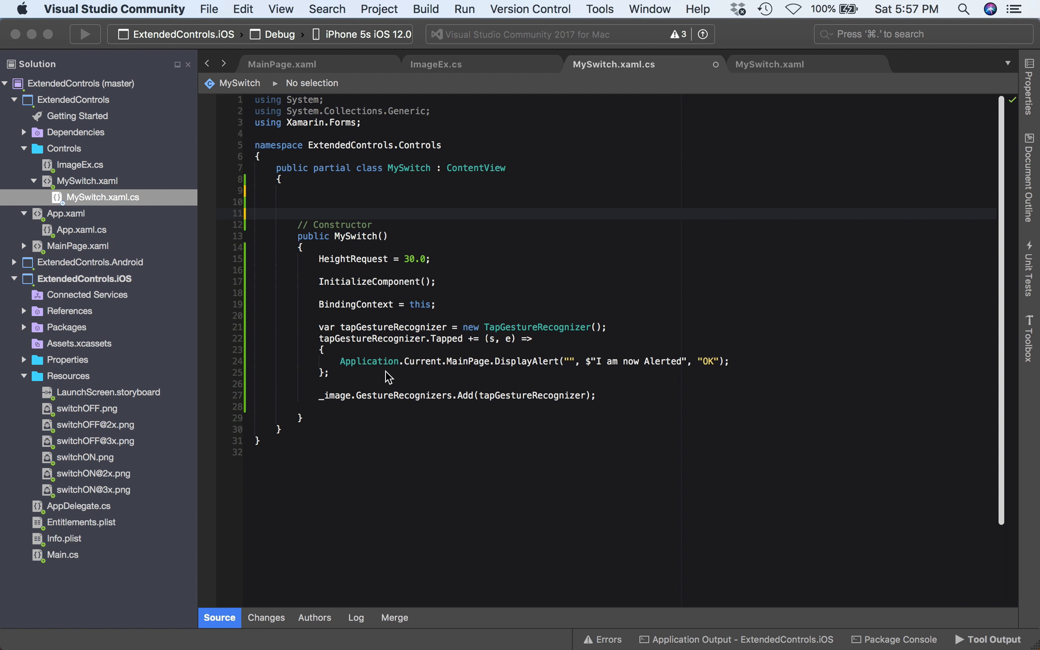
{"action": "mouse_move", "coordinate": [528, 375]}
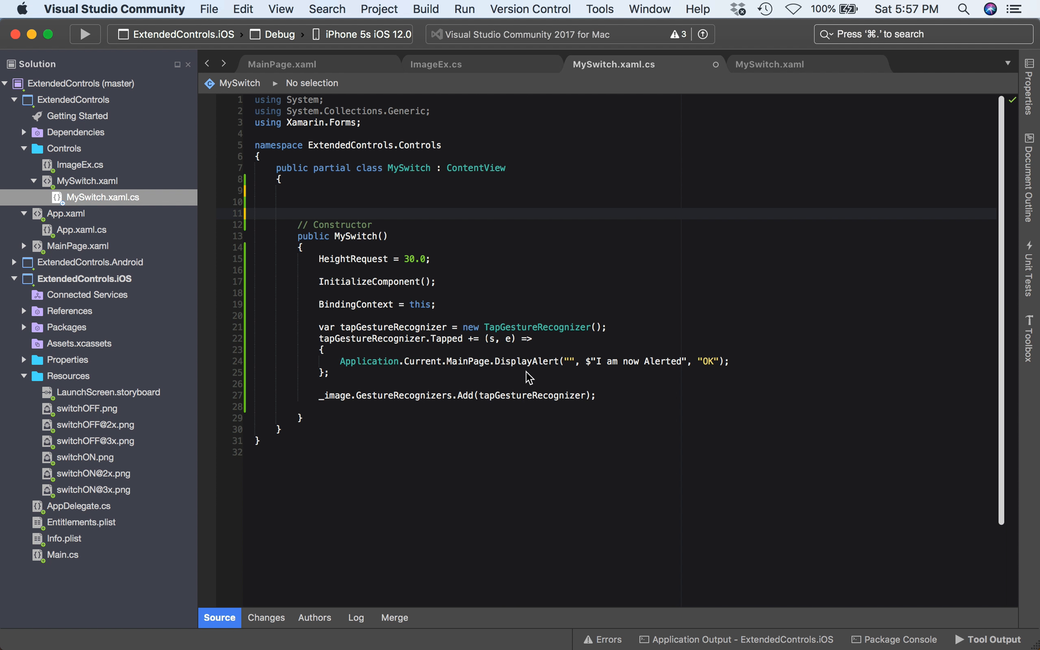
Review the MySwitch markup's _label name and the MainPage preview, then return to the code-behind.
{"action": "left_click", "coordinate": [396, 327]}
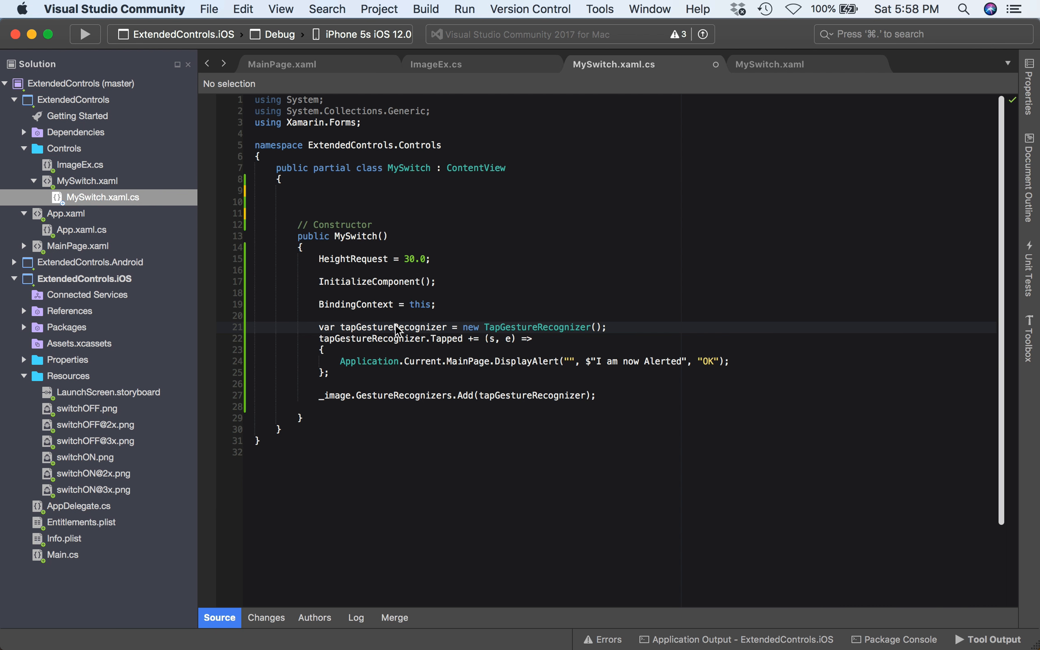
{"action": "left_click", "coordinate": [769, 64]}
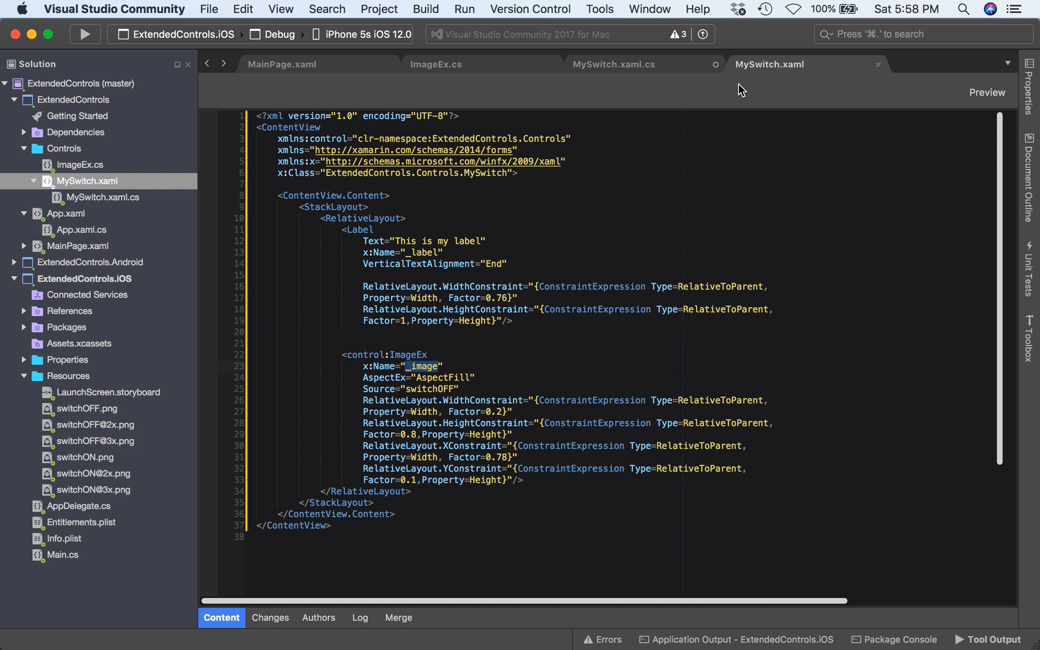
{"action": "double_click", "coordinate": [424, 253]}
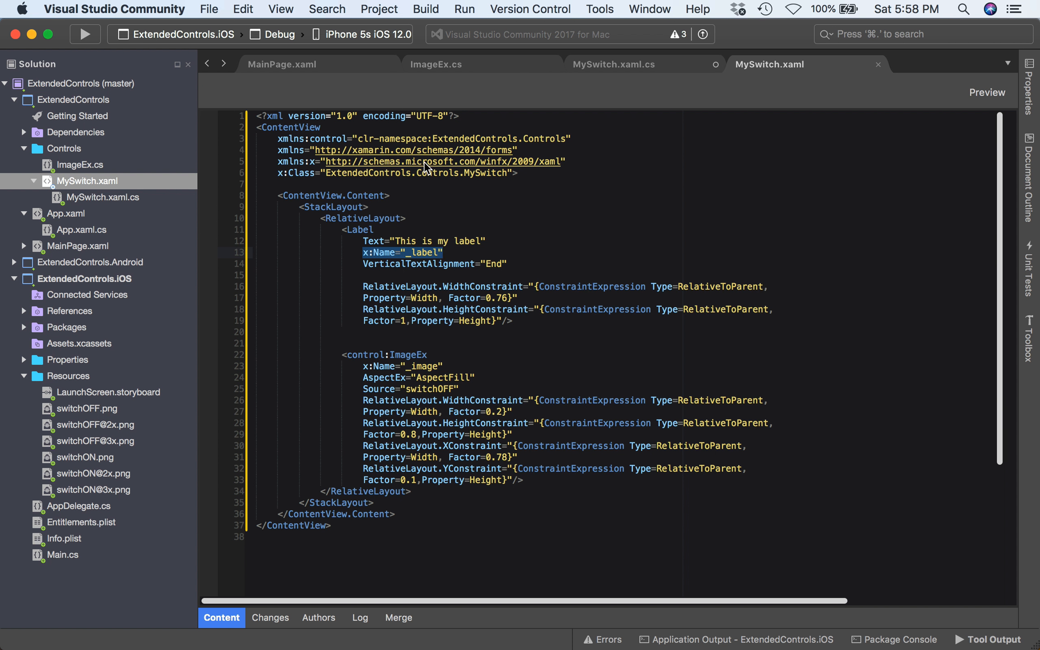
{"action": "left_click", "coordinate": [281, 65]}
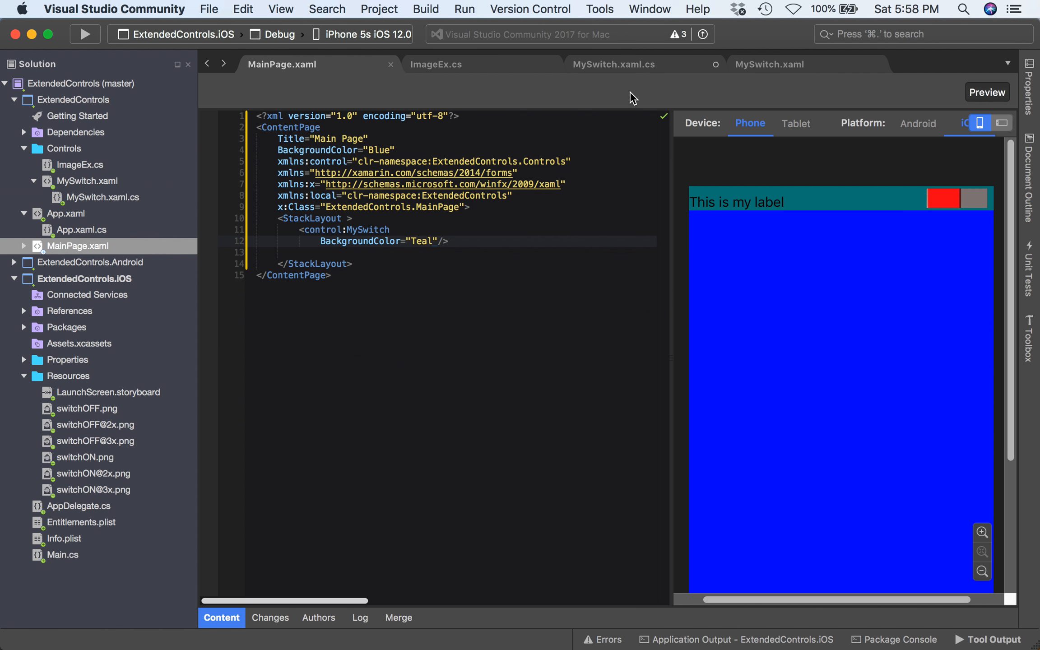
{"action": "left_click", "coordinate": [630, 65]}
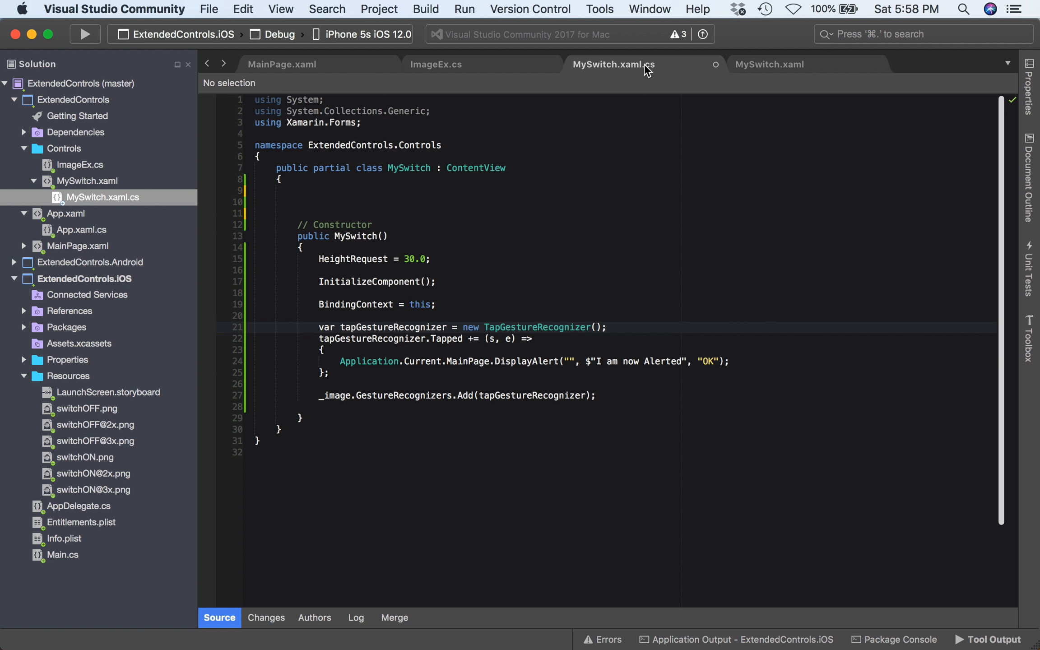
{"action": "mouse_move", "coordinate": [619, 74]}
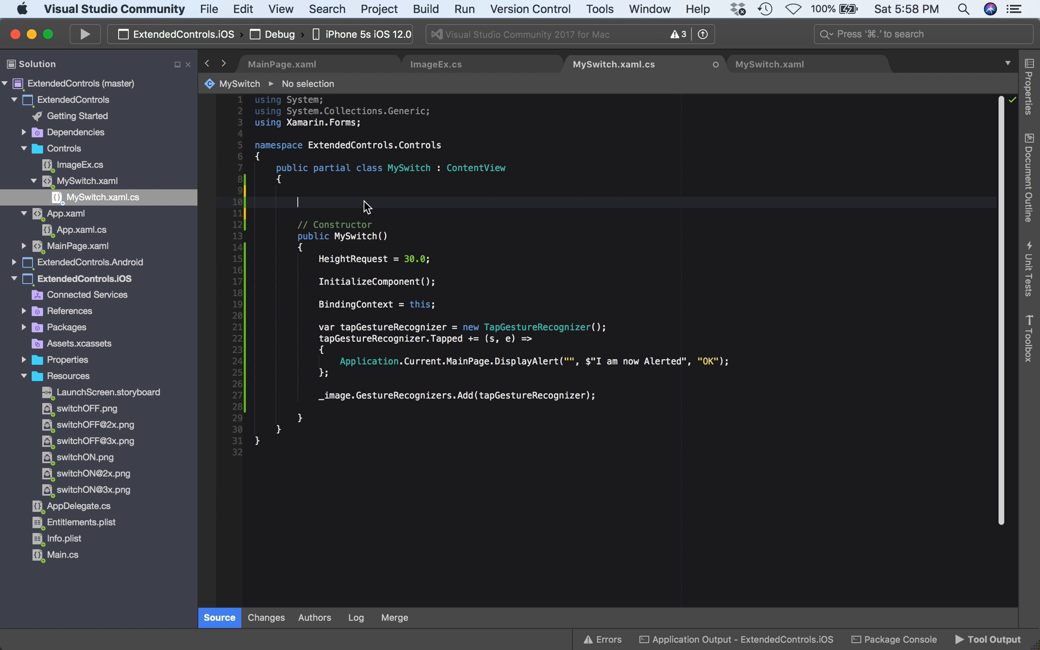
Add a '// Label ====' section comment above the constructor and begin a private declaration.
{"action": "type", "text": "//"}
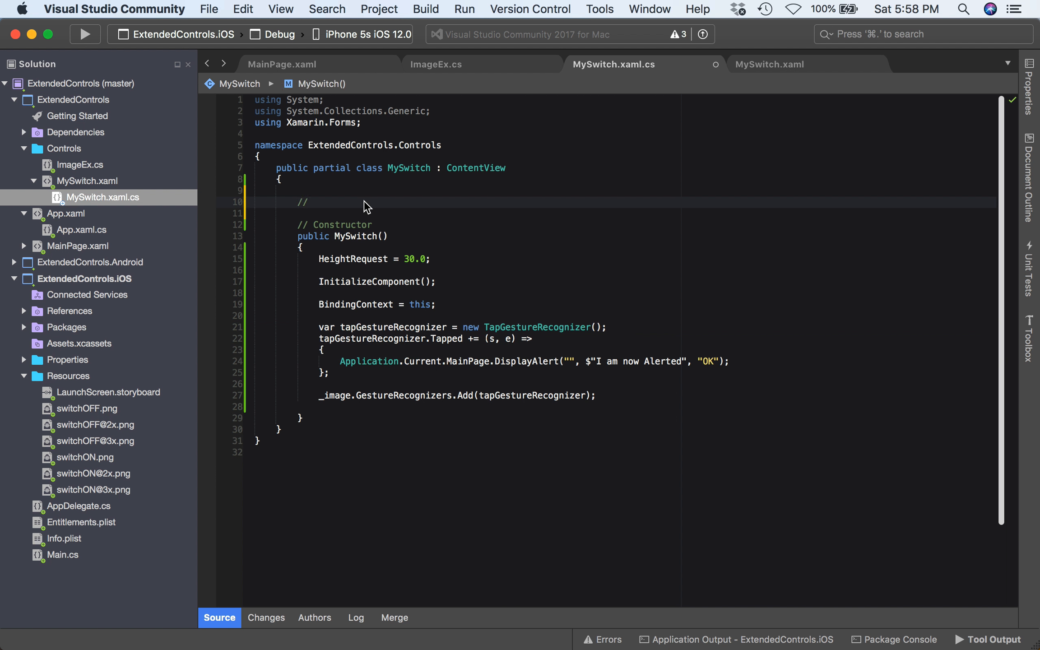
{"action": "type", "text": "Label"}
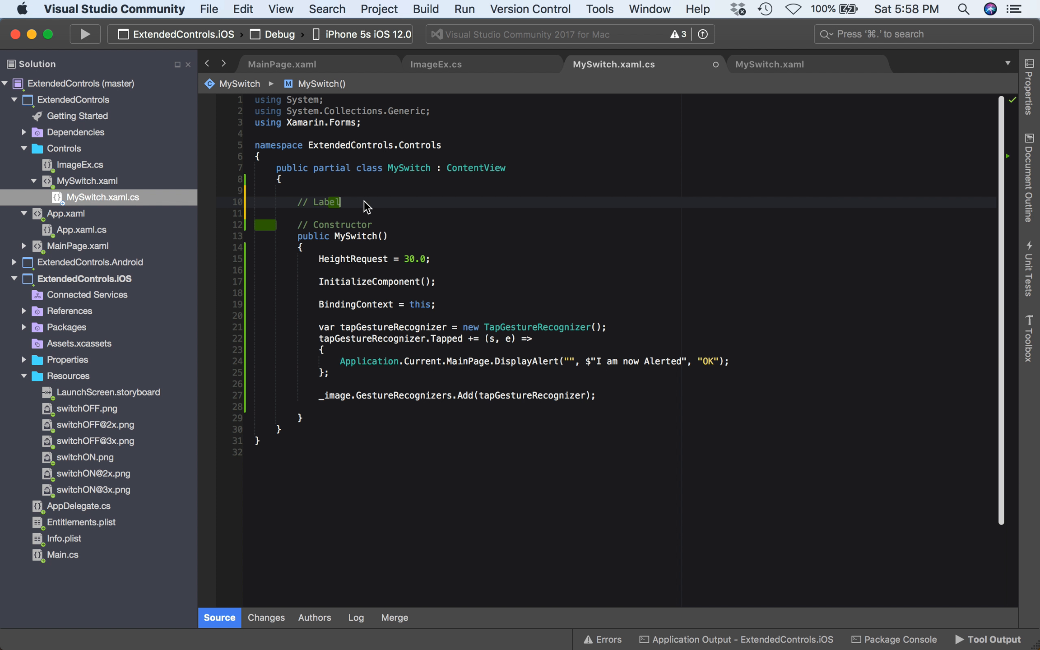
{"action": "type", "text": "================"}
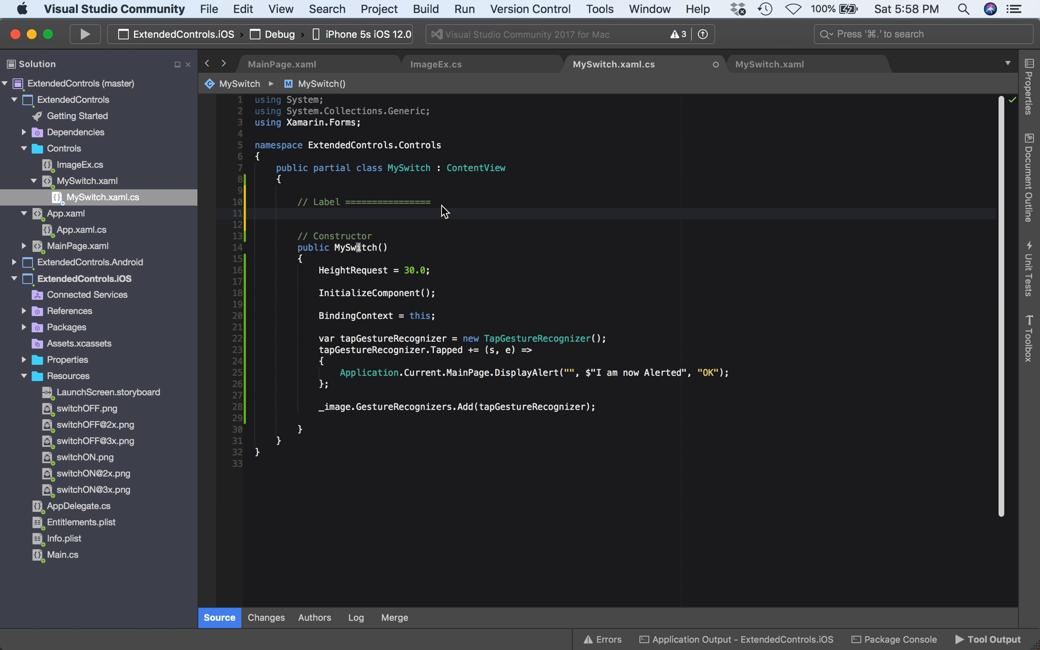
{"action": "type", "text": "private static"}
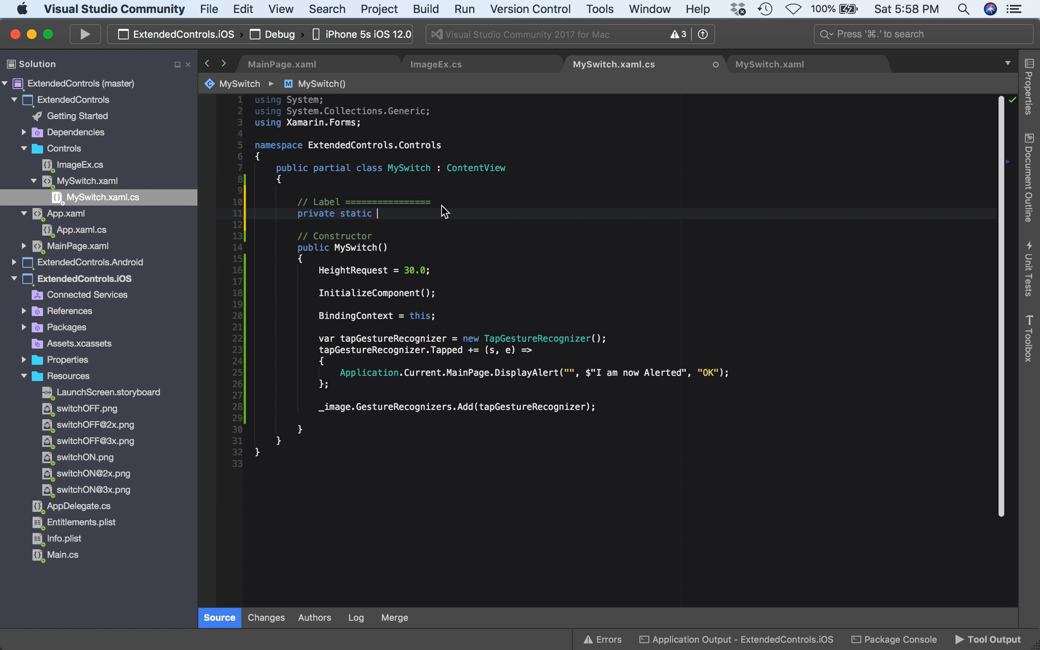
Declare LabelProperty with BindableProperty.Create, passing nameof(Label) and typeof(MySwitch).
{"action": "type", "text": "Binda"}
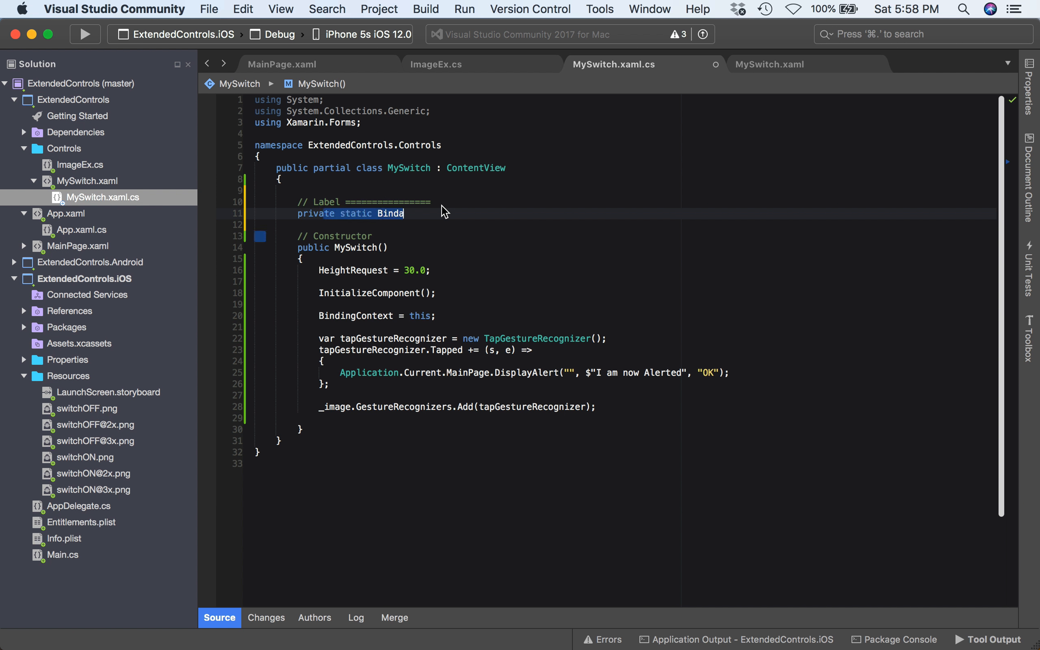
{"action": "type", "text": "ble"}
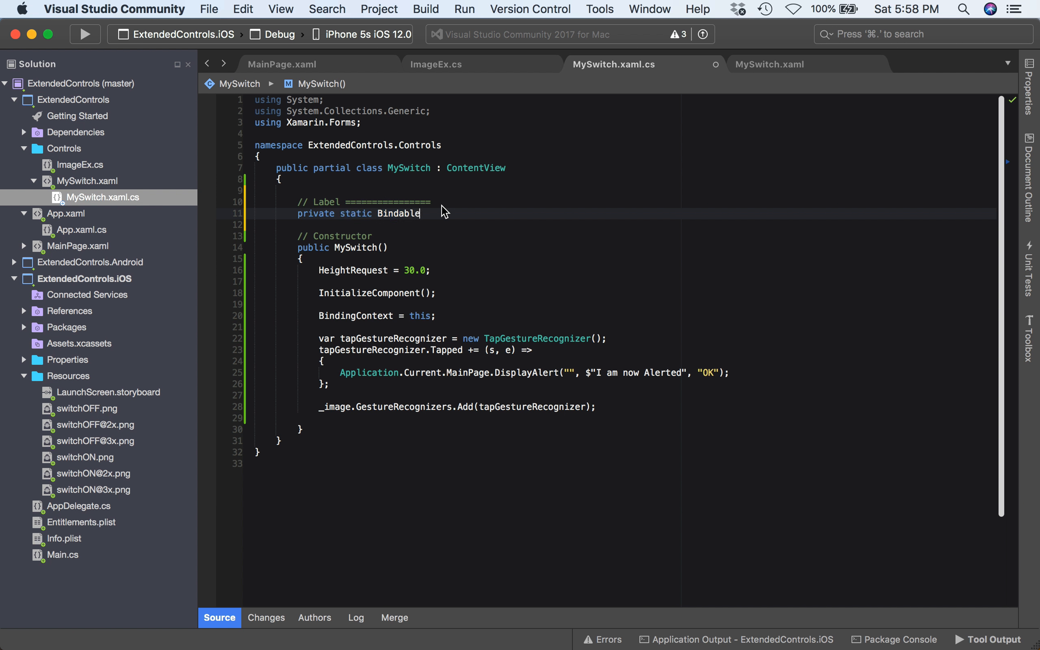
{"action": "type", "text": "Property"}
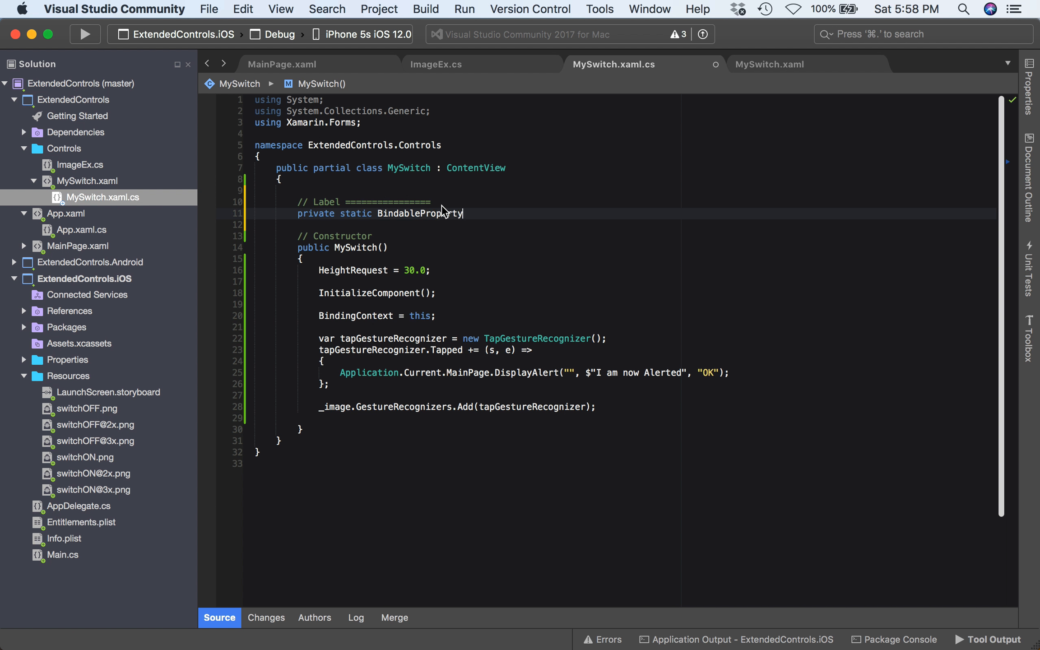
{"action": "type", "text": "LabelProperty ="}
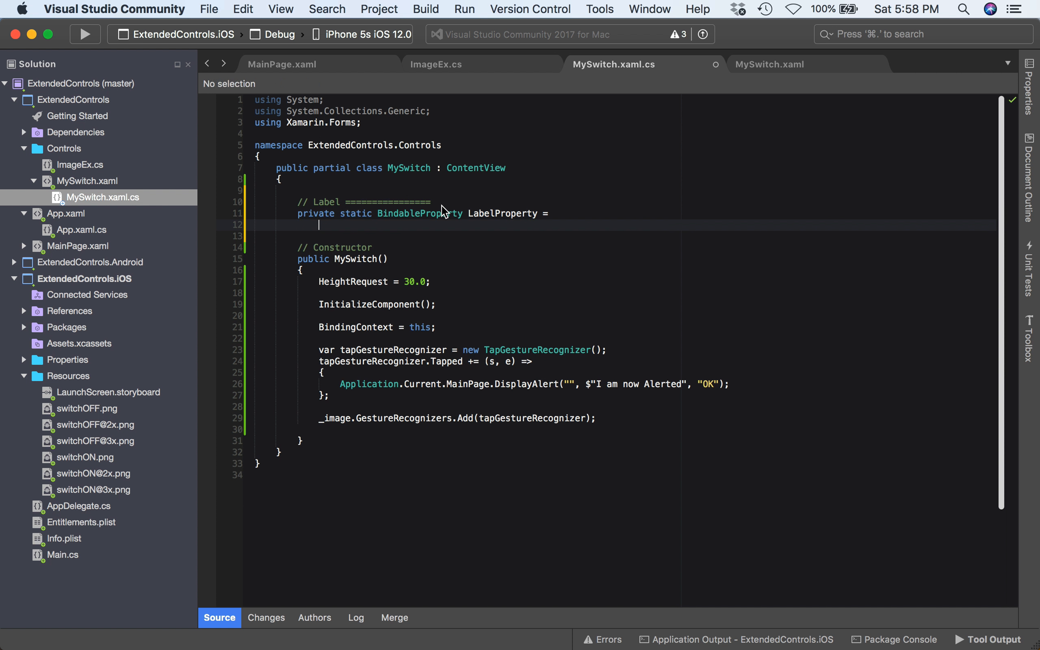
{"action": "type", "text": "BindablePr"}
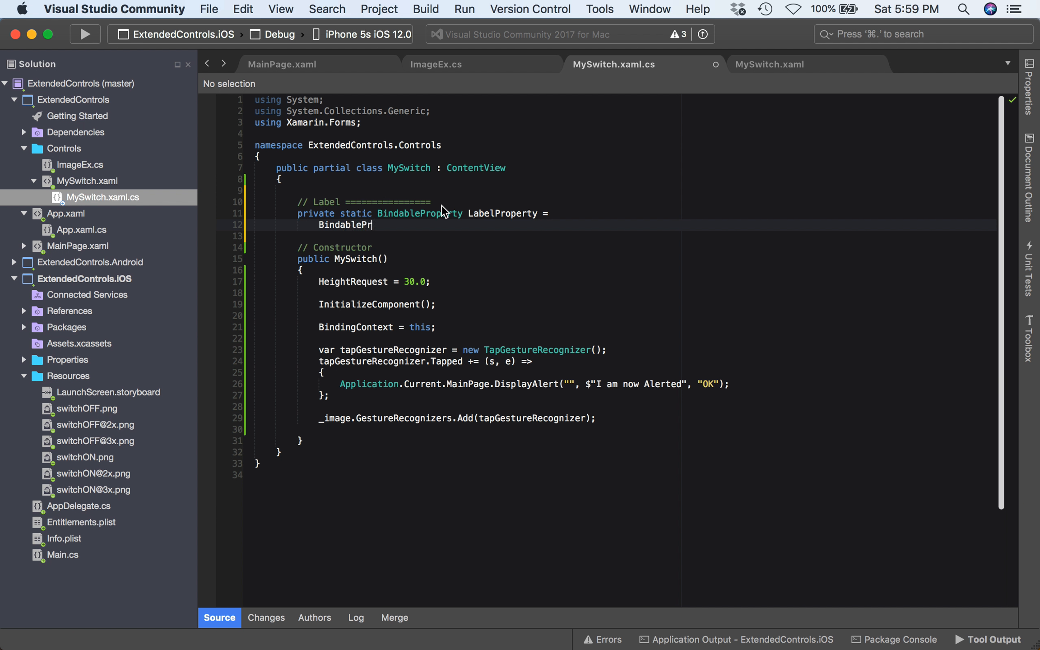
{"action": "type", "text": "operty.C"}
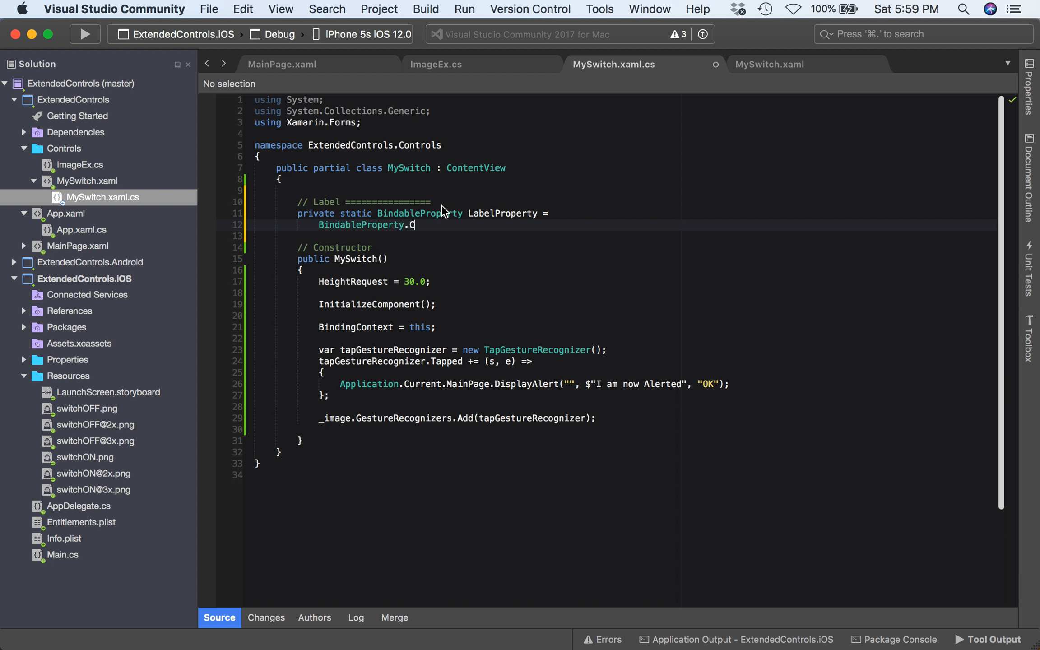
{"action": "type", "text": "reate(nam"}
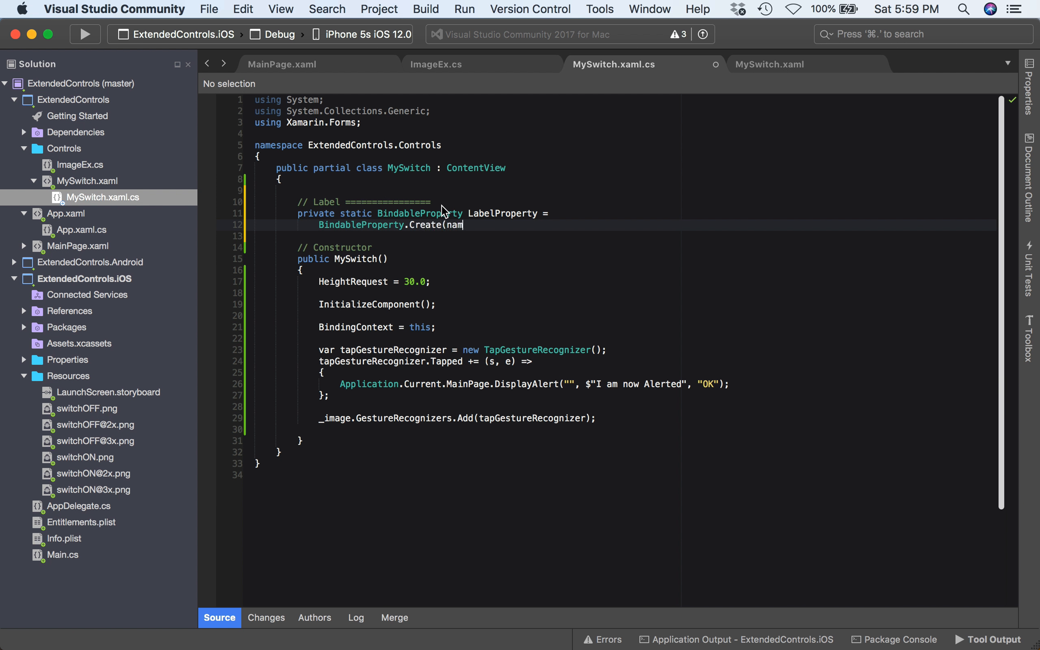
{"action": "type", "text": "eof("}
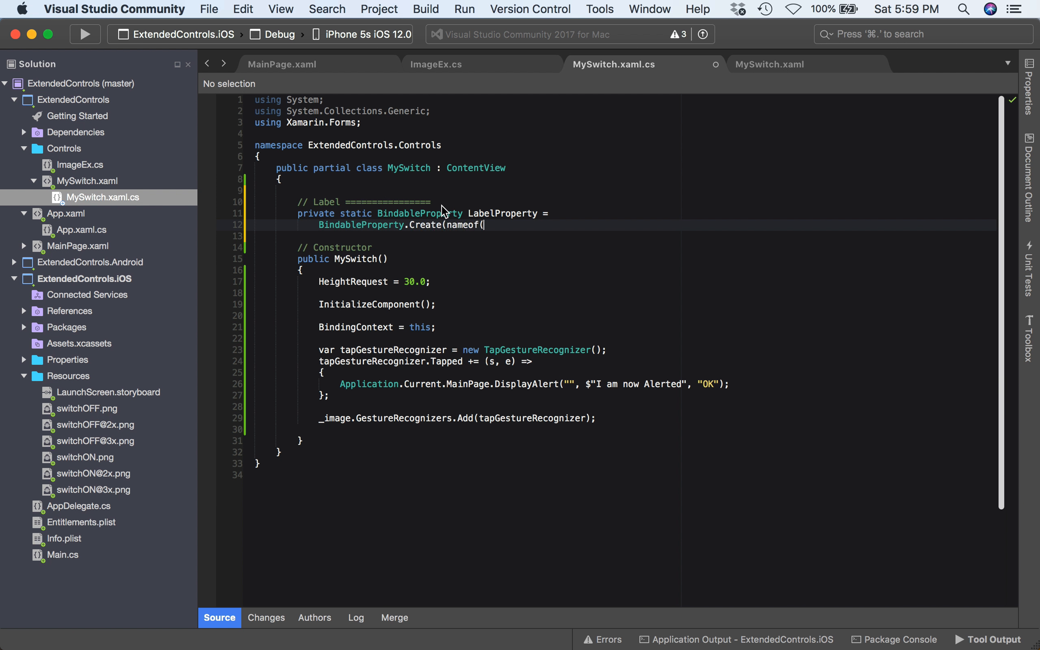
{"action": "type", "text": "Label)"}
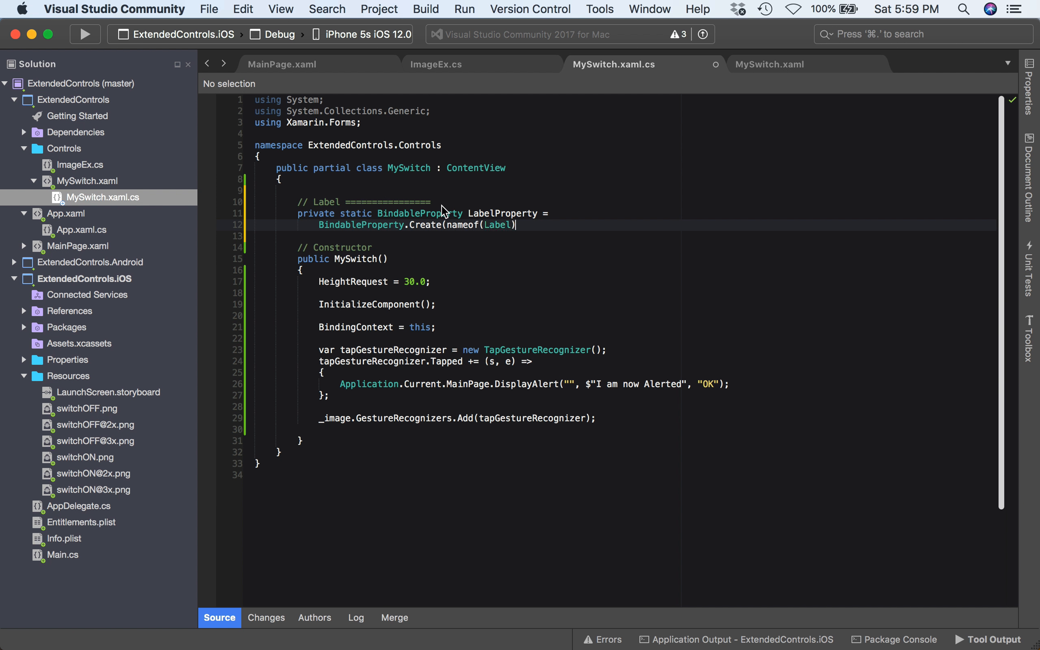
{"action": "type", "text": ",typeo"}
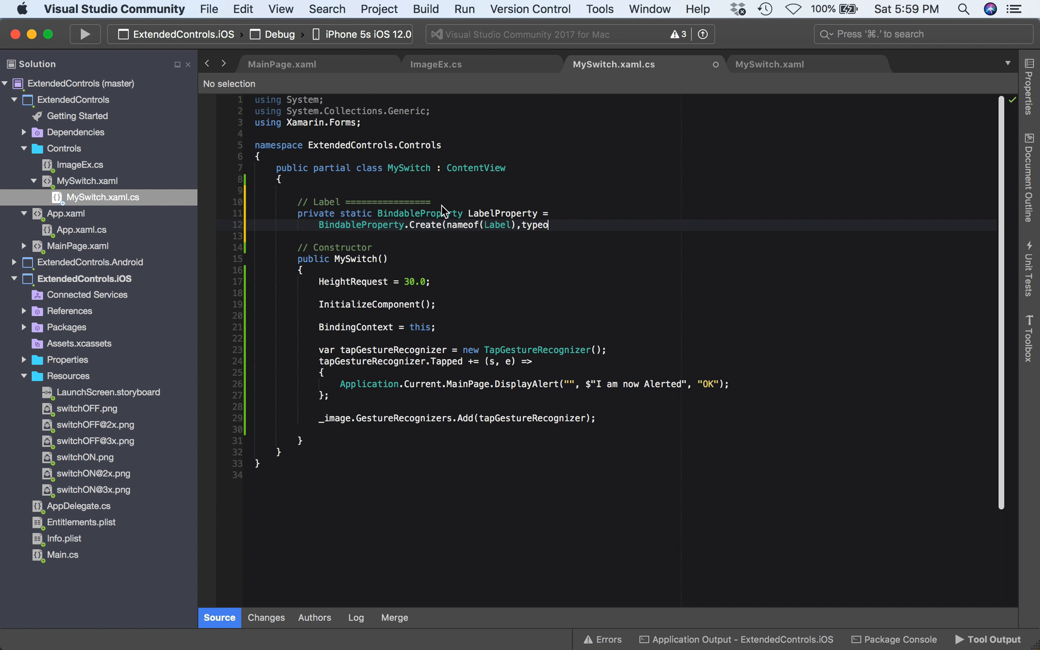
{"action": "type", "text": "f(string) de"}
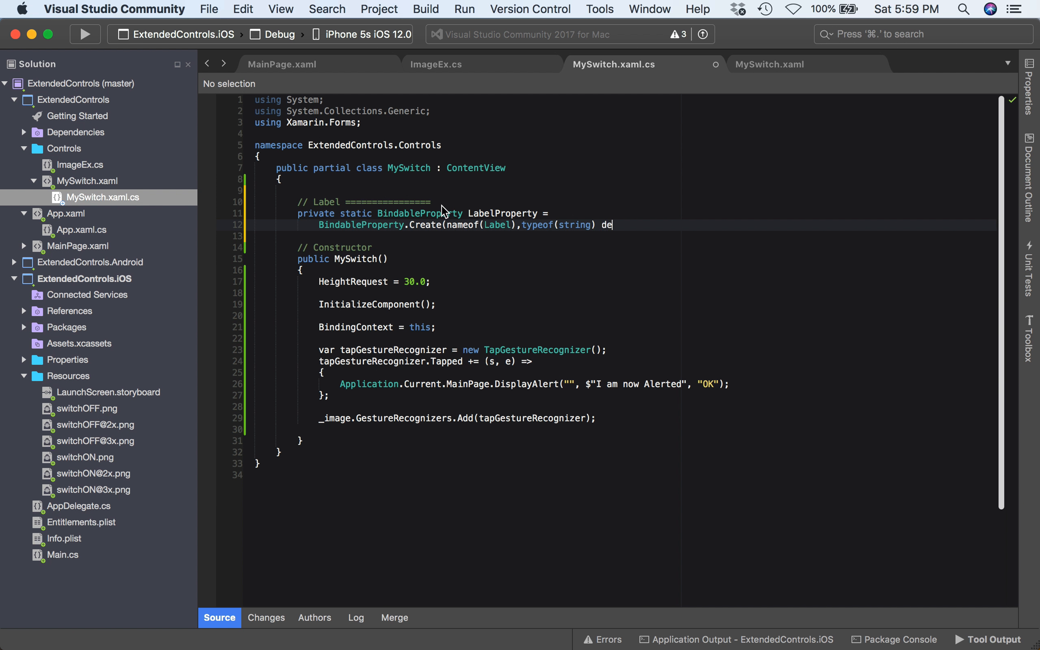
{"action": "type", "text": "typeof(My"}
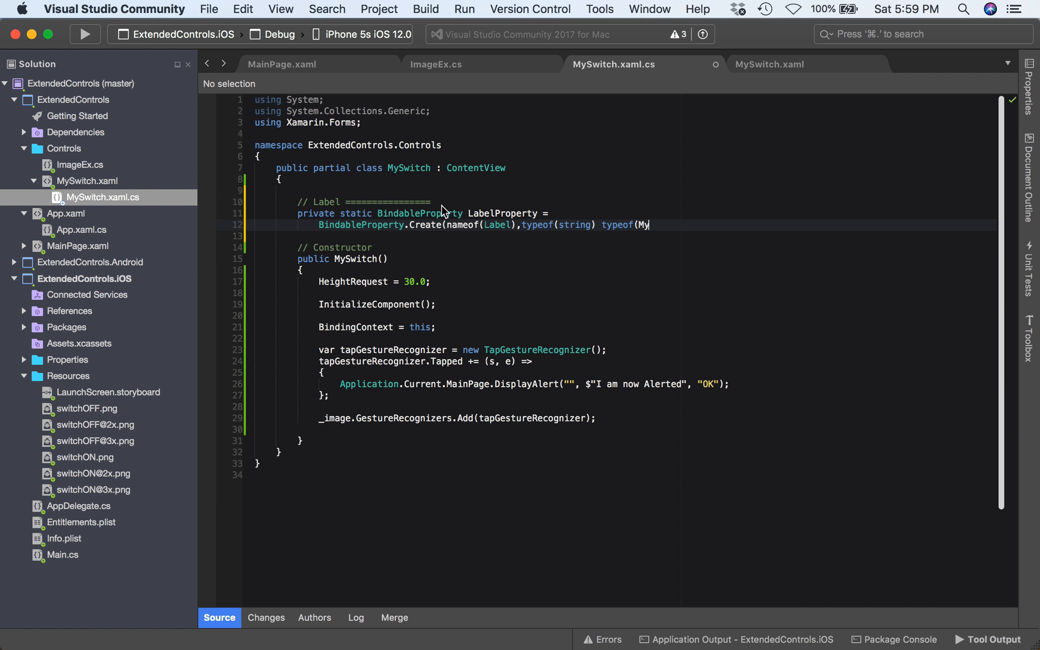
{"action": "type", "text": "Switch)"}
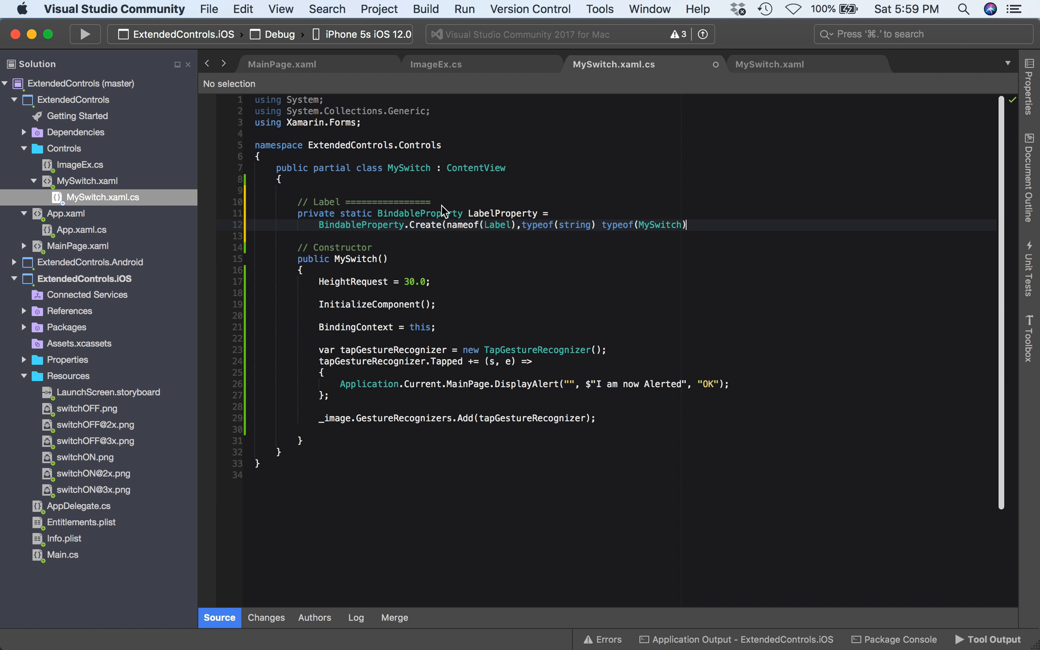
{"action": "type", "text": ","}
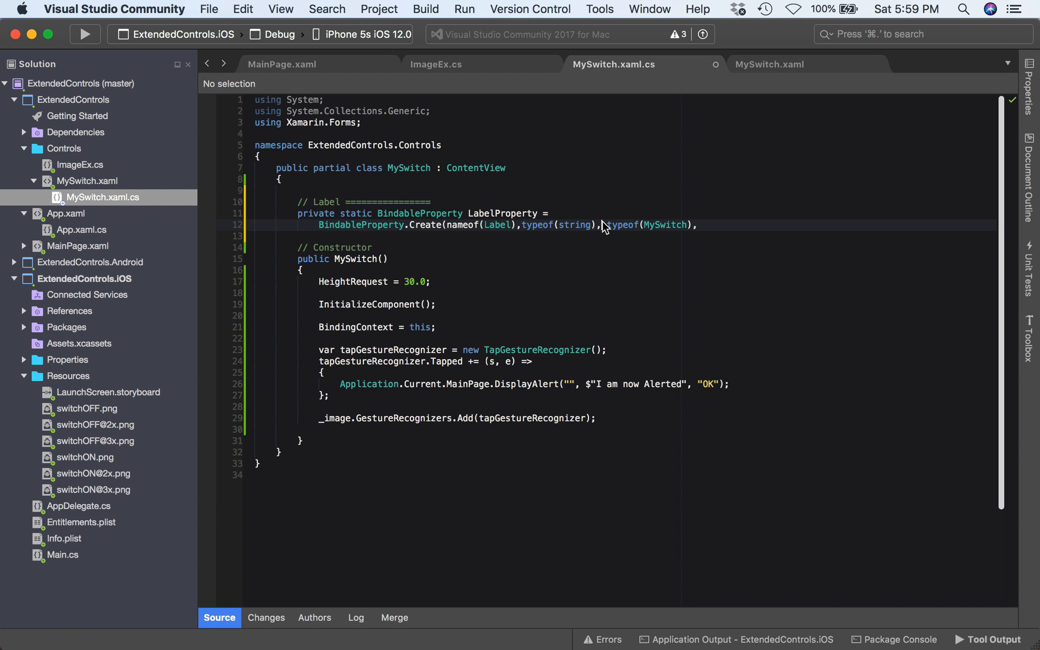
{"action": "mouse_move", "coordinate": [708, 229]}
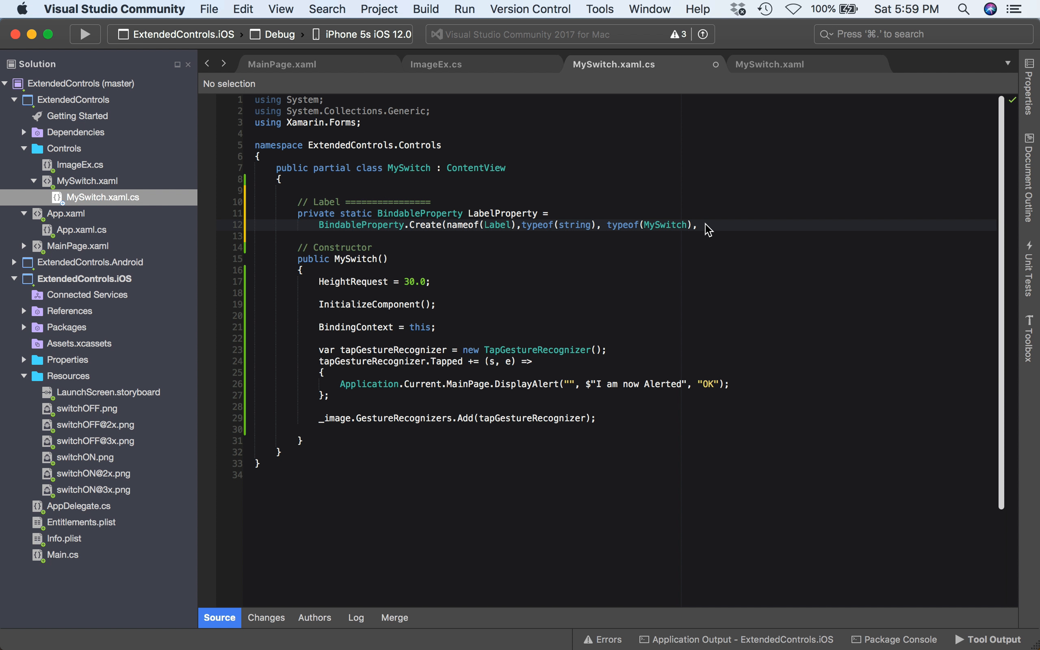
Complete Create with string.Empty, BindingMode.OneWay and propertyChanged: labelPropertyChanged.
{"action": "left_click", "coordinate": [703, 225]}
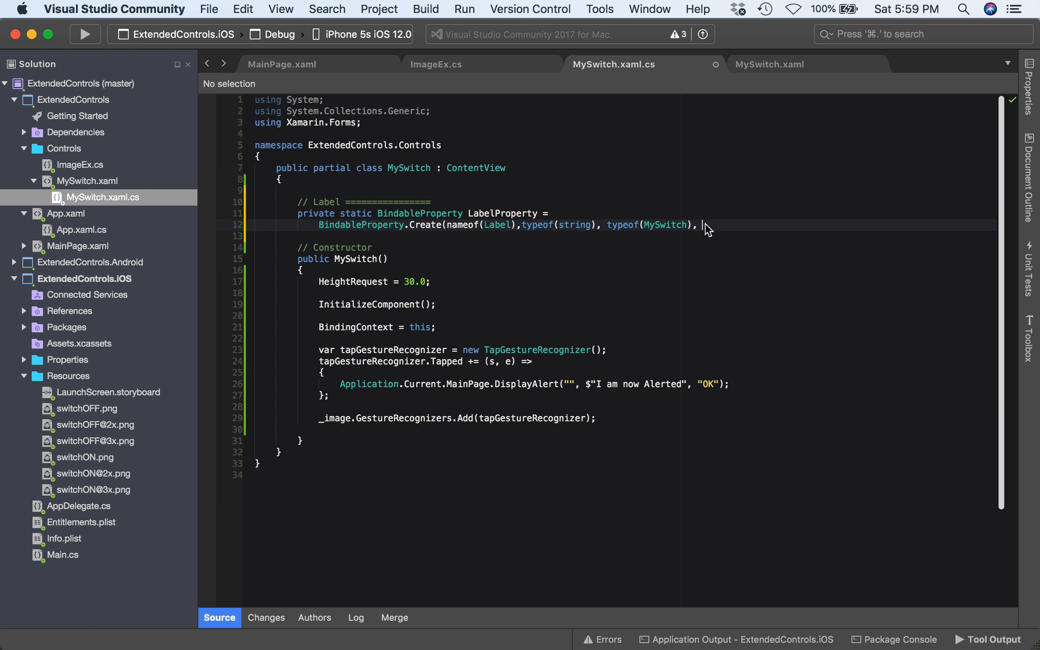
{"action": "type", "text": "string.edm"}
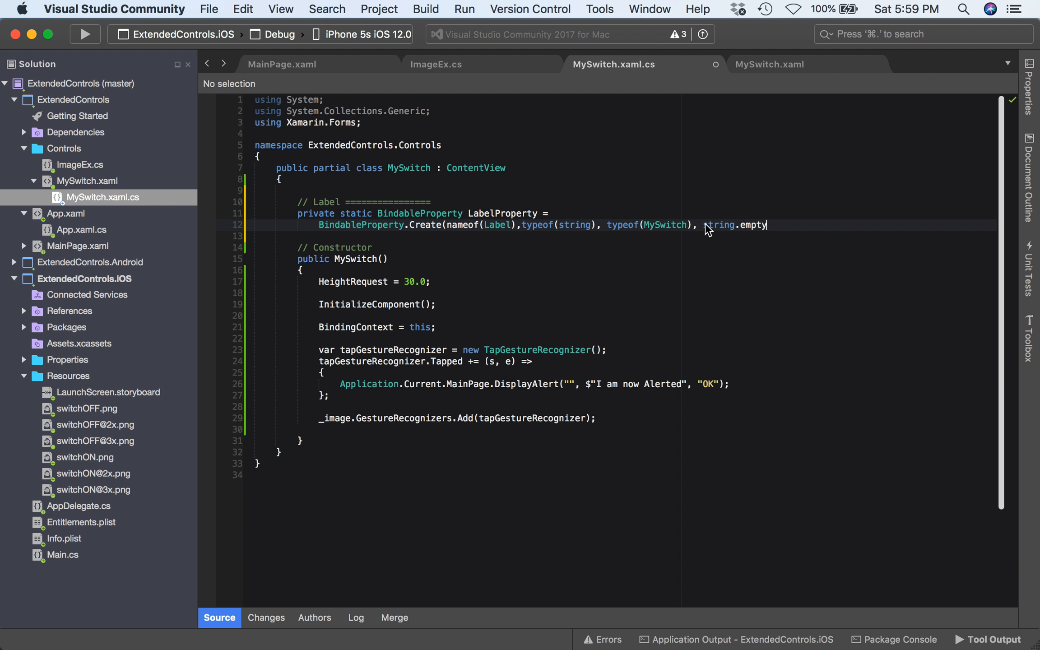
{"action": "type", "text": ","}
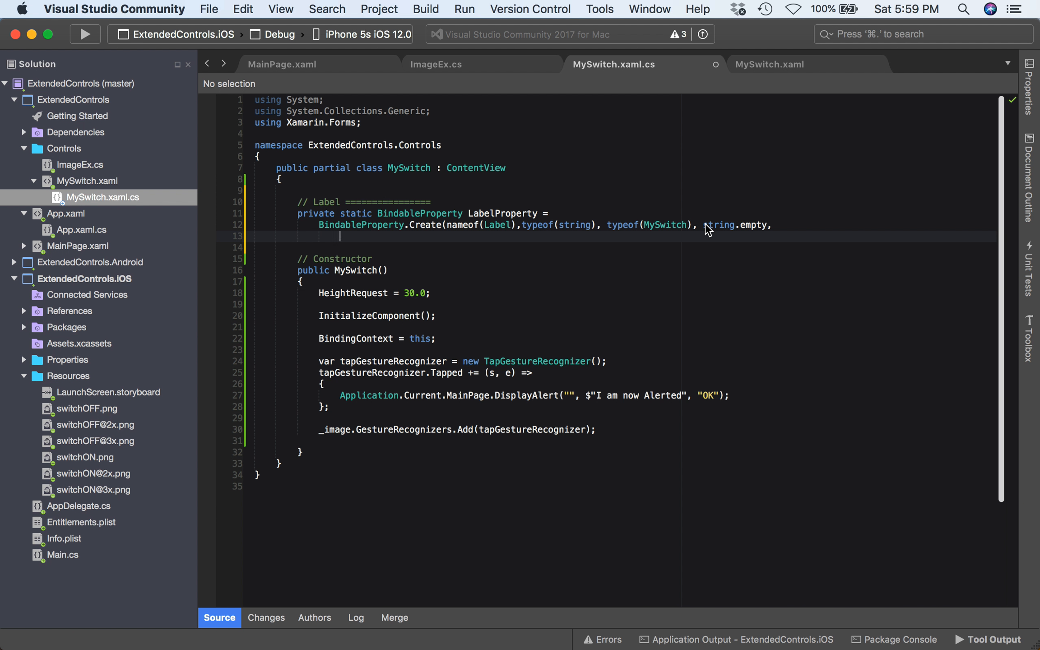
{"action": "type", "text": "Bindable"}
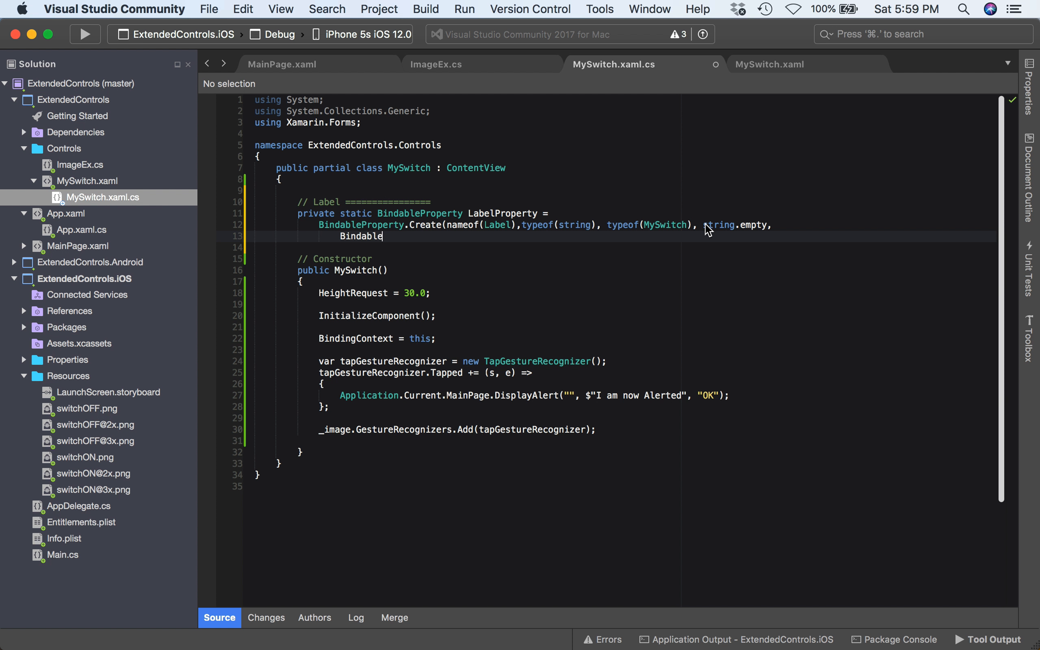
{"action": "type", "text": "Mod"}
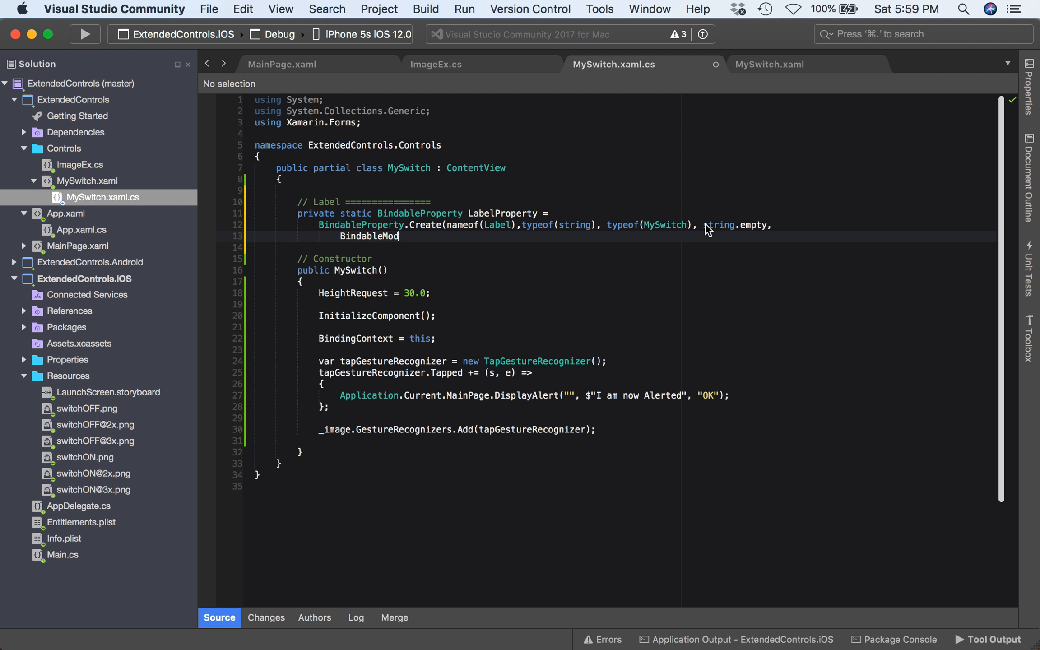
{"action": "key", "text": "Backspace"}
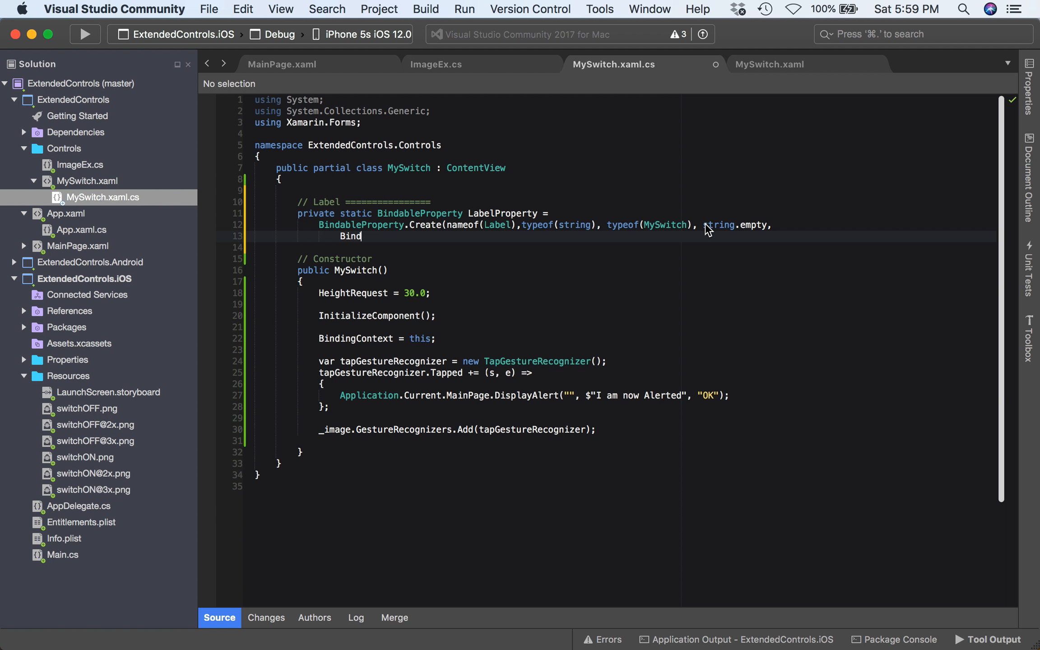
{"action": "type", "text": "ingMode."}
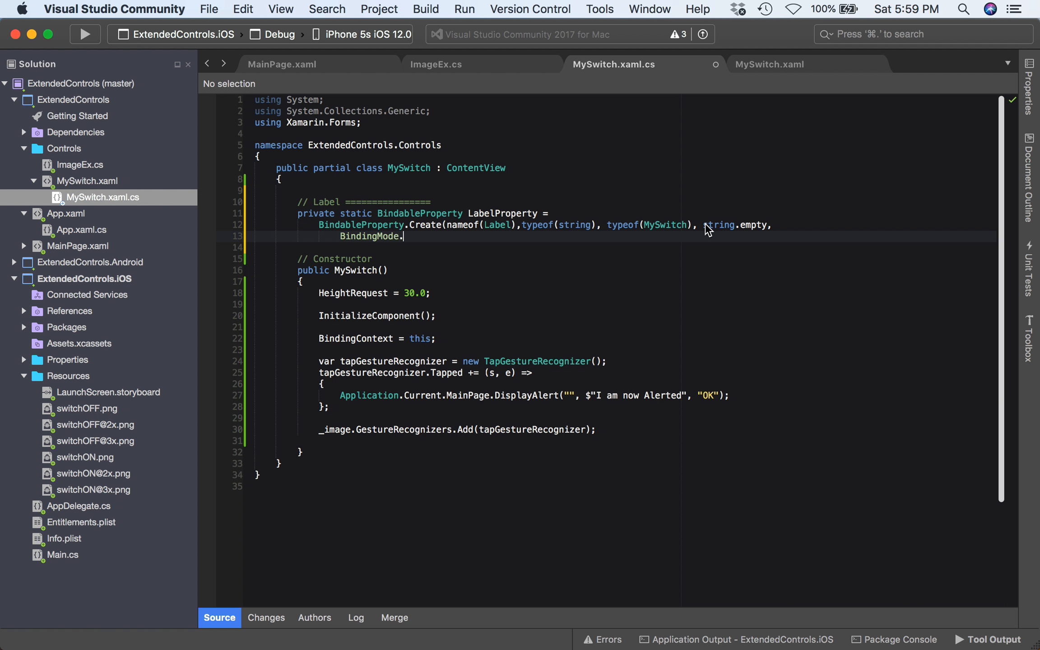
{"action": "type", "text": "OneWay"}
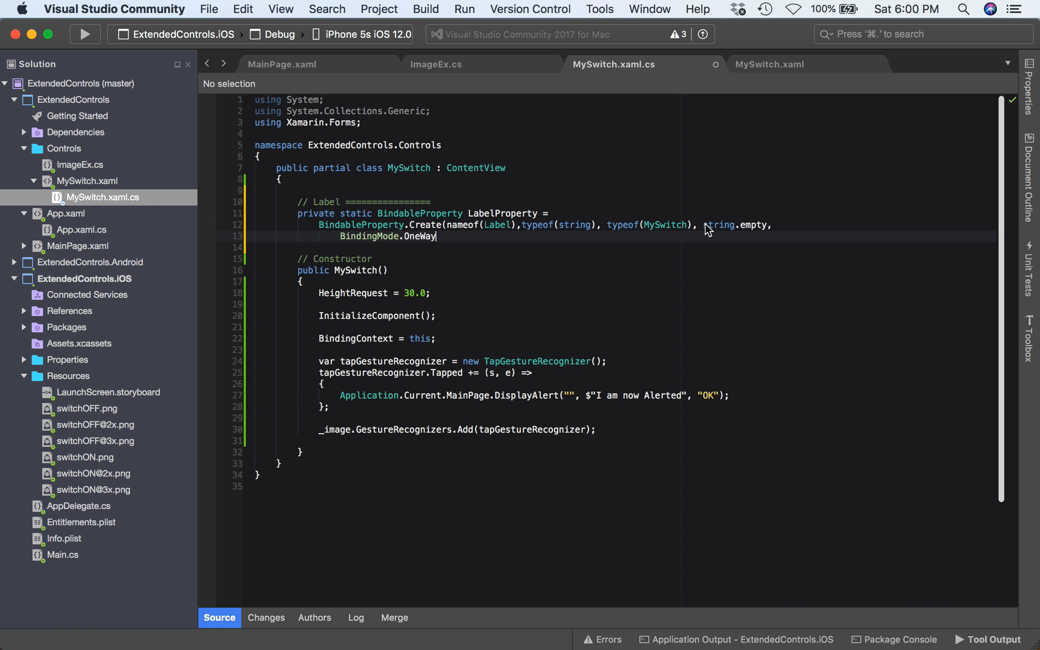
{"action": "type", "text": ", prop"}
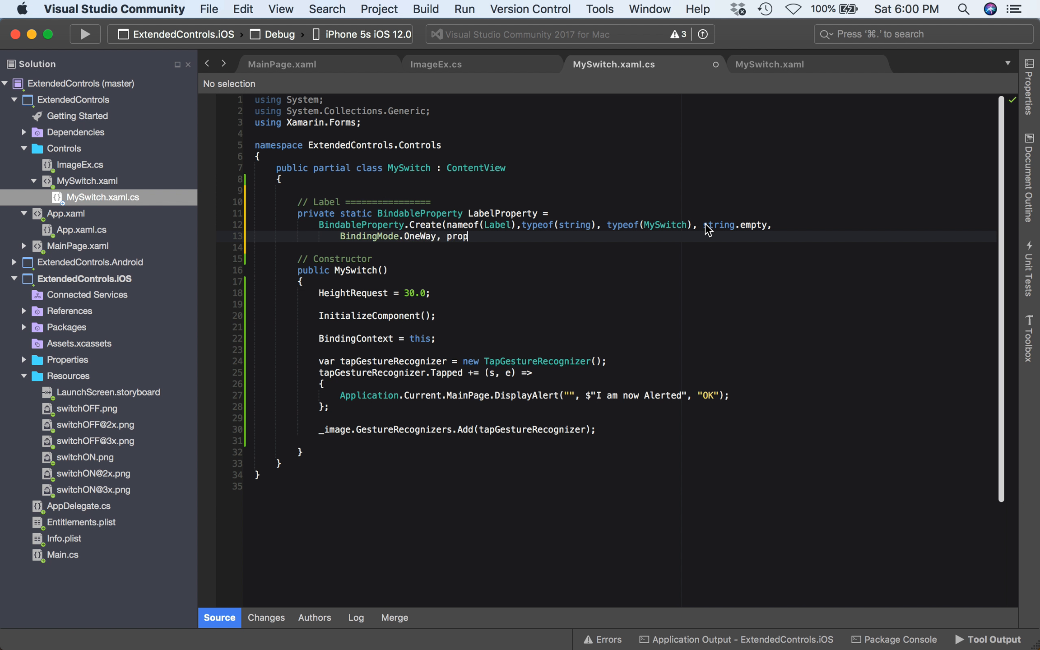
{"action": "type", "text": "ertyChanged:"}
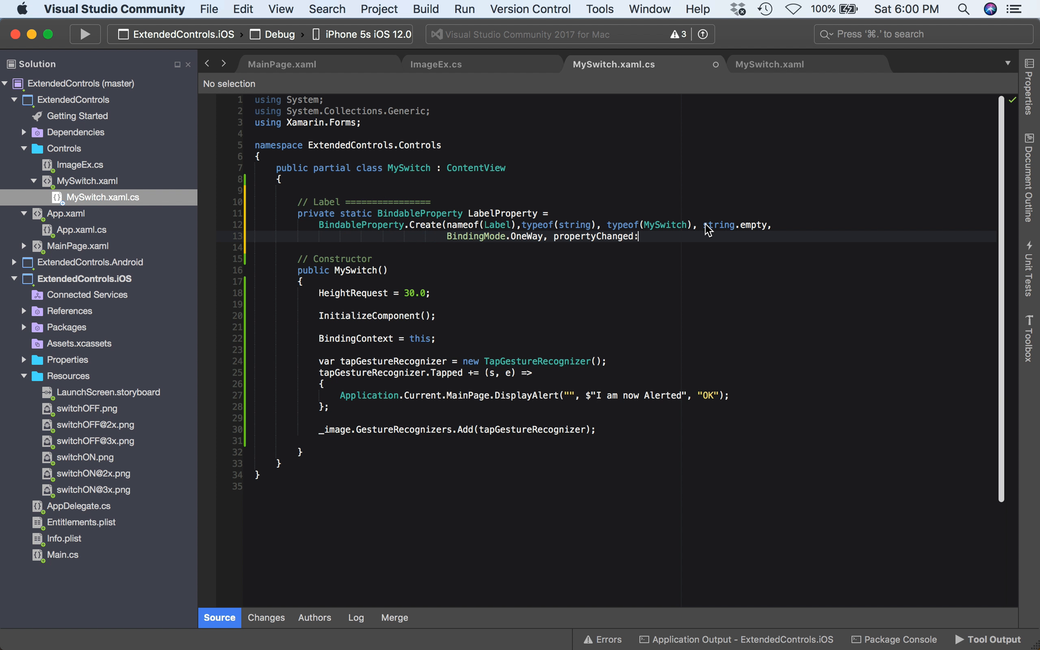
{"action": "type", "text": "labelPr"}
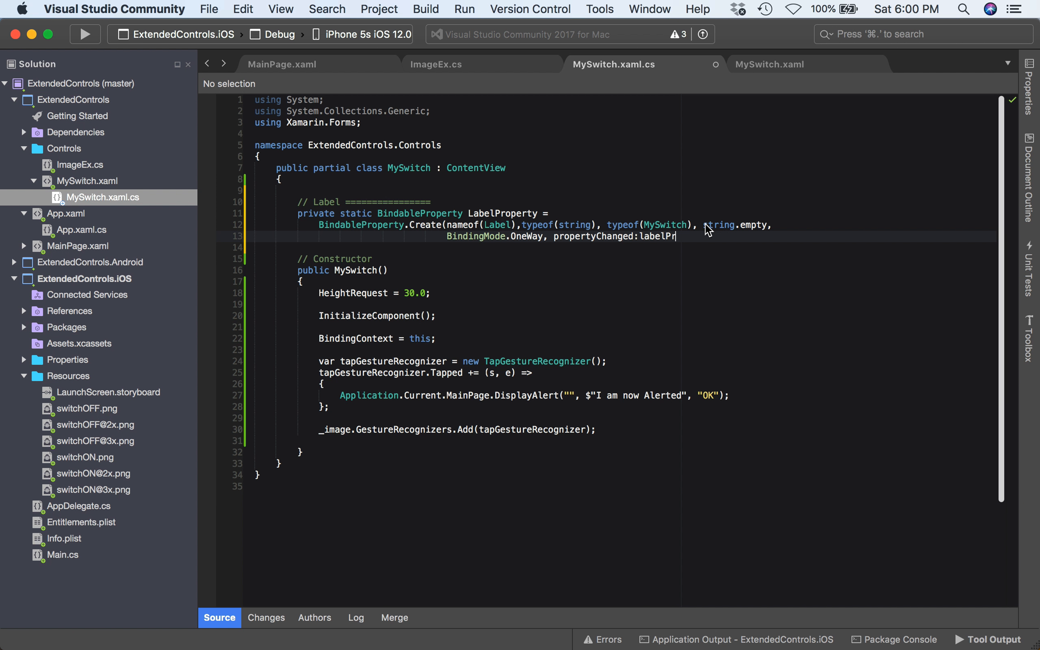
{"action": "type", "text": "opertyCha"}
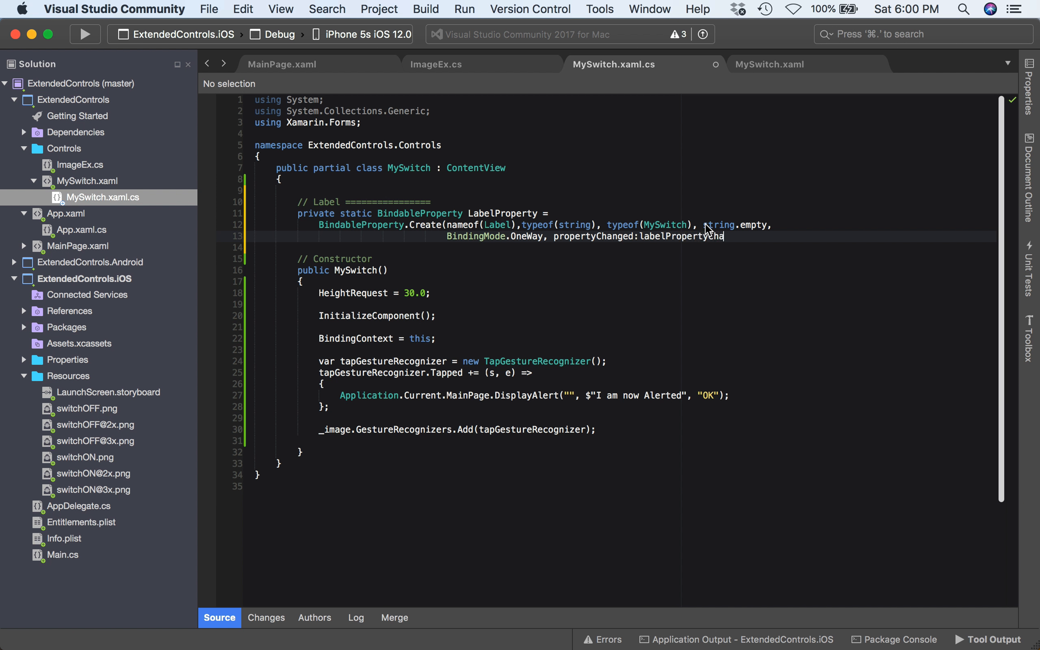
{"action": "type", "text": "nged);"}
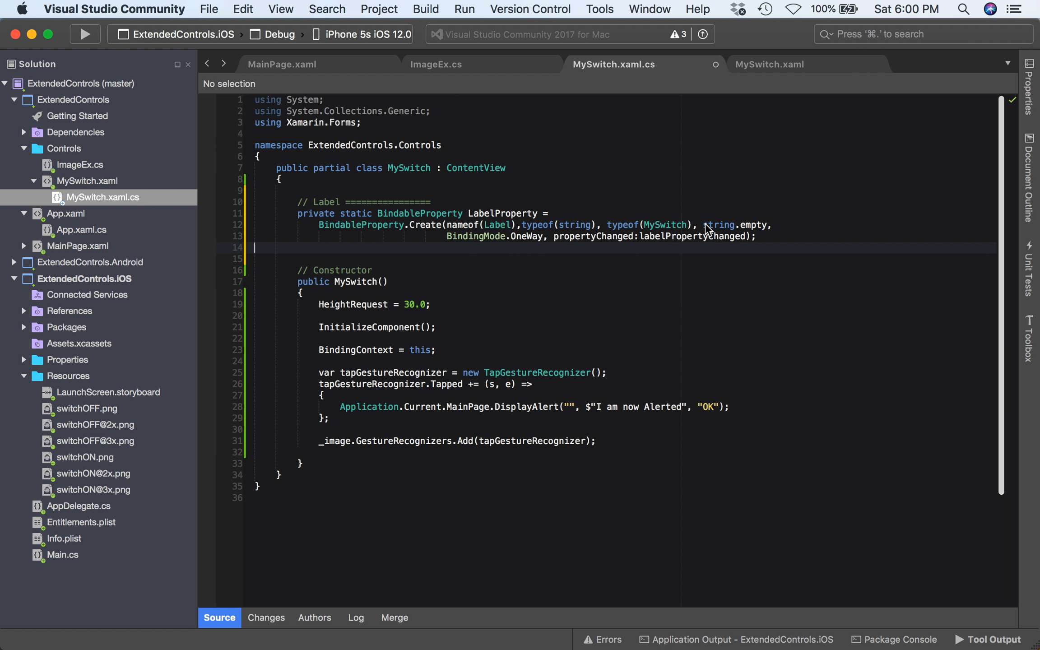
{"action": "type", "text": "Pu"}
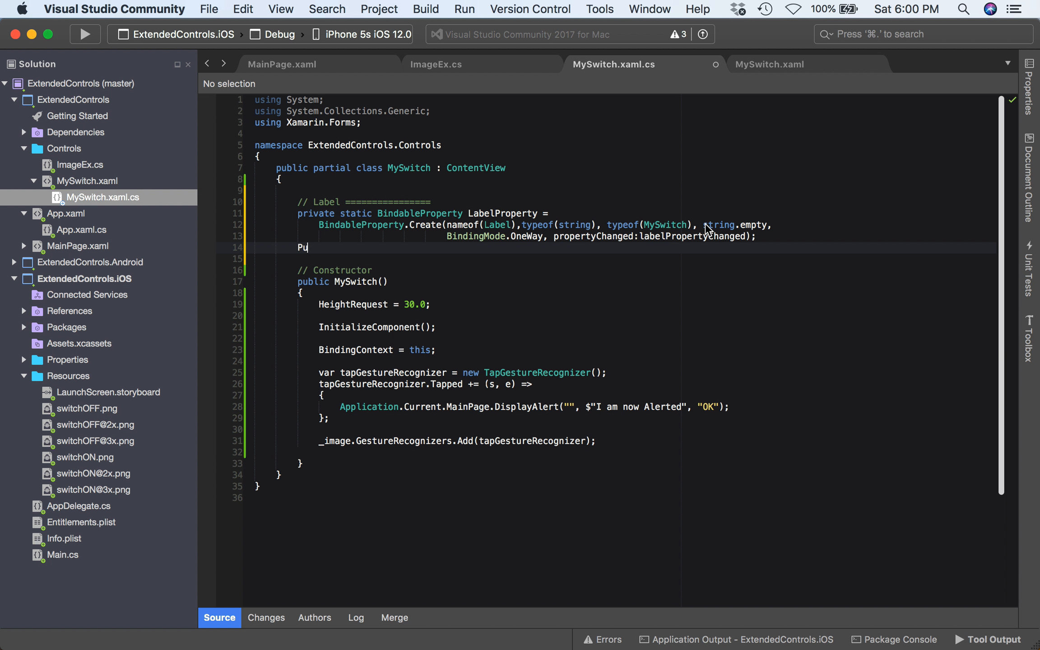
Declare a public string Label property whose getter returns (string)GetValue(LabelProperty).
{"action": "type", "text": "blic"}
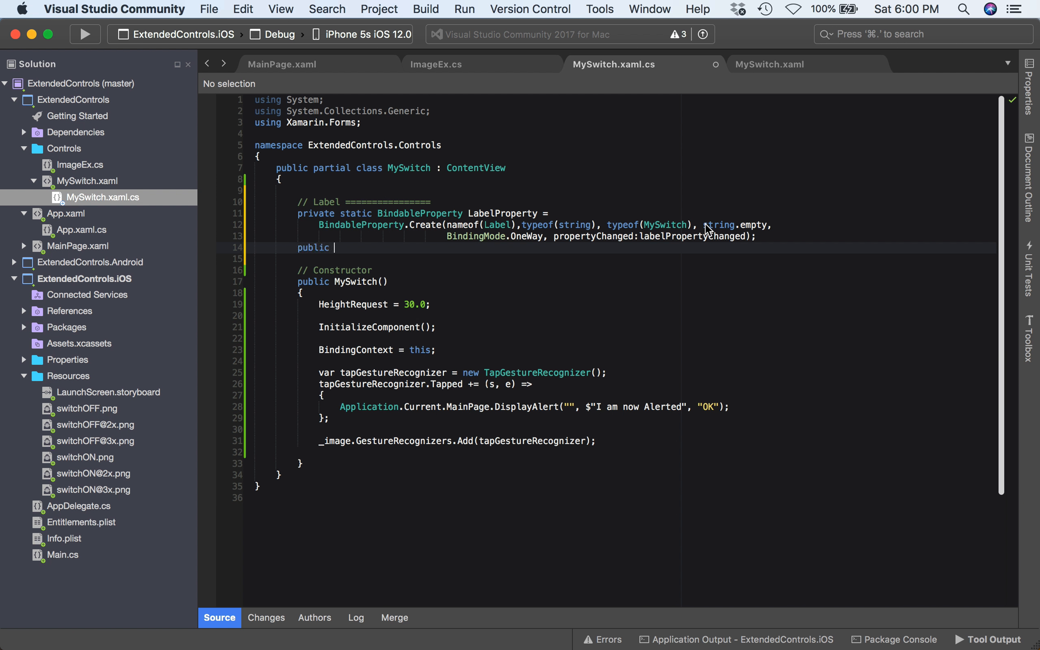
{"action": "type", "text": "string Label"}
{"action": "left_click", "coordinate": [619, 258]}
{"action": "type", "text": "{"}
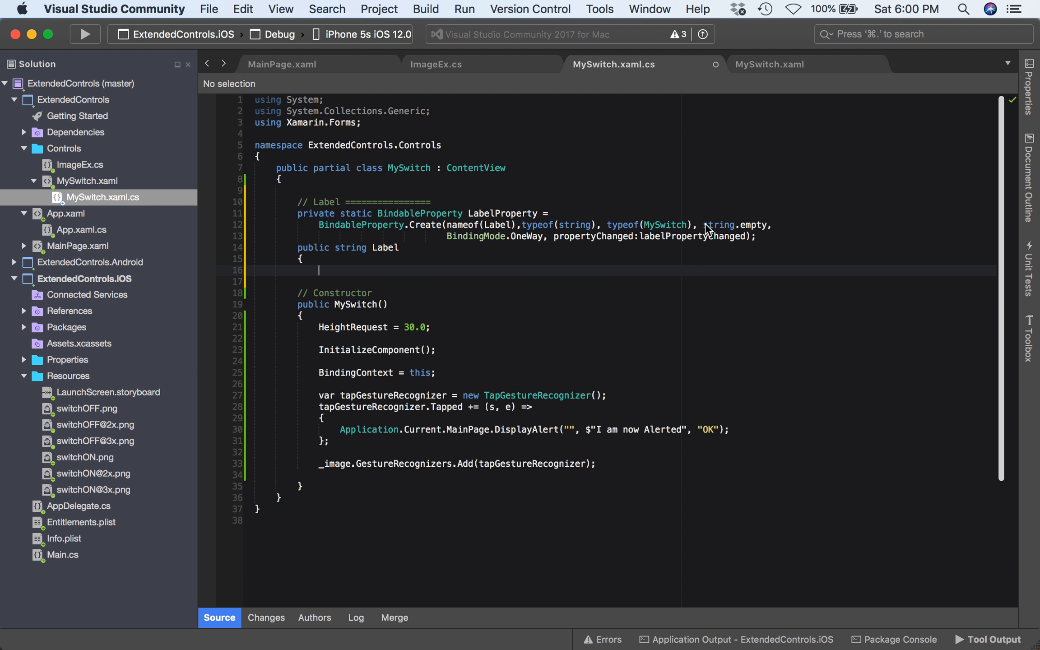
{"action": "type", "text": "get =>"}
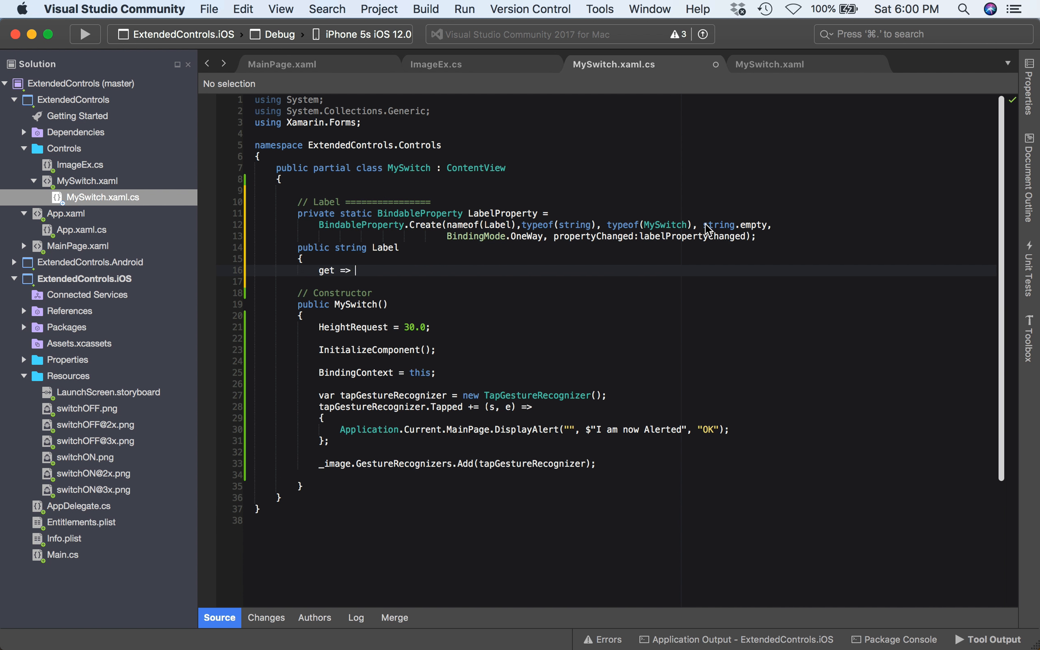
{"action": "type", "text": "(string"}
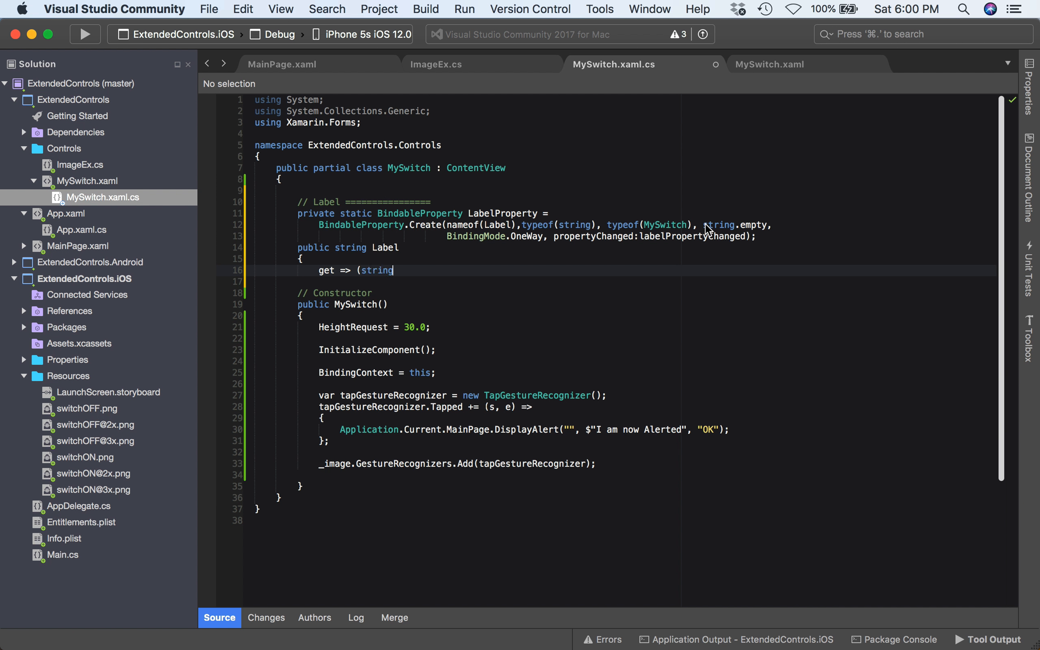
{"action": "type", "text": "GetValue"}
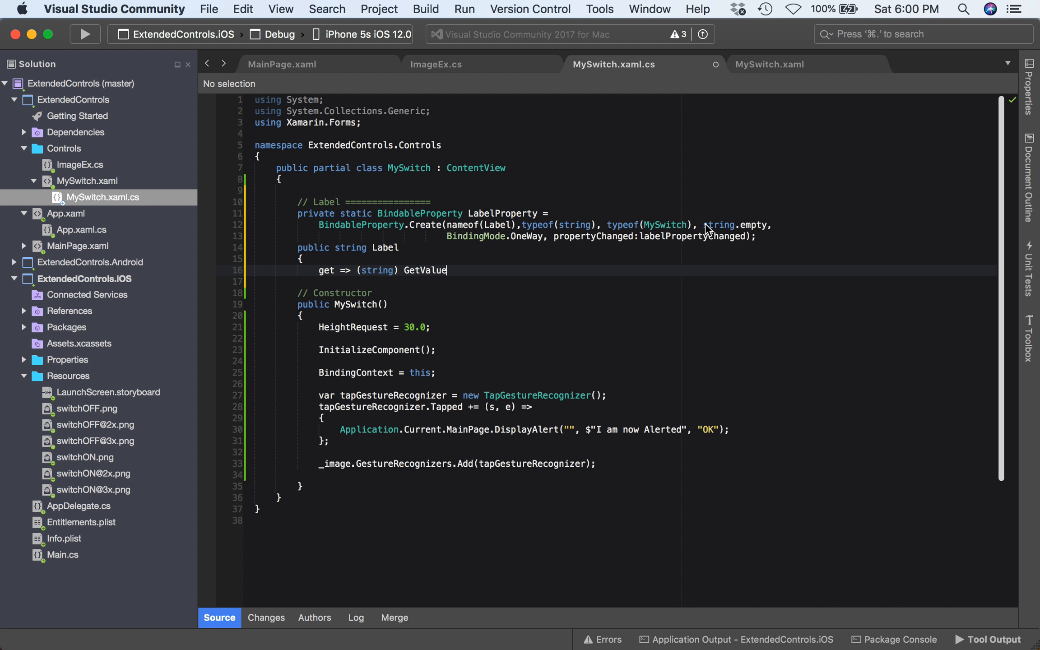
{"action": "type", "text": "(LabelProert"}
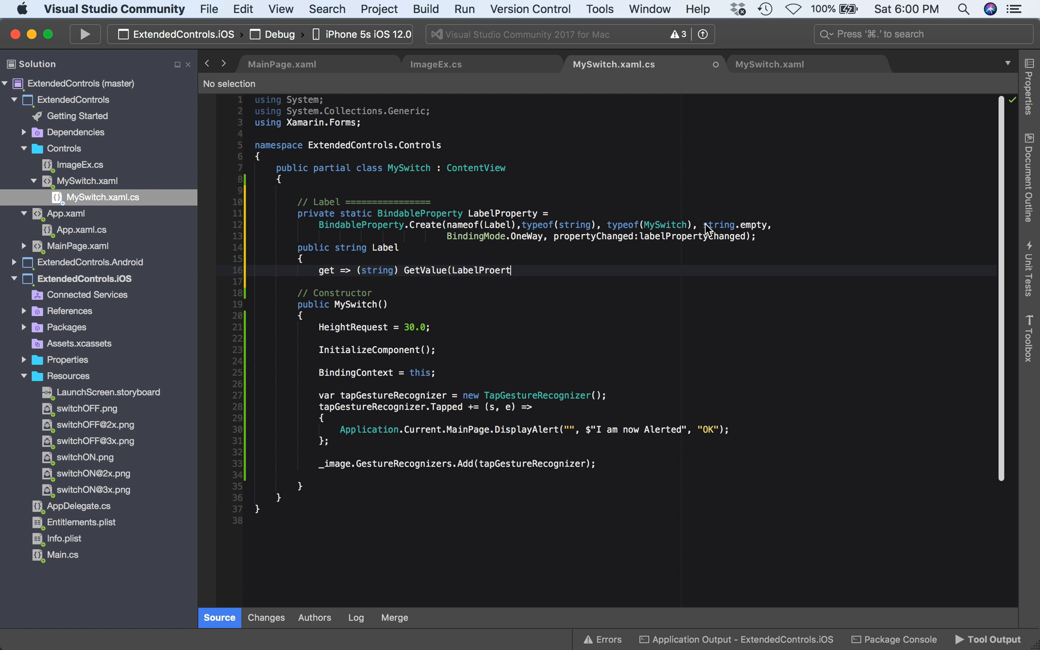
{"action": "key", "text": "Backspace"}
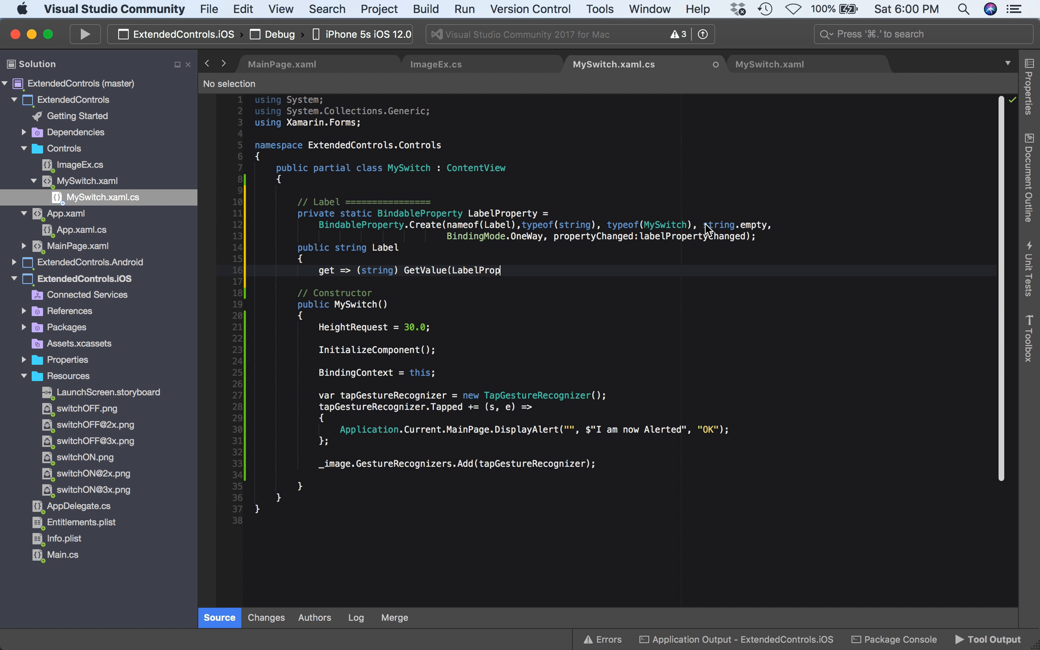
{"action": "type", "text": "rty);"}
{"action": "type", "text": "set"}
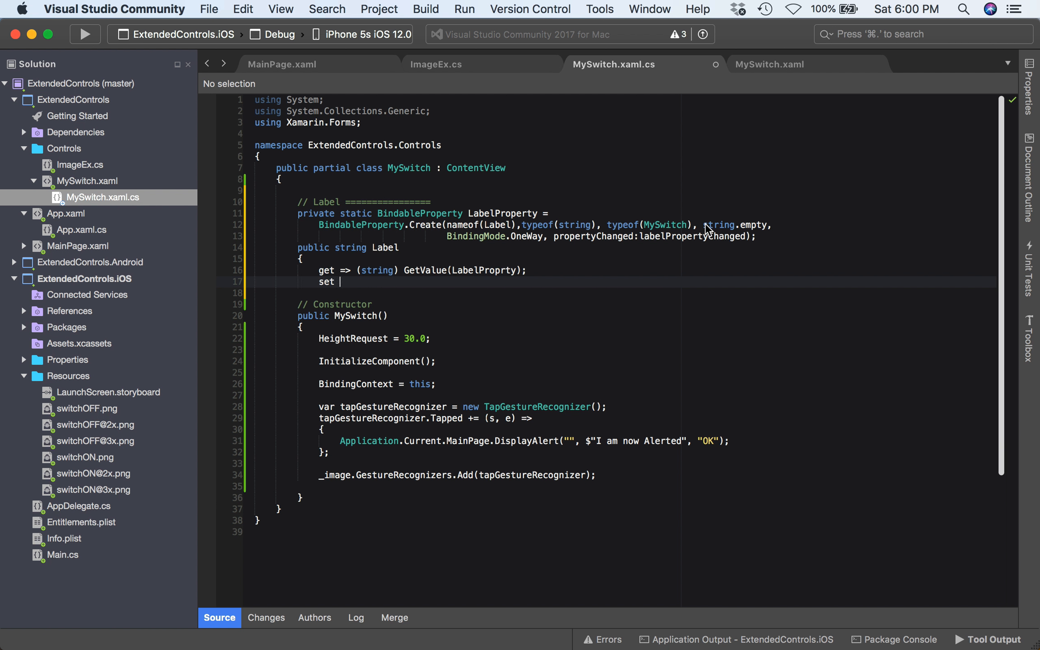
{"action": "type", "text": "=>"}
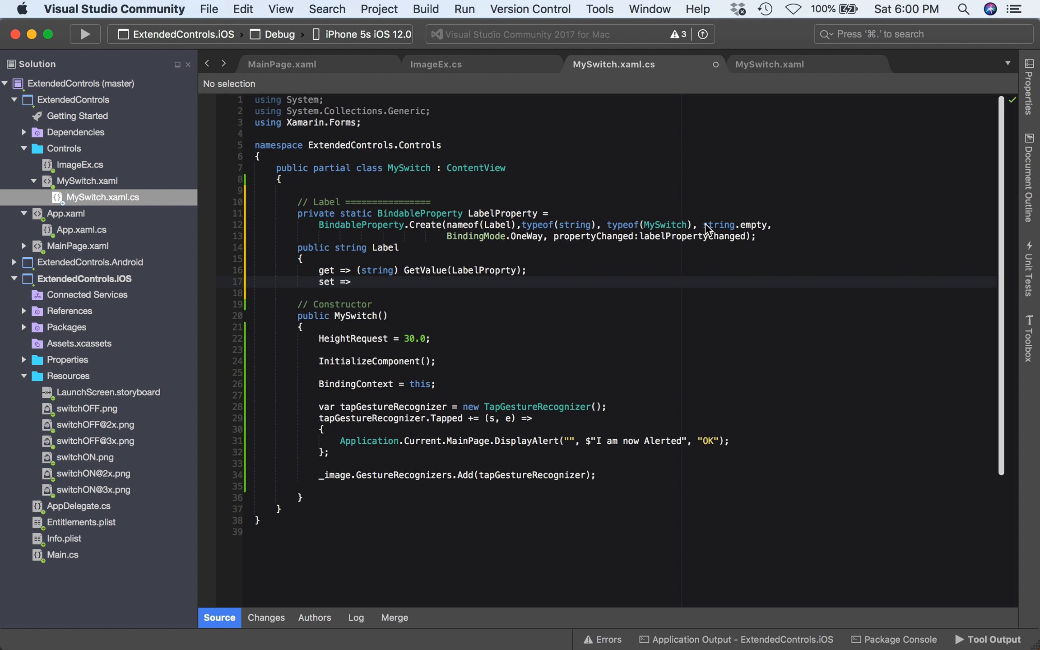
Write the Label setter as SetValue(LabelProperty, value).
{"action": "left_click", "coordinate": [355, 282]}
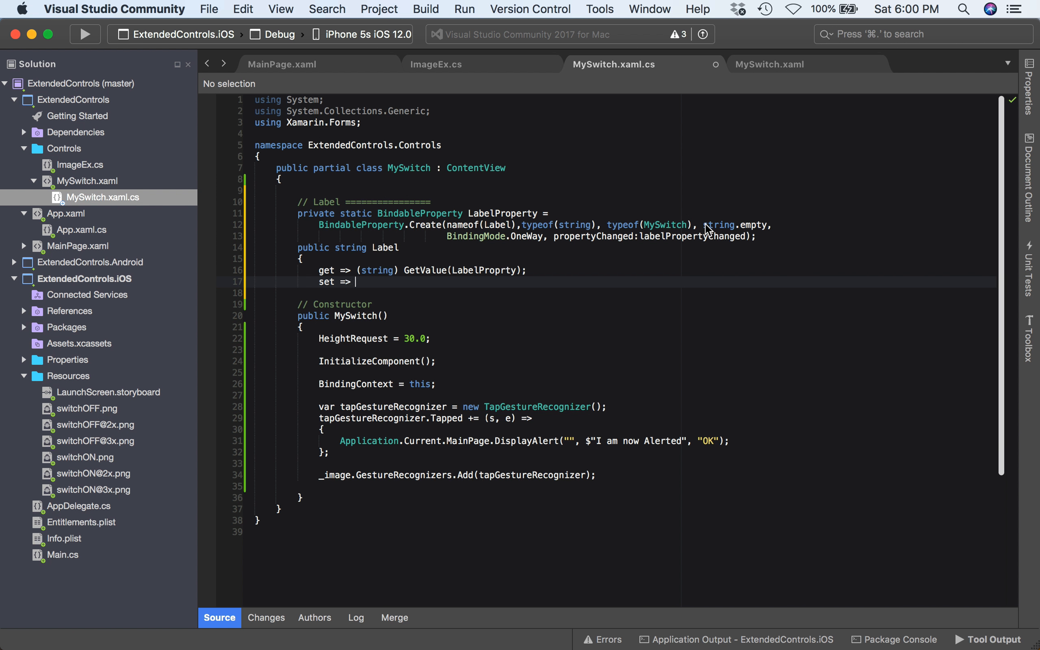
{"action": "type", "text": "SetValu"}
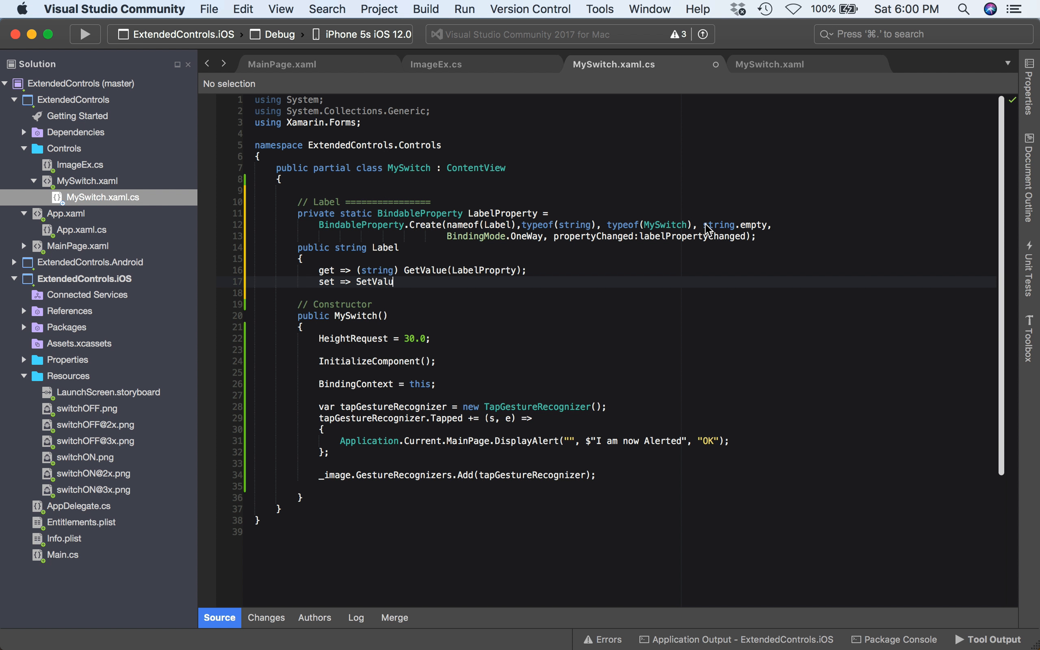
{"action": "type", "text": "e(L"}
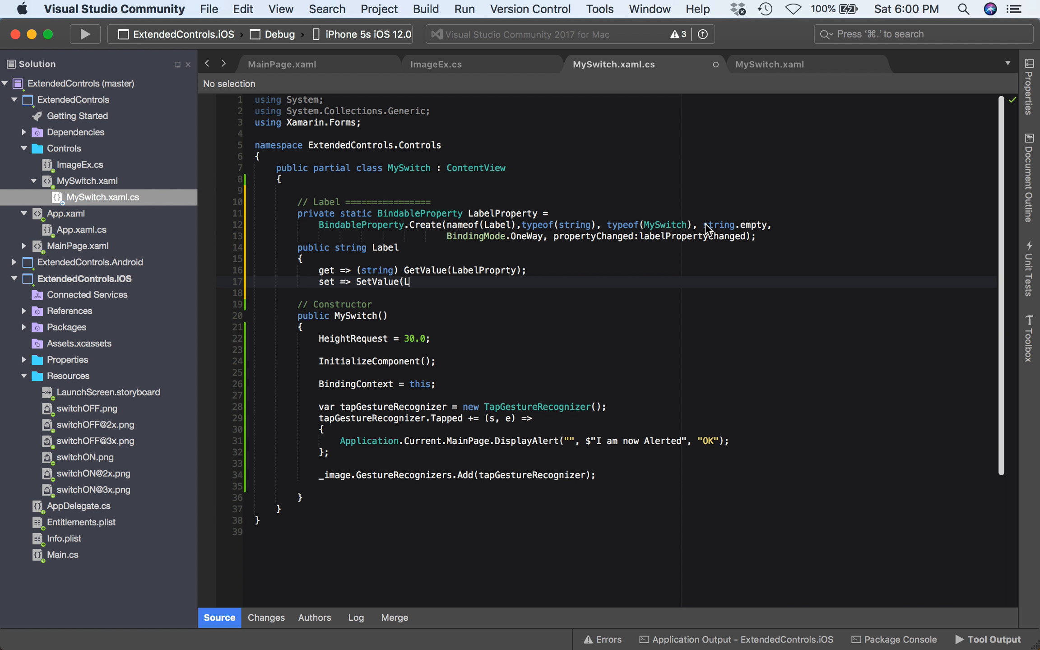
{"action": "type", "text": "abelProp"}
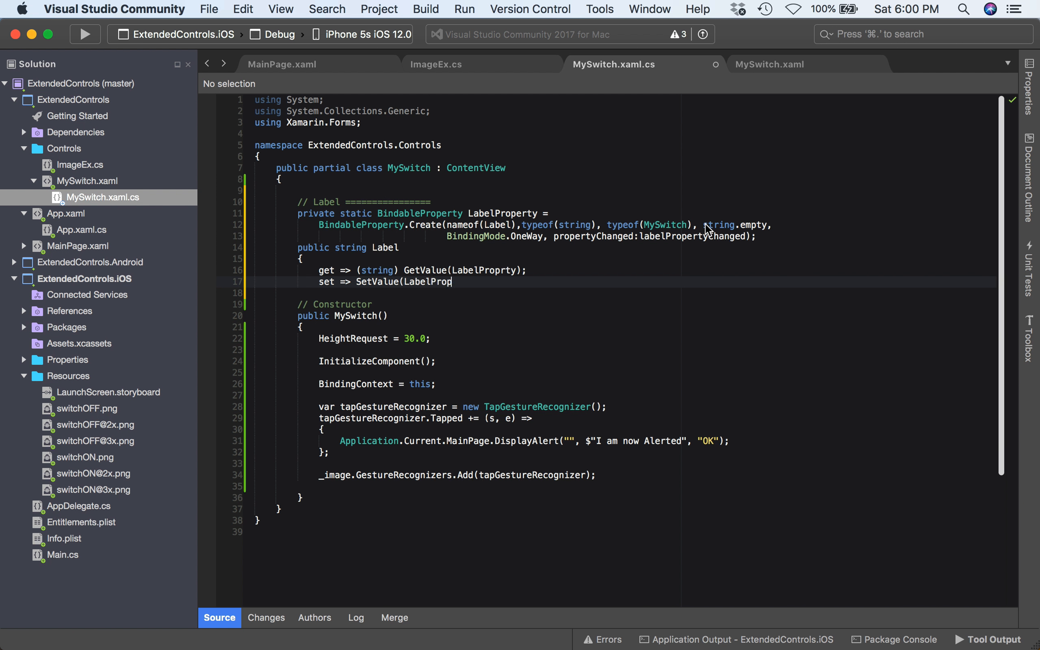
{"action": "type", "text": "erty"}
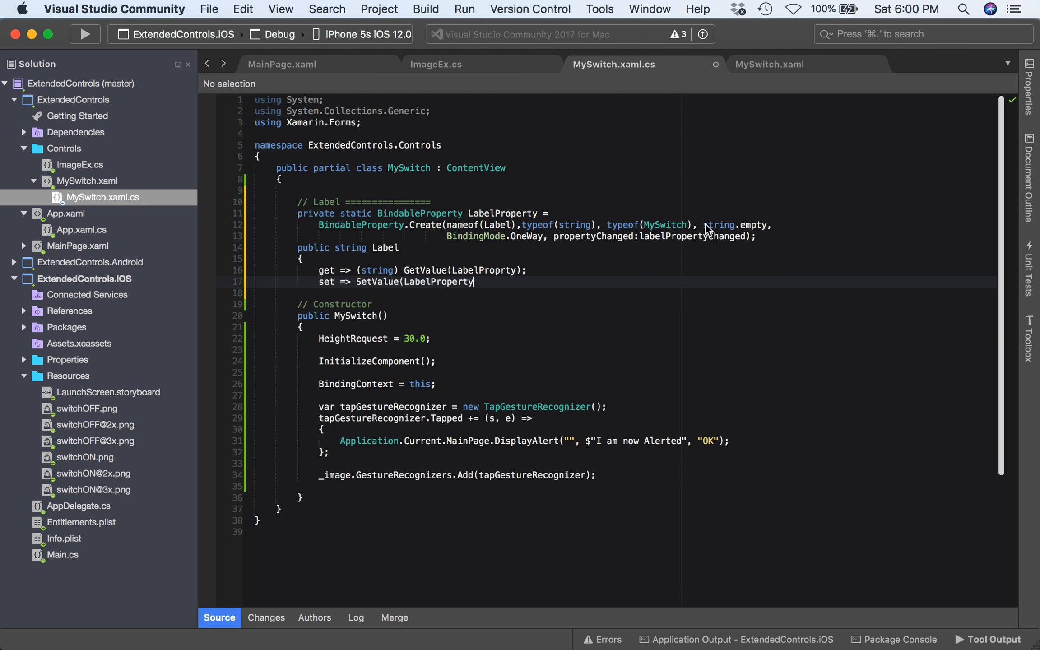
{"action": "type", "text": ", value"}
{"action": "left_click", "coordinate": [620, 293]}
{"action": "type", "text": "}"}
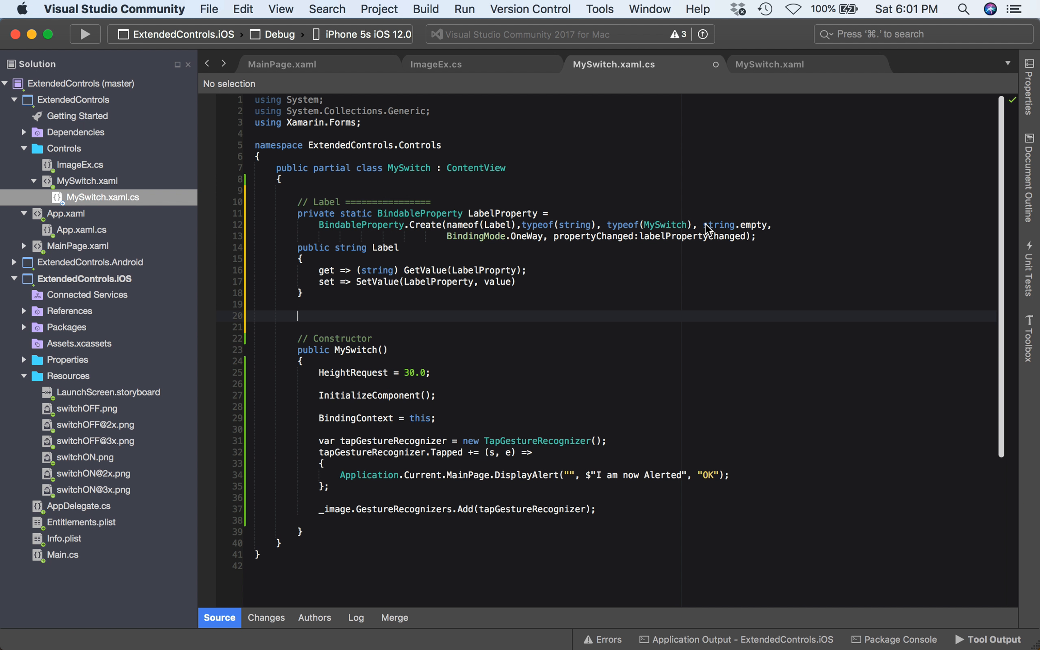
{"action": "type", "text": "prope"}
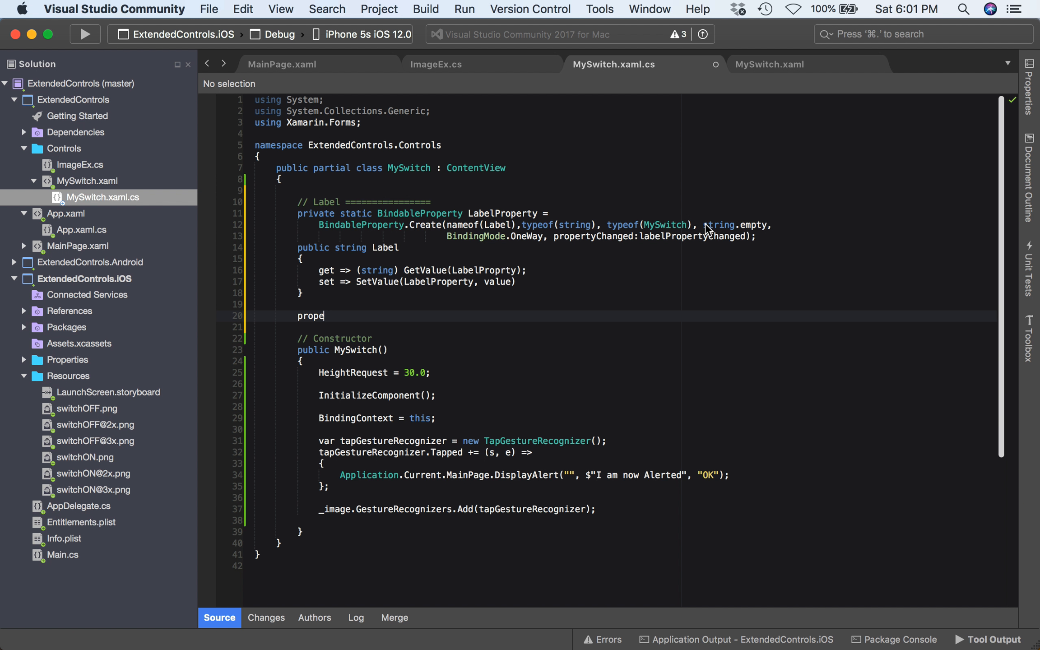
Start a protected static void method named LabelPropertyChanged, matching the callback name.
{"action": "type", "text": "ted stati"}
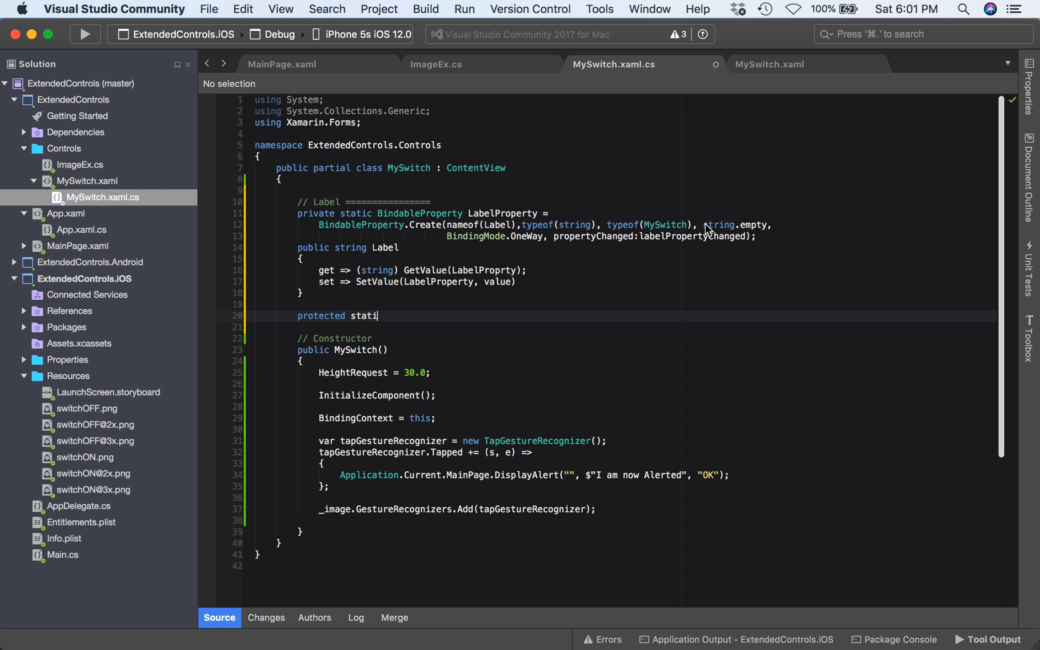
{"action": "type", "text": "c void"}
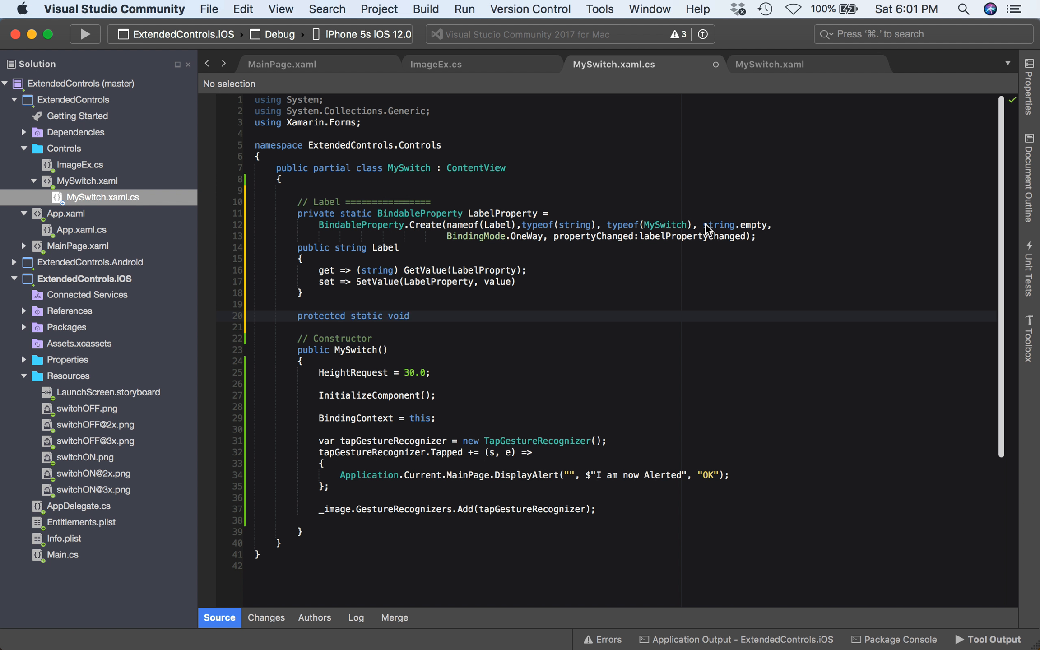
{"action": "type", "text": "Vo"}
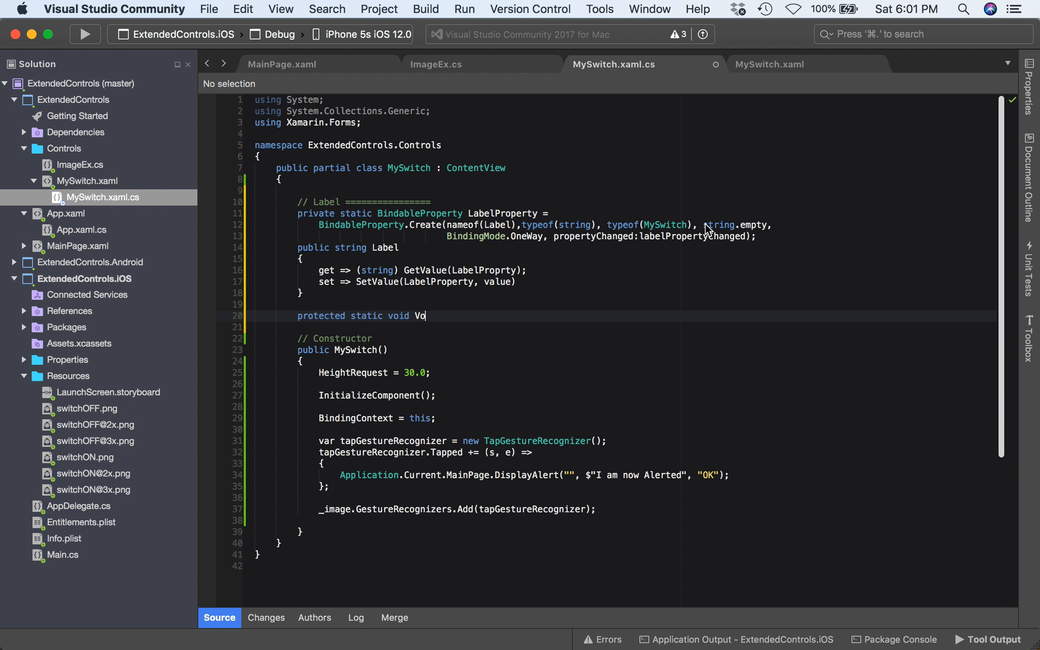
{"action": "key", "text": "Backspace"}
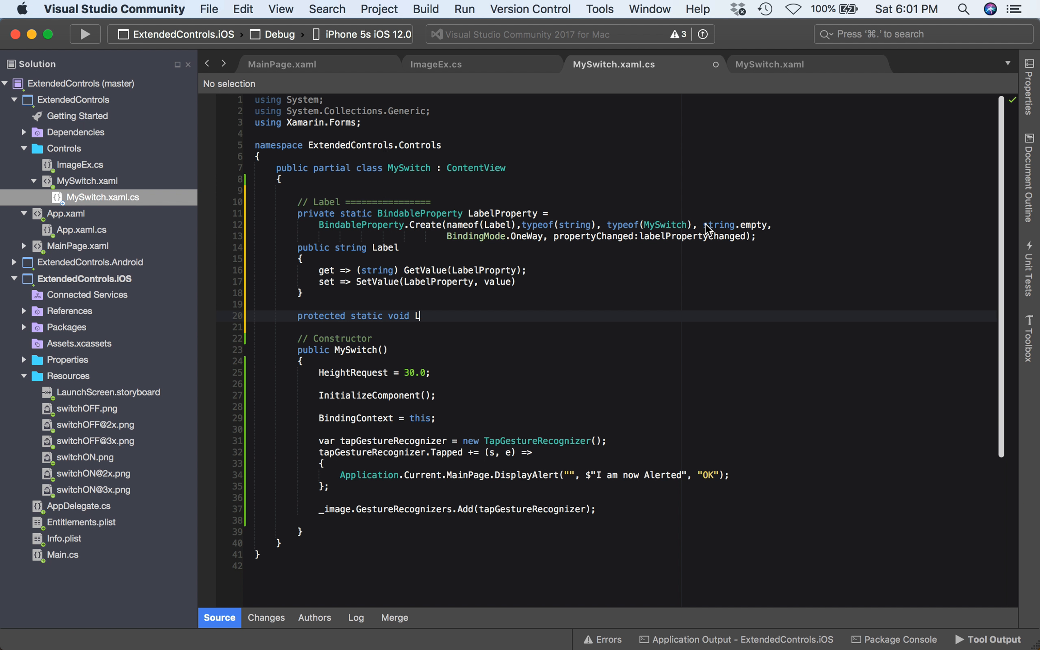
{"action": "type", "text": "abe"}
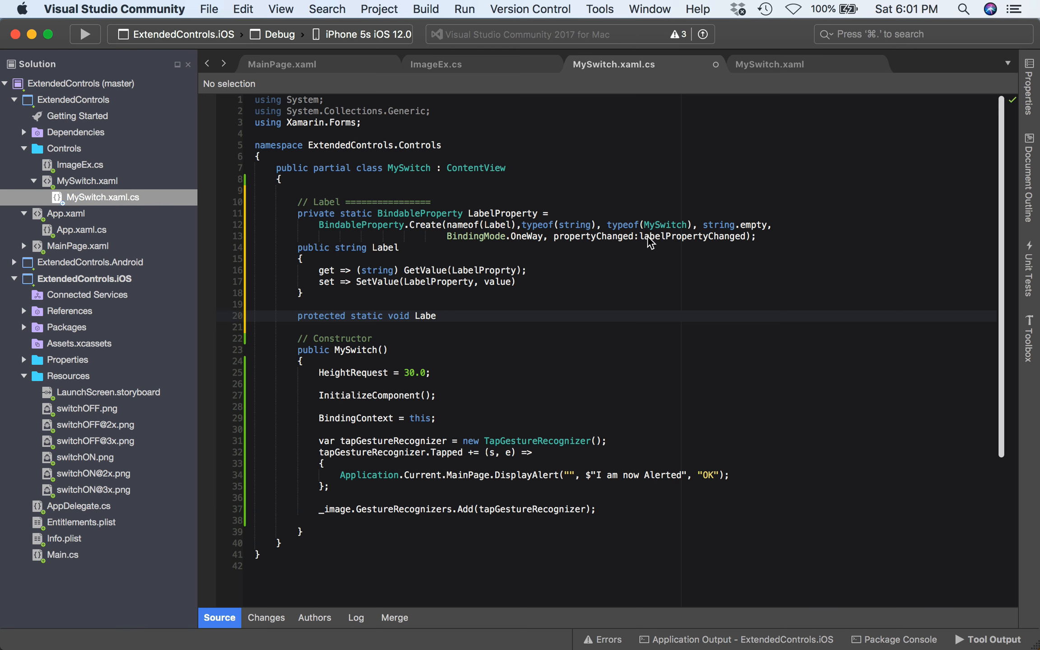
{"action": "double_click", "coordinate": [692, 237]}
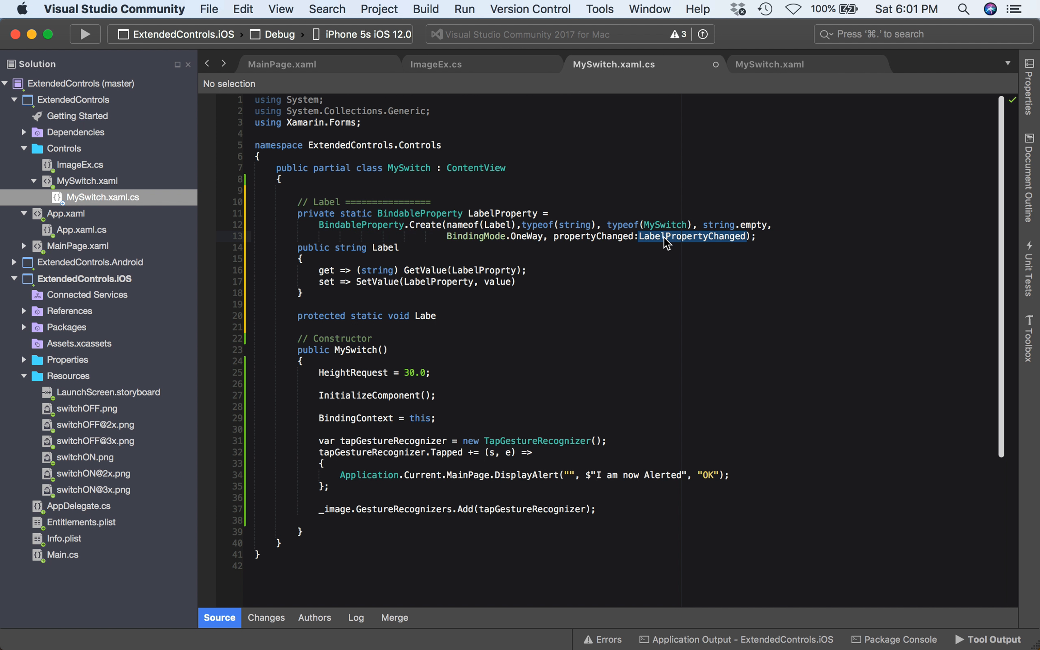
{"action": "double_click", "coordinate": [425, 316]}
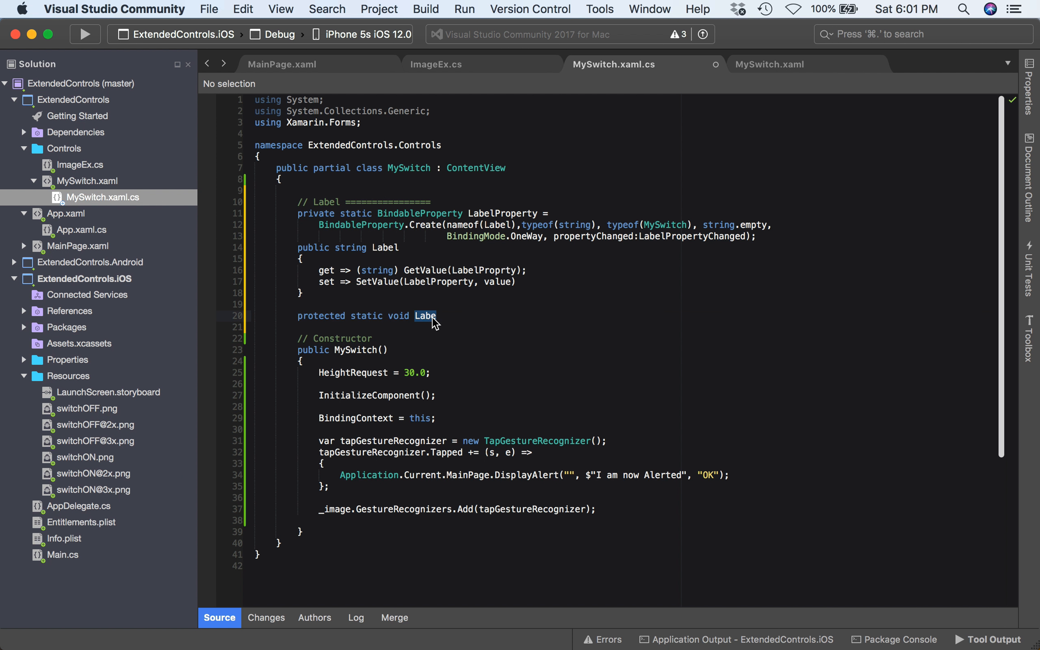
{"action": "type", "text": "PropertyChanged"}
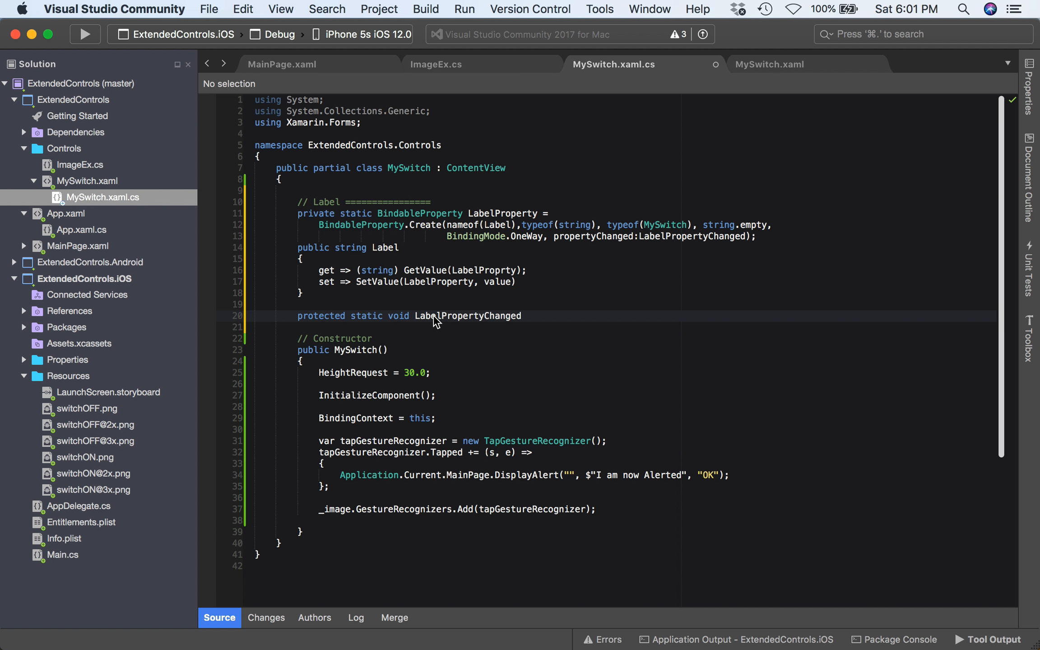
Give the handler parameters BindableObject bindable, object oldValue and object newValue.
{"action": "type", "text": "(Bi"}
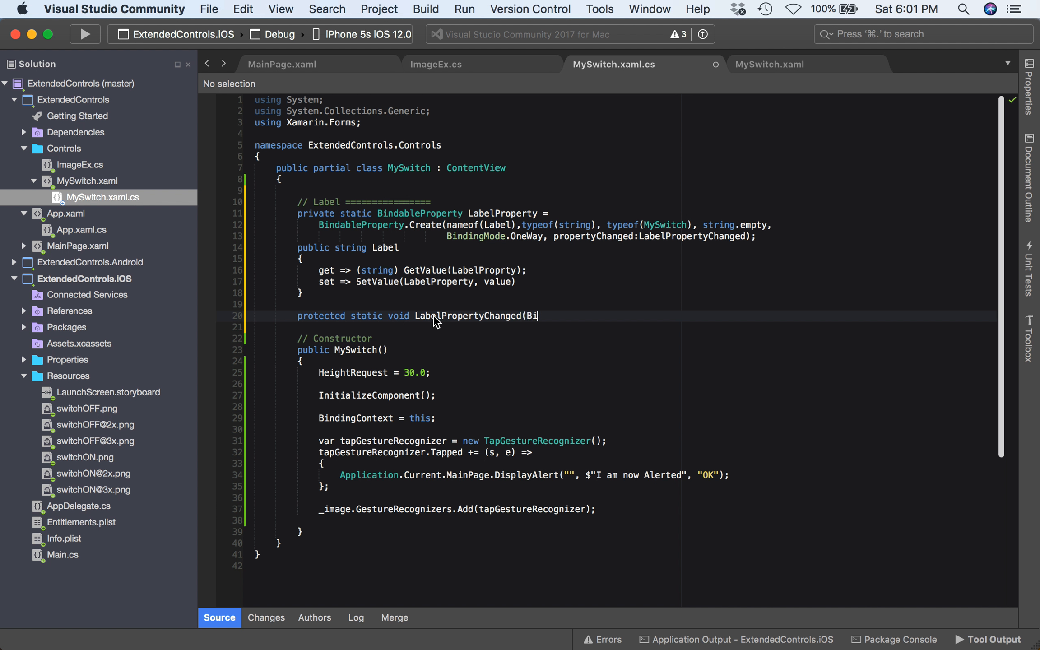
{"action": "type", "text": "ndableObject"}
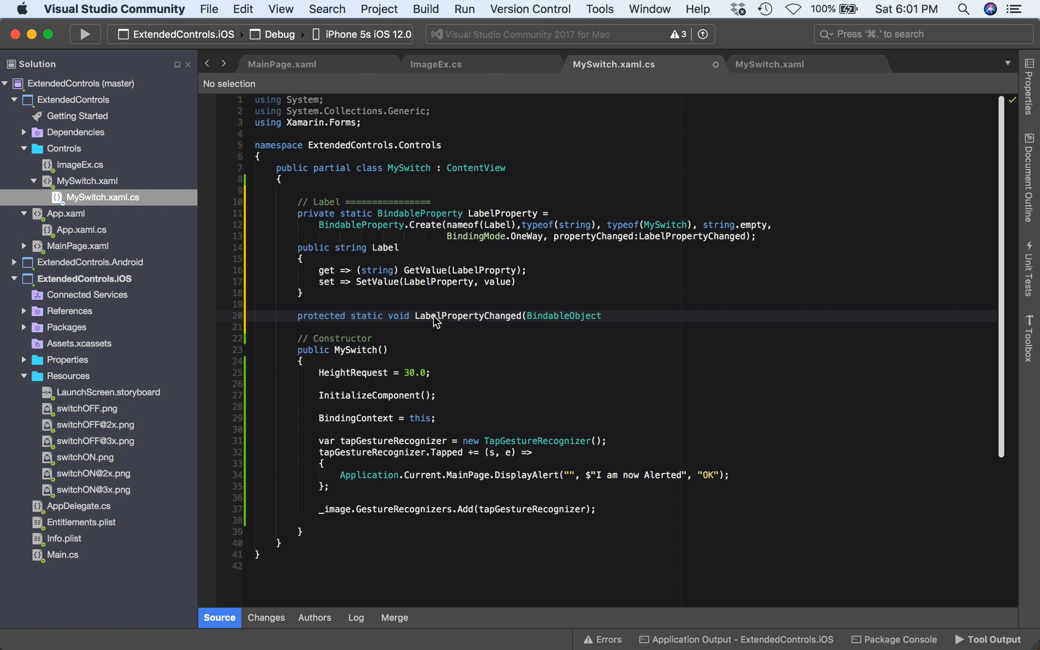
{"action": "type", "text": "bindable,"}
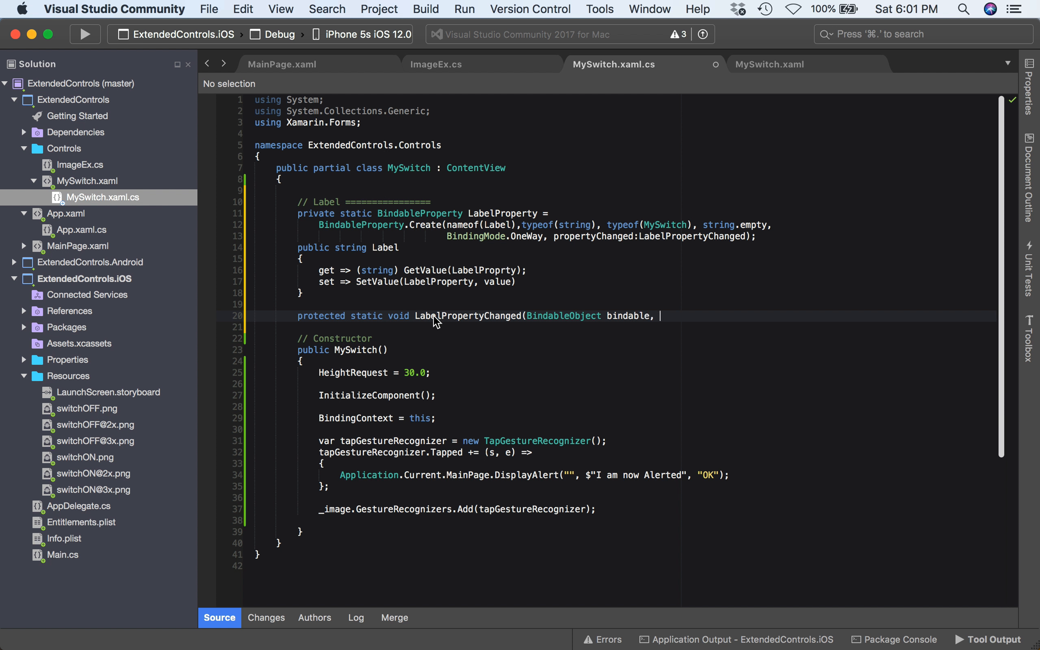
{"action": "type", "text": "object"}
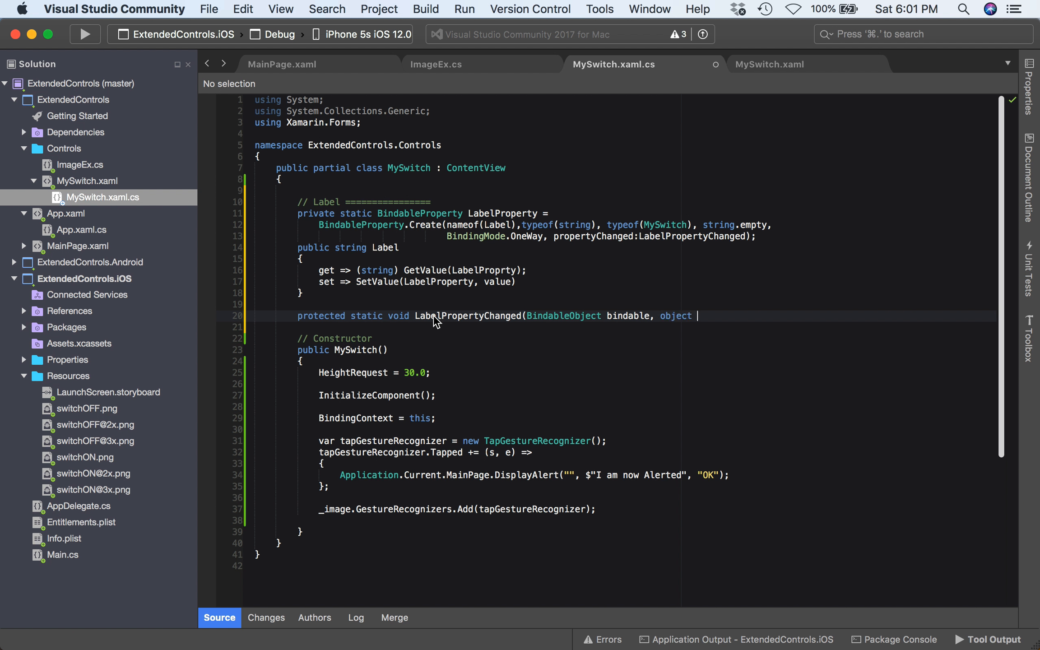
{"action": "type", "text": "old"}
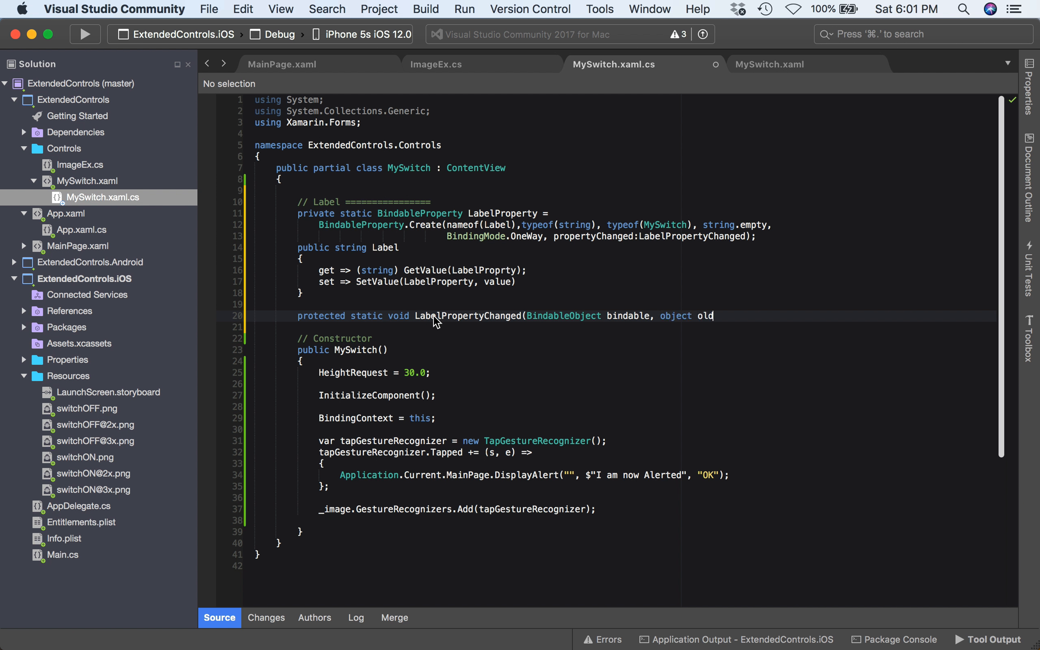
{"action": "type", "text": "Value,"}
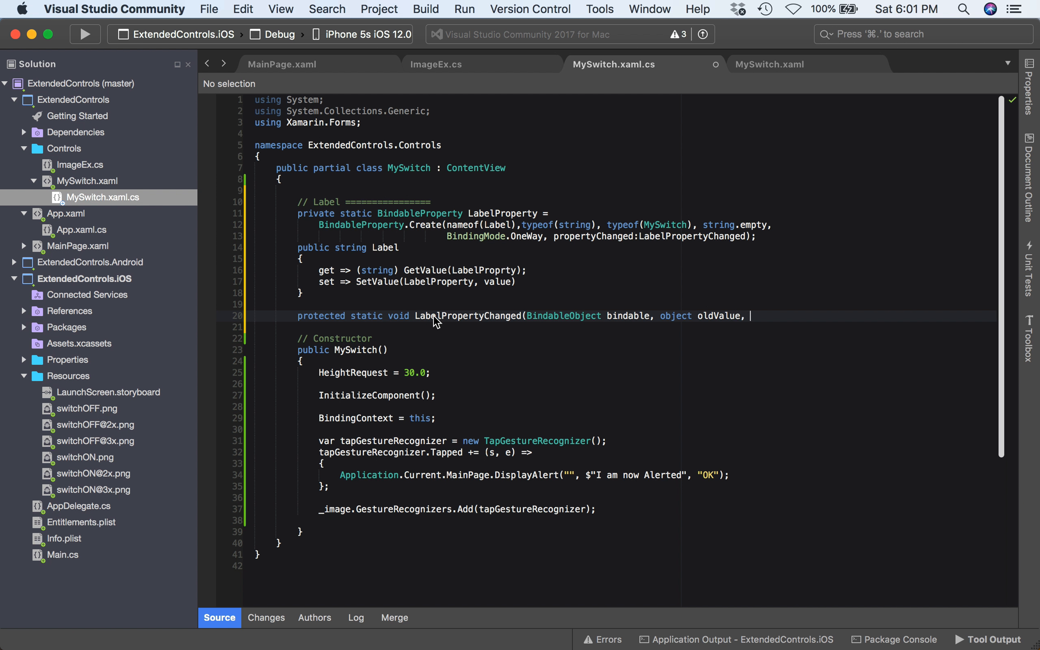
{"action": "type", "text": "object new"}
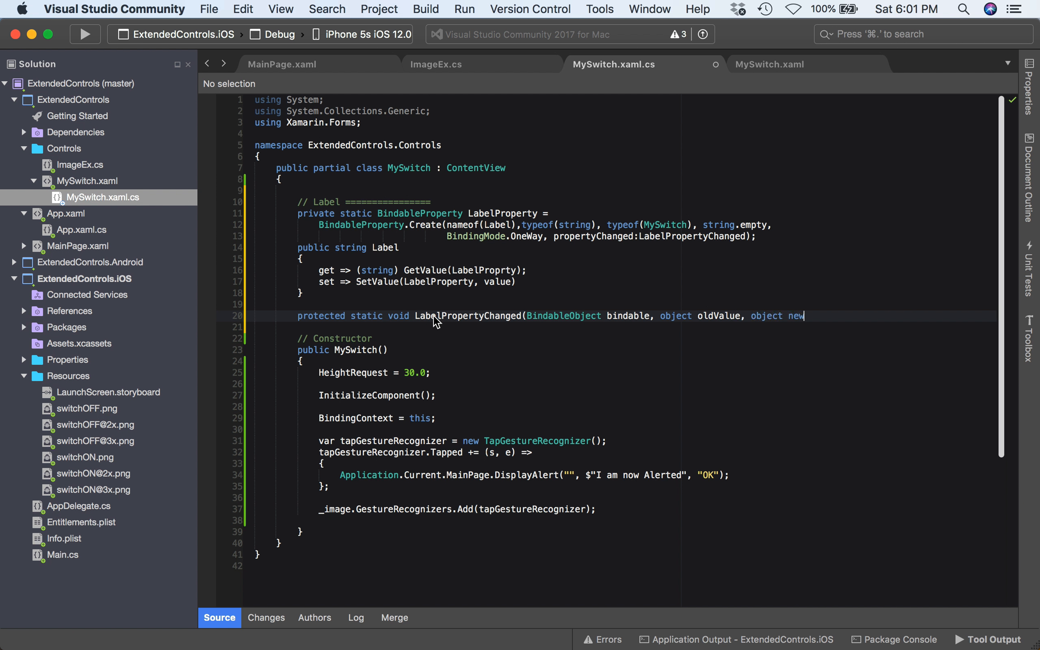
{"action": "type", "text": "Value)"}
{"action": "left_click", "coordinate": [620, 326]}
{"action": "type", "text": "{"}
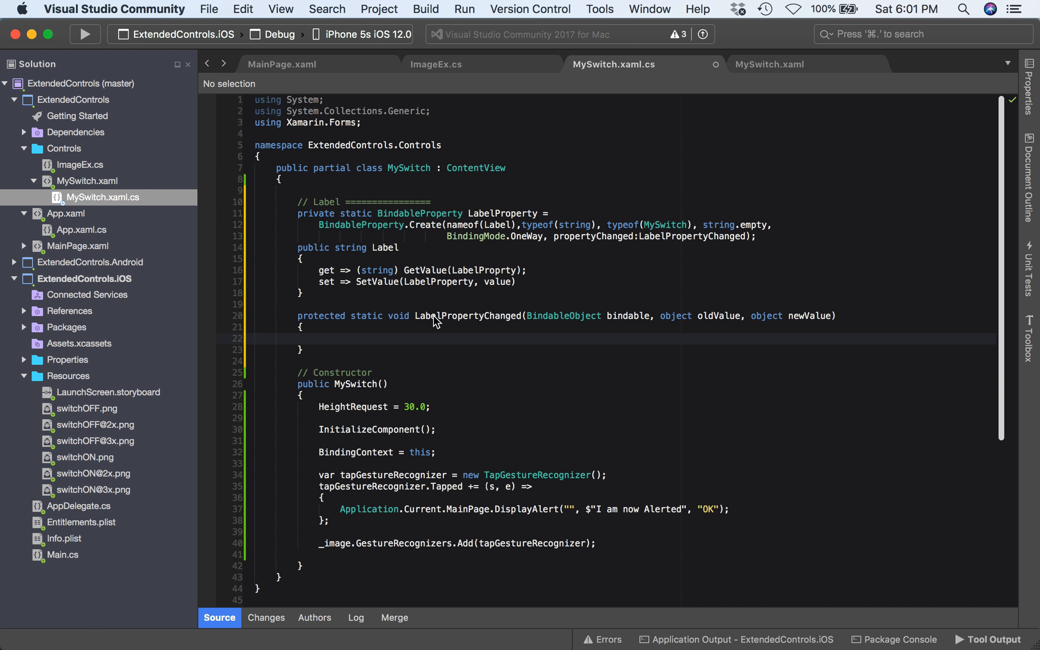
Open the handler body with if(bindable is MySwitch control).
{"action": "type", "text": "if"}
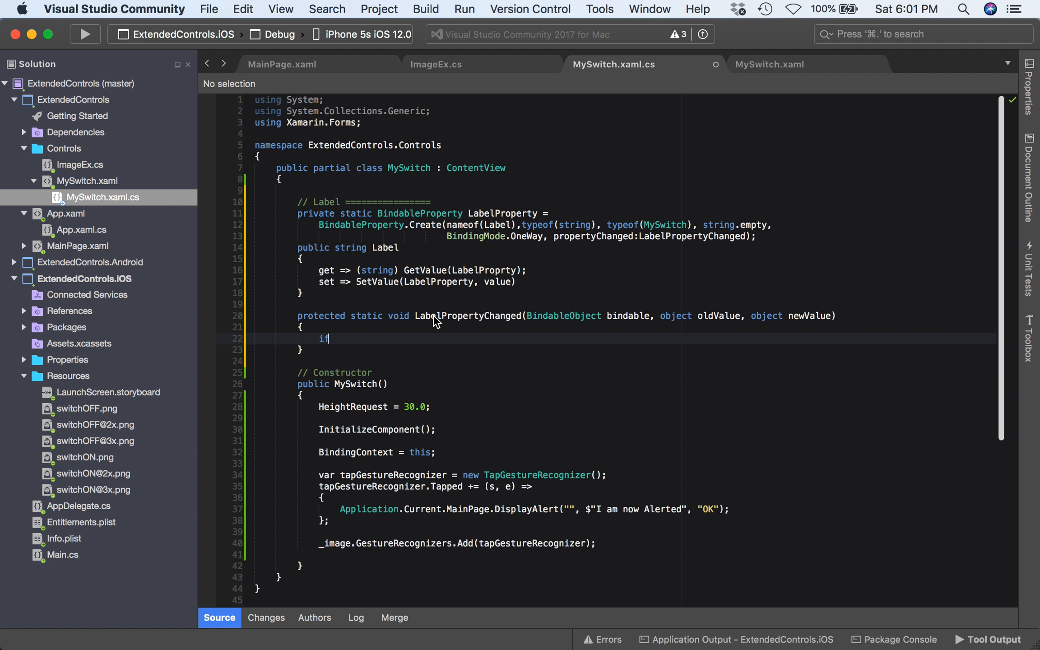
{"action": "key", "text": "Backspace"}
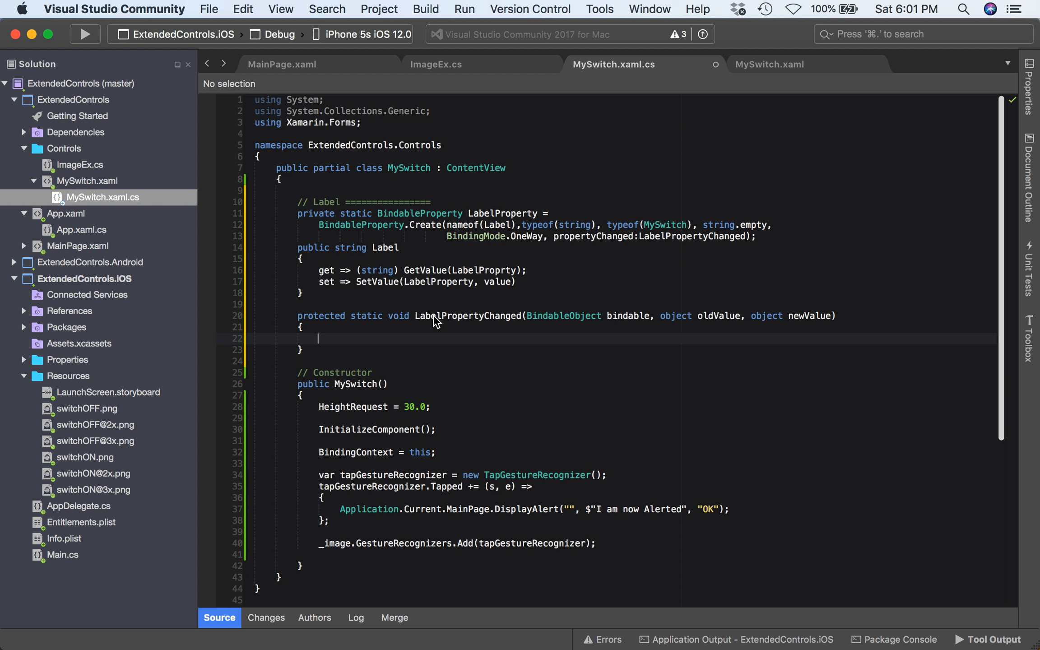
{"action": "type", "text": "i"}
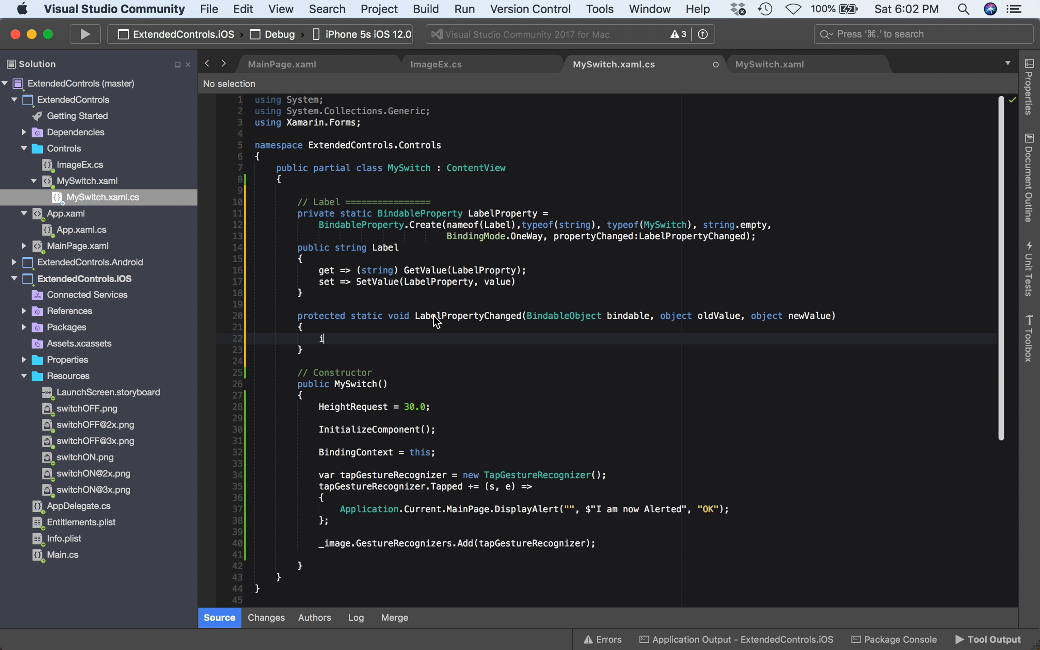
{"action": "type", "text": "f("}
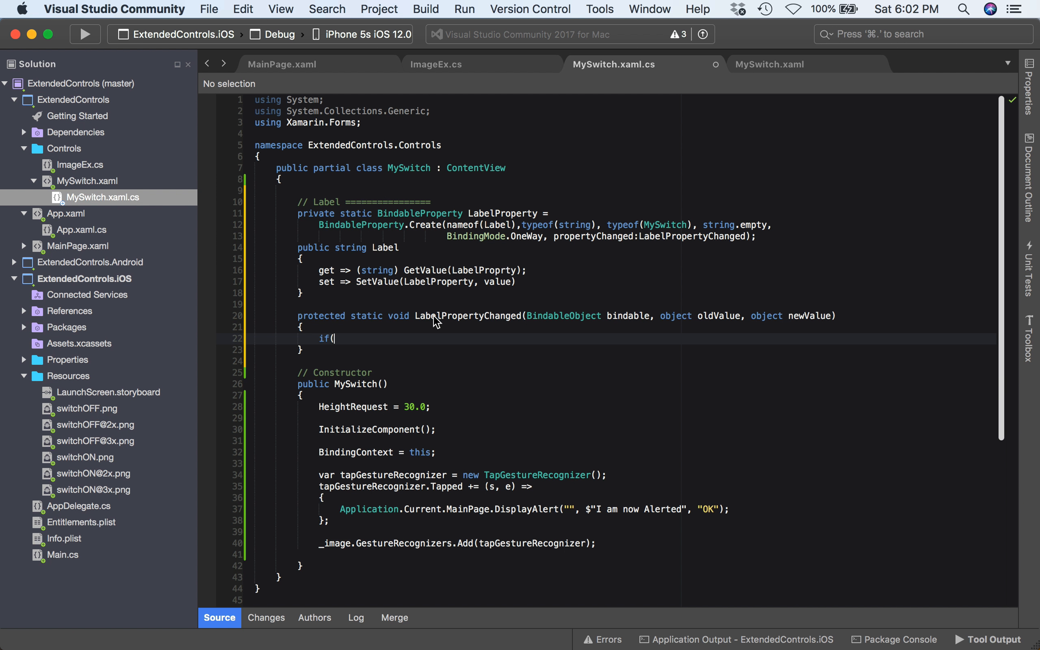
{"action": "type", "text": "bina"}
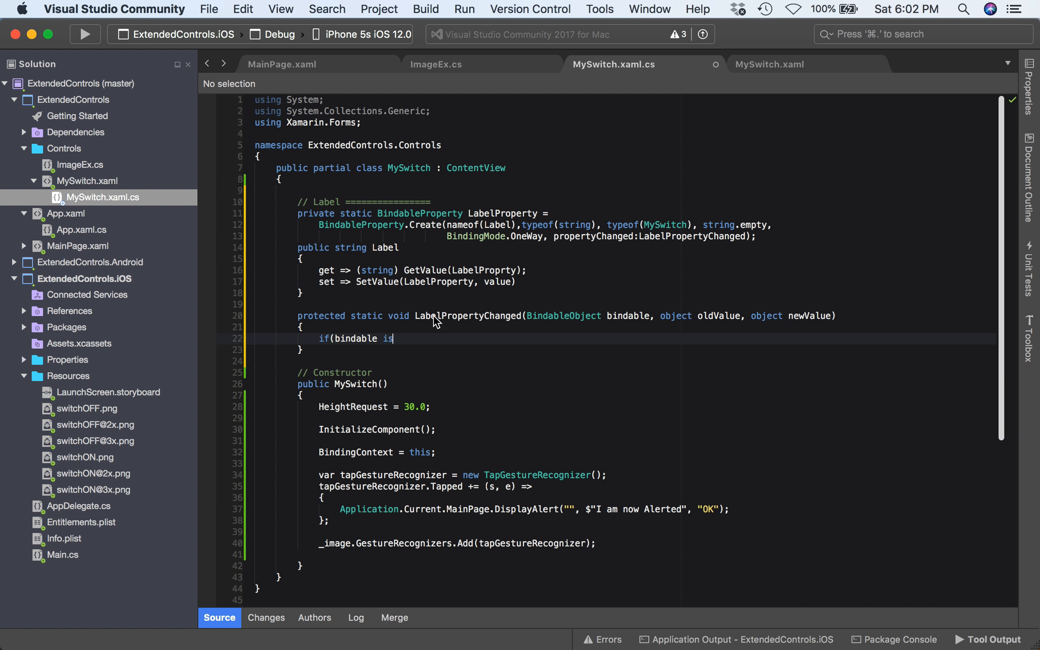
{"action": "type", "text": "MySwitch co"}
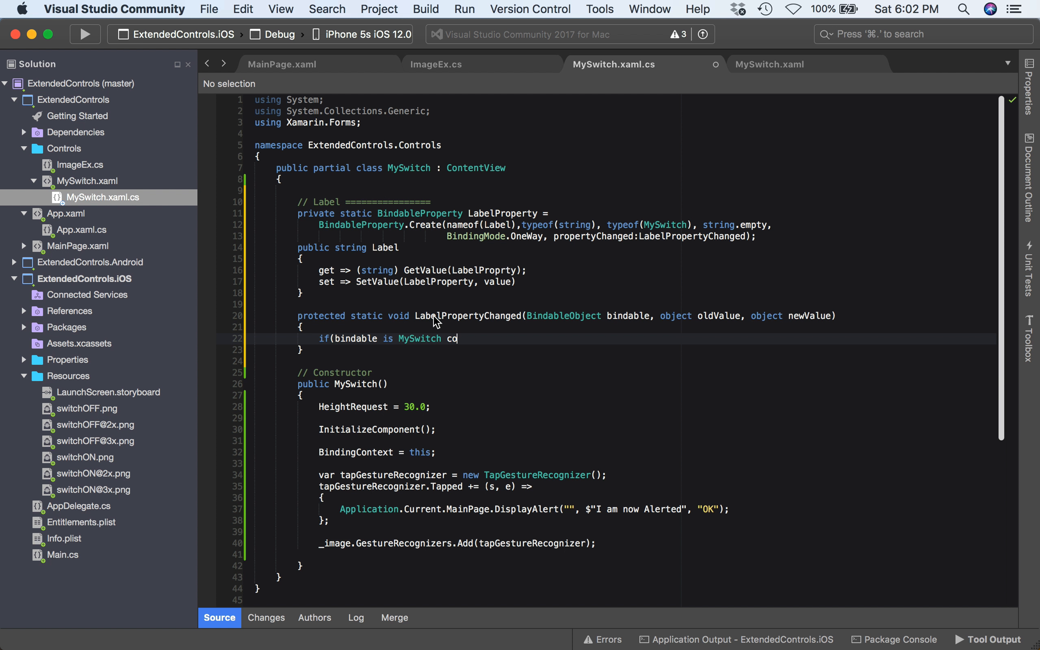
{"action": "type", "text": "ntrol)"}
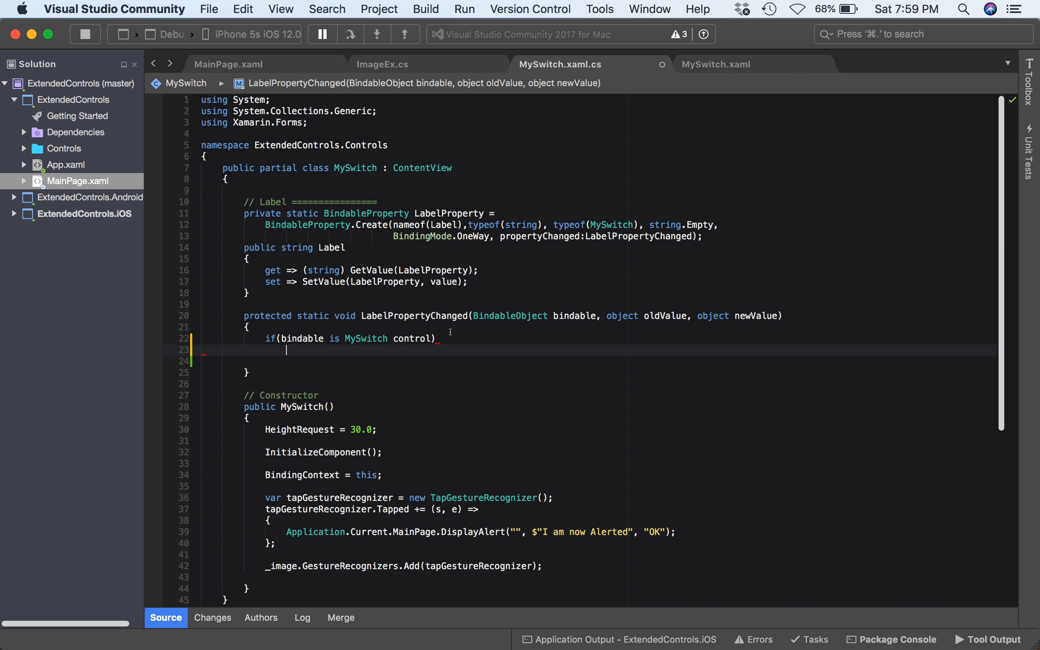
Assign the new label value to control._label.Text inside the if block.
{"action": "type", "text": "control"}
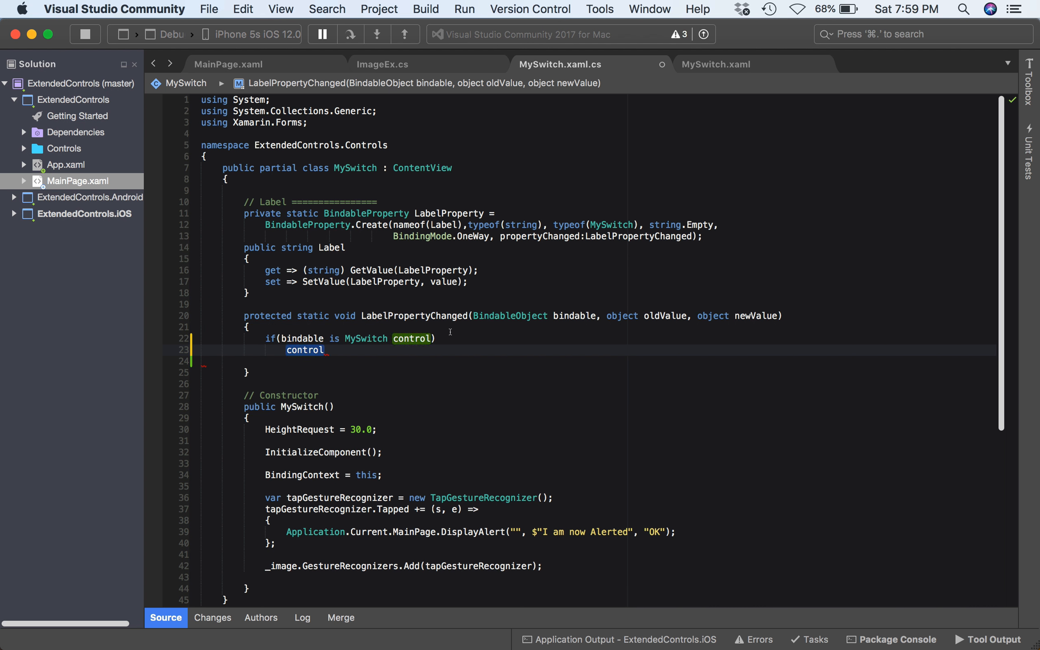
{"action": "type", "text": "."}
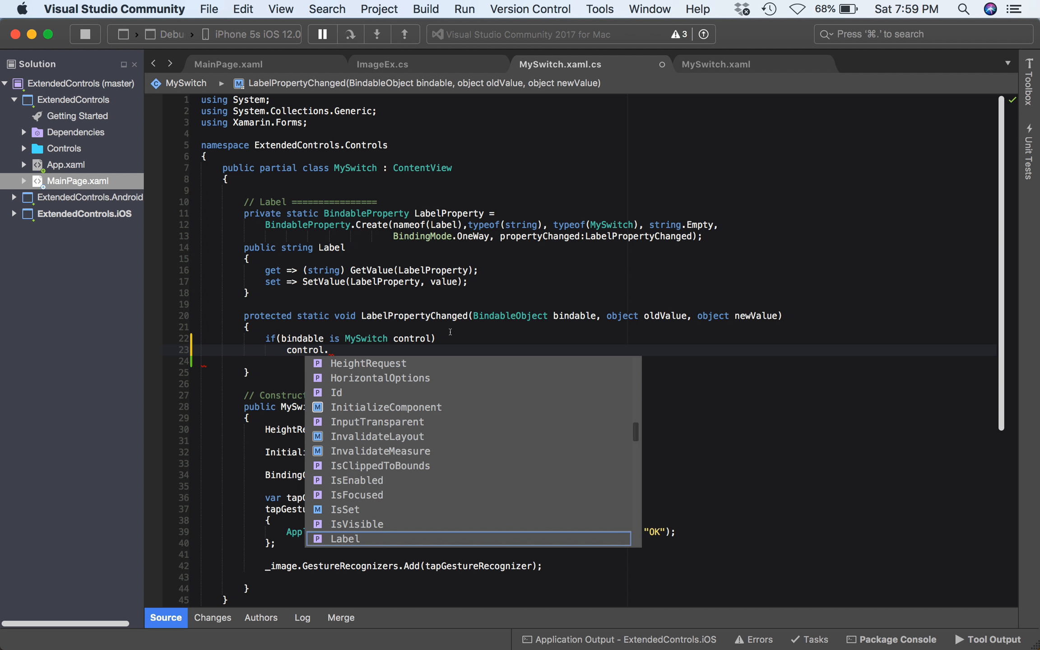
{"action": "type", "text": "_label."}
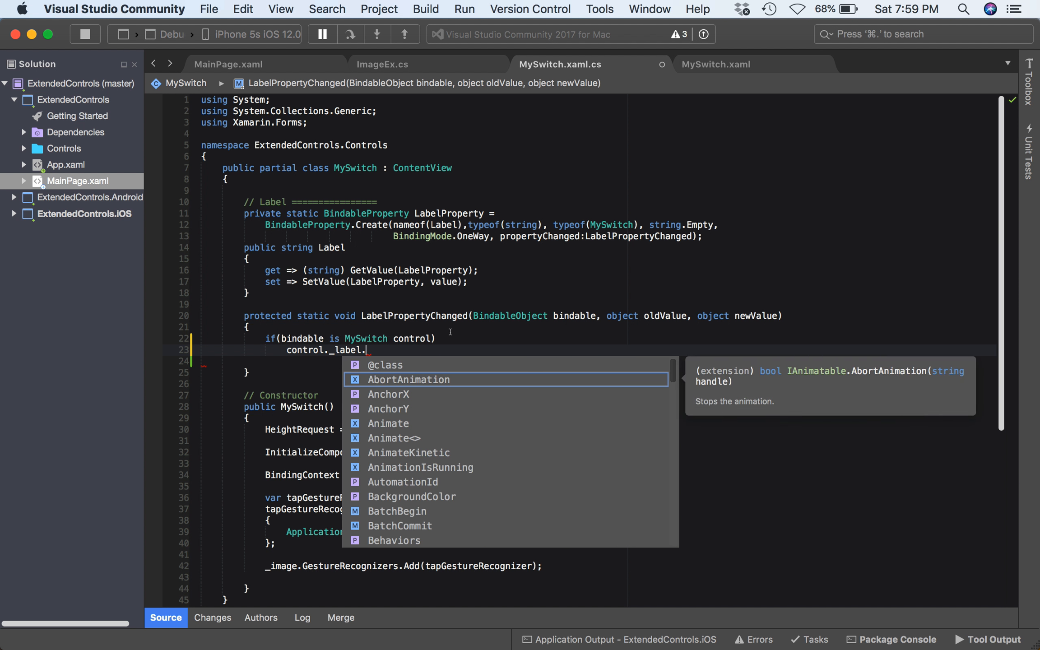
{"action": "type", "text": "Text ="}
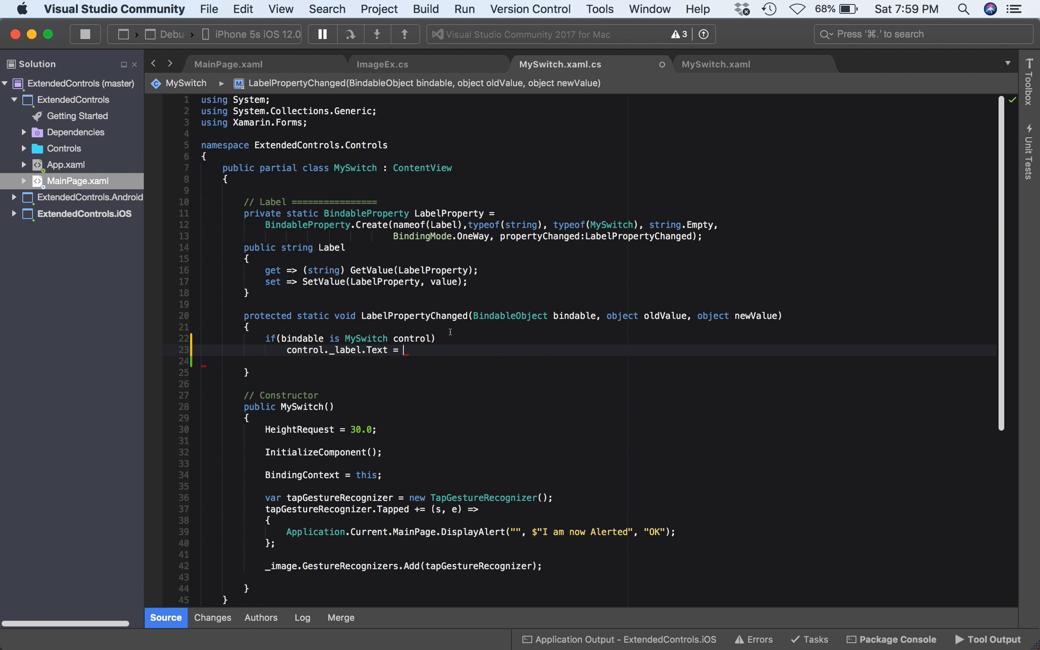
{"action": "type", "text": "newV"}
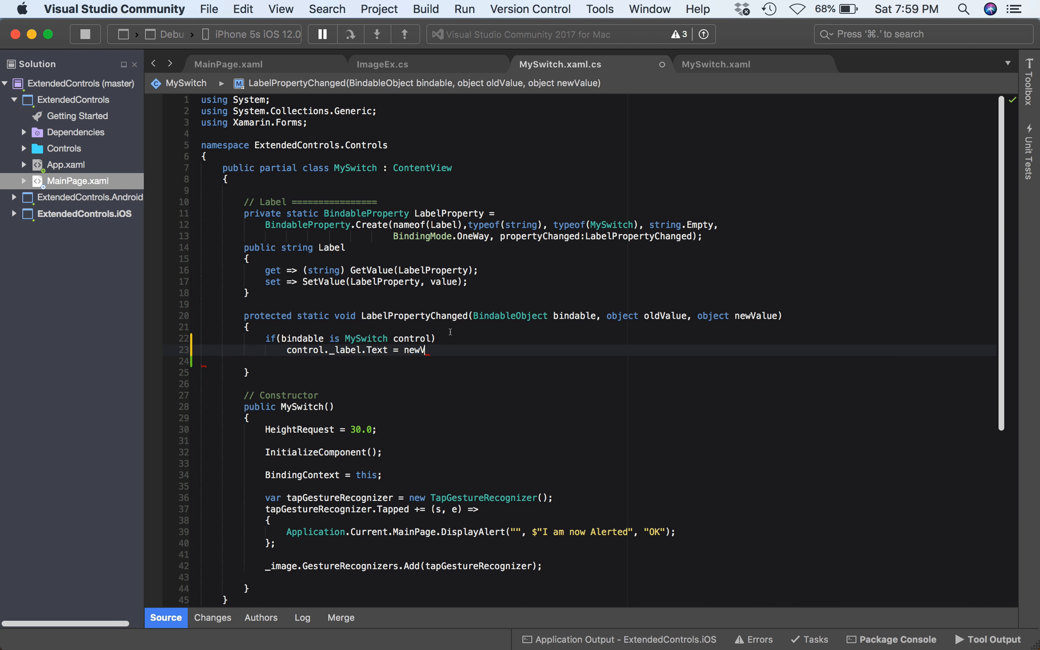
{"action": "type", "text": "Value;"}
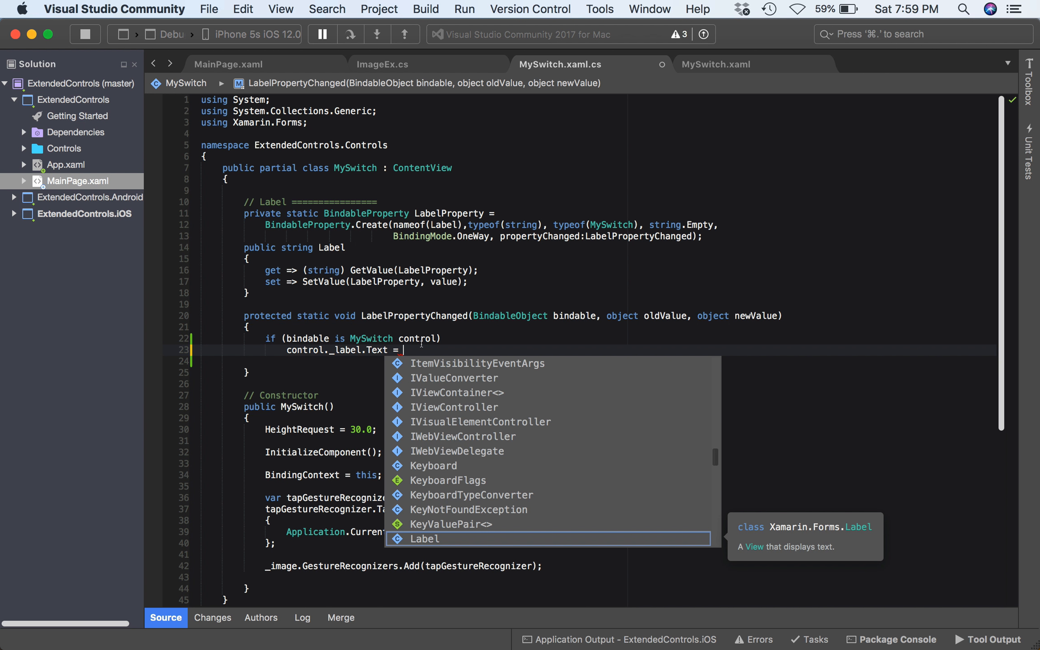
{"action": "type", "text": "control.Label;"}
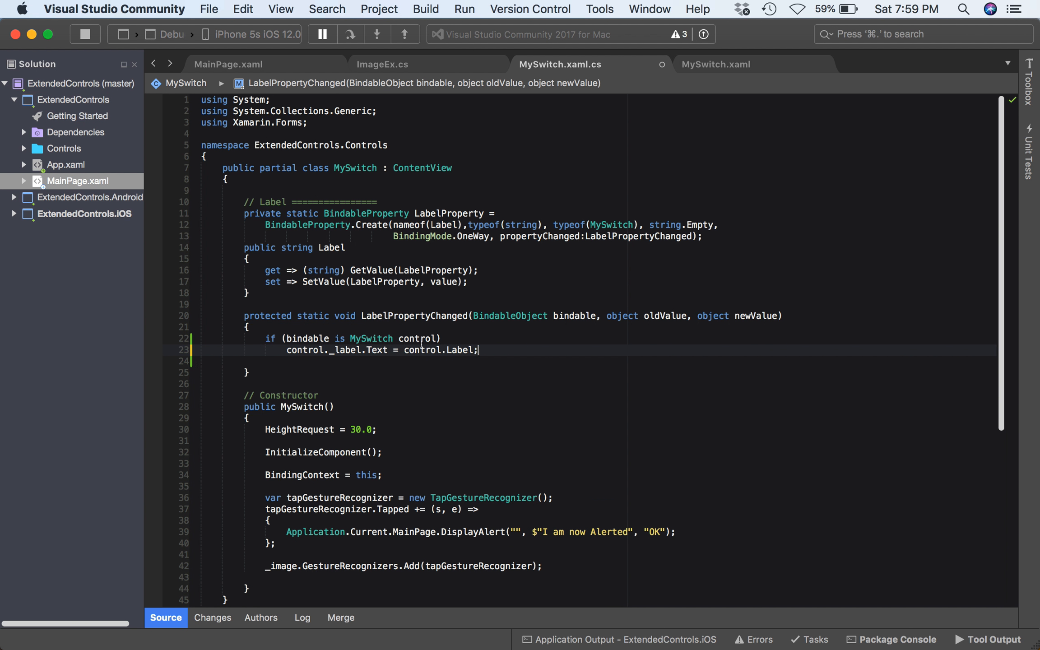
Remove the inner label's hardcoded Text attribute from MySwitch.xaml.
{"action": "left_click", "coordinate": [25, 148]}
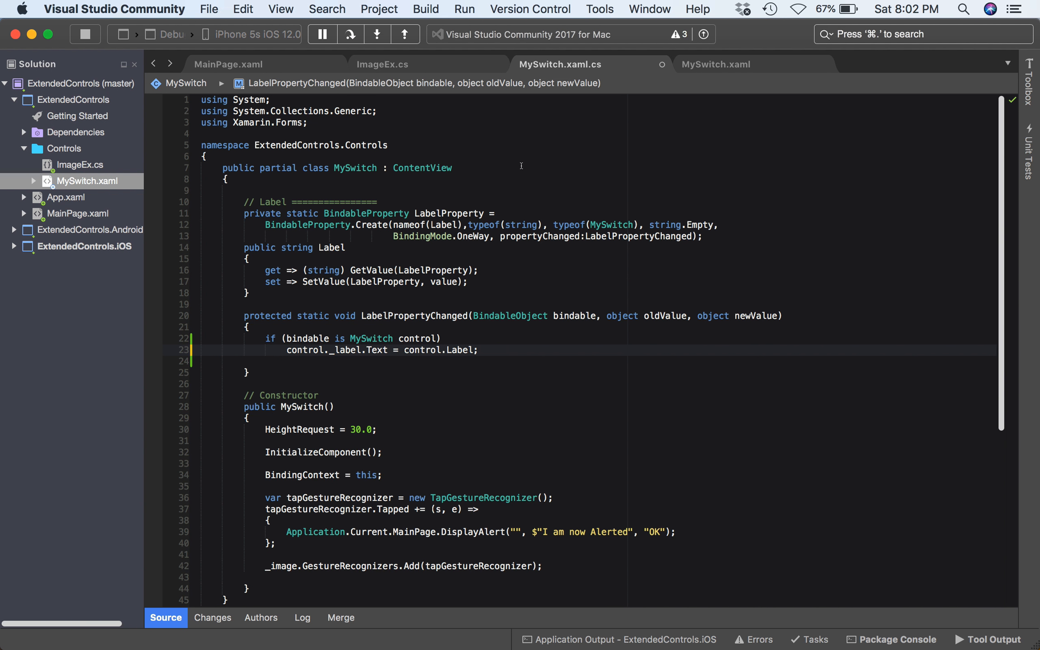
{"action": "left_click", "coordinate": [716, 64]}
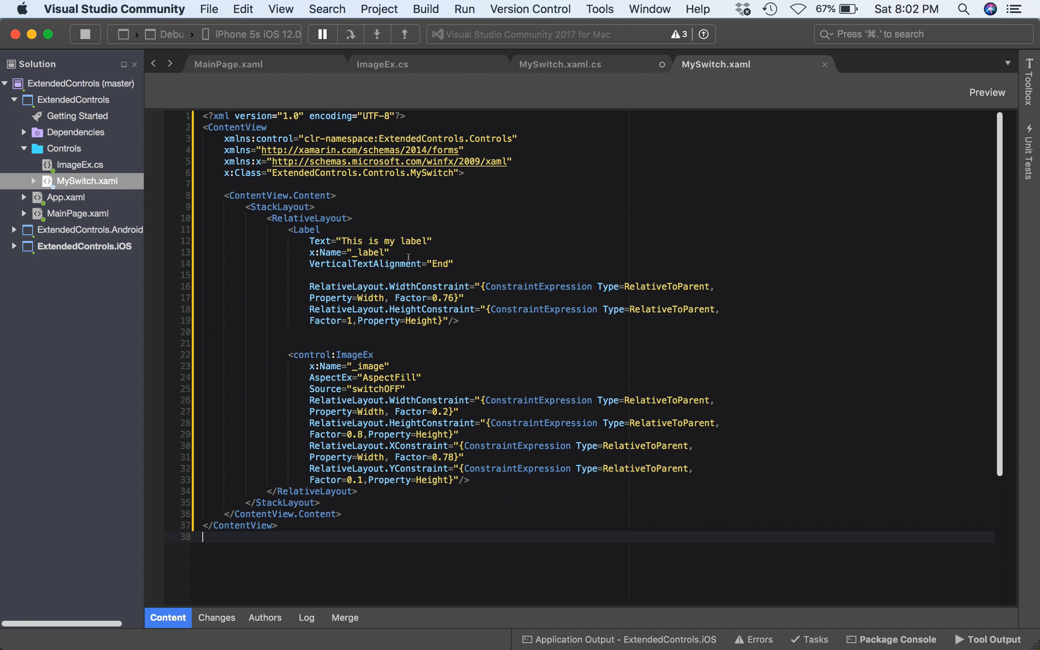
{"action": "mouse_move", "coordinate": [396, 241]}
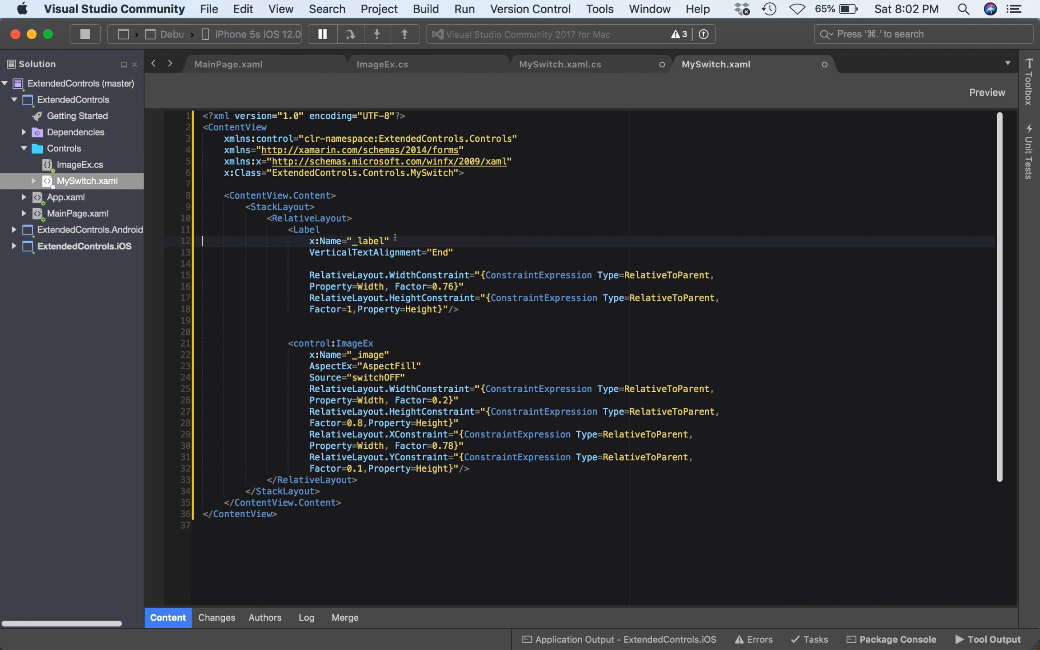
{"action": "left_click", "coordinate": [228, 65]}
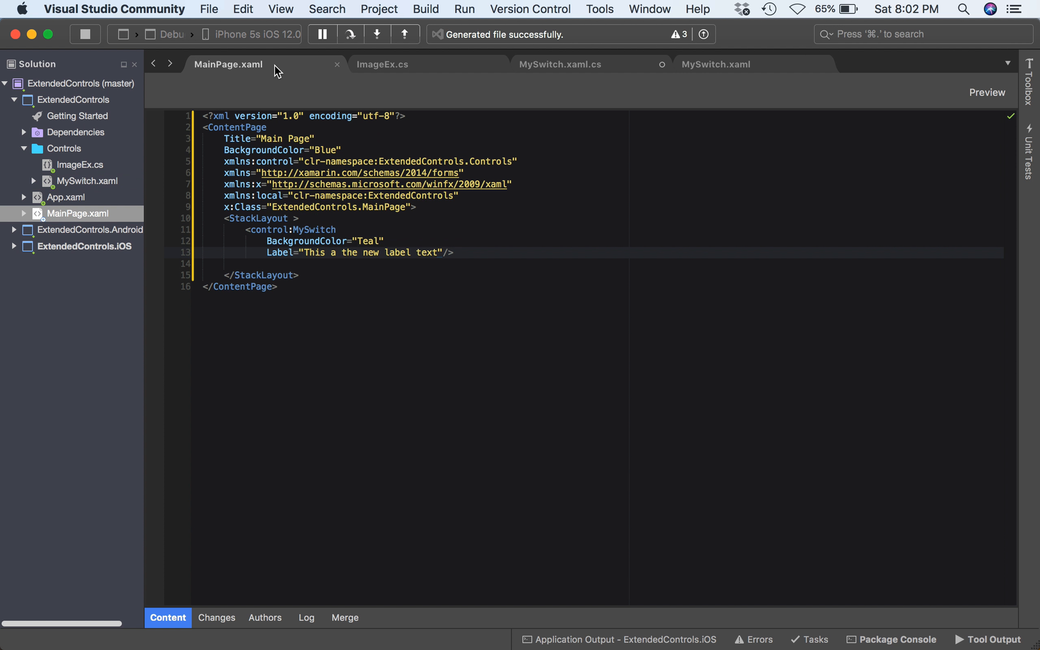
Replace the MySwitch Label value in MainPage.xaml with 'The is my new Label from Main Page'.
{"action": "double_click", "coordinate": [371, 252]}
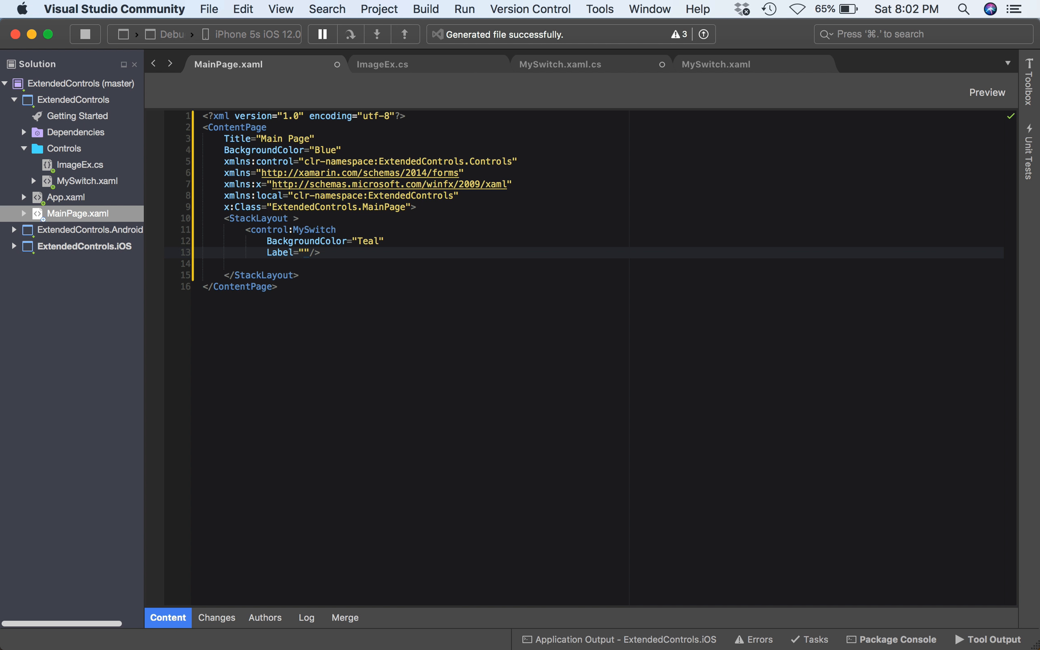
{"action": "type", "text": "The is"}
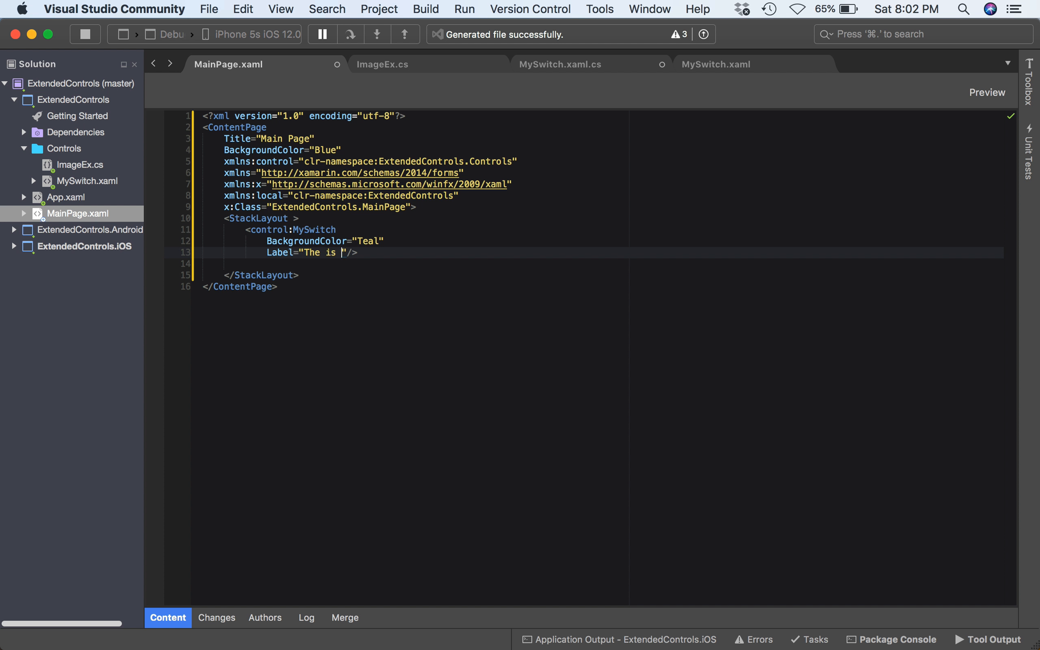
{"action": "type", "text": "my new"}
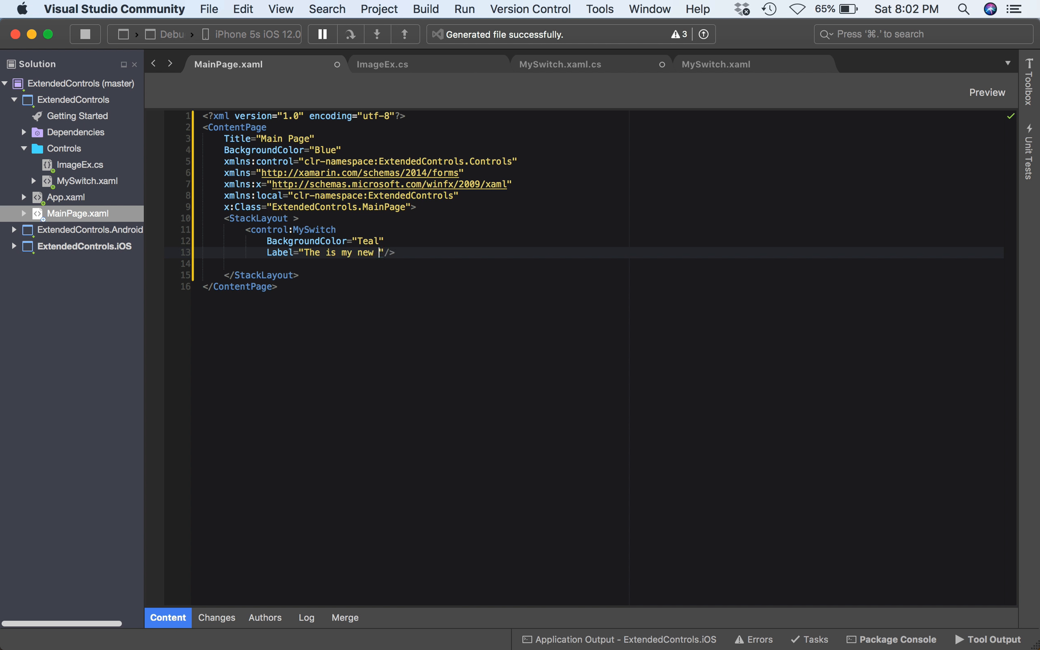
{"action": "type", "text": "Label from"}
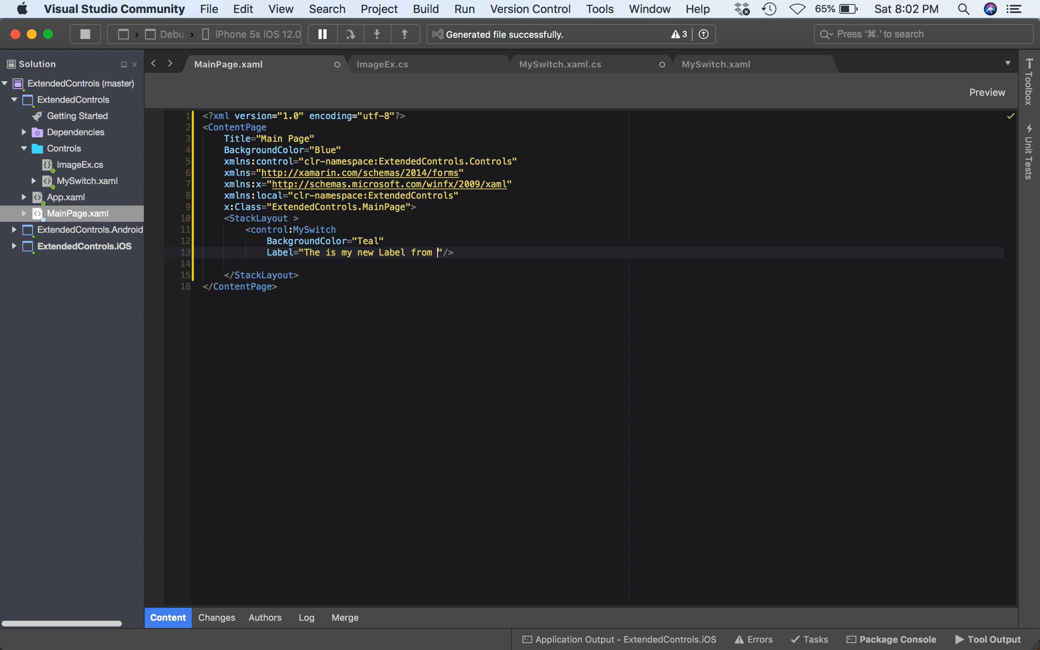
{"action": "type", "text": "Main Page"}
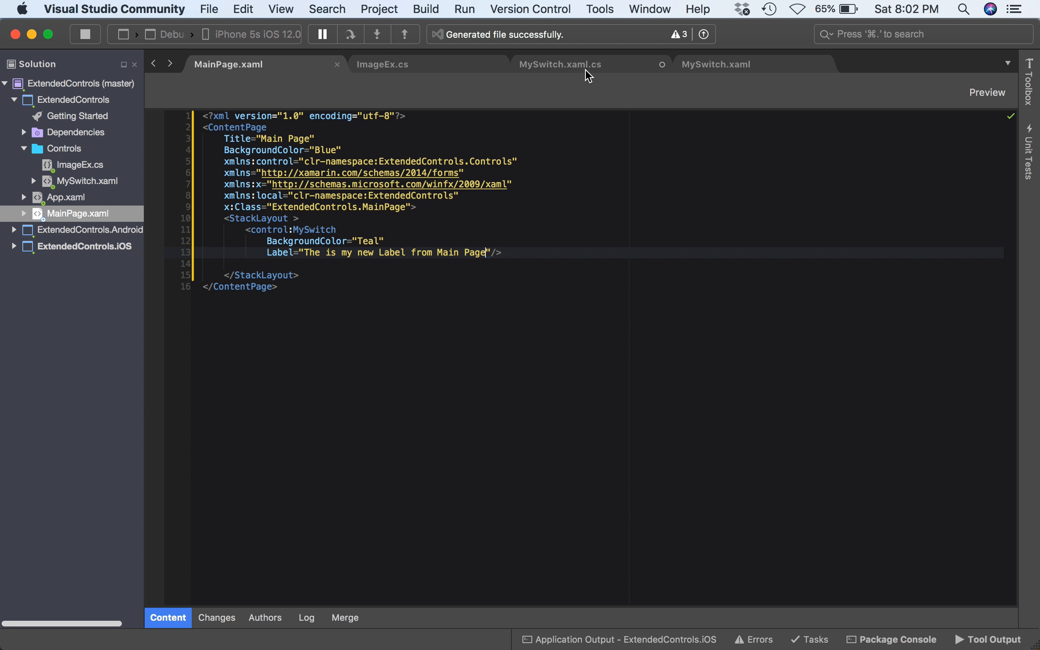
{"action": "left_click", "coordinate": [559, 65]}
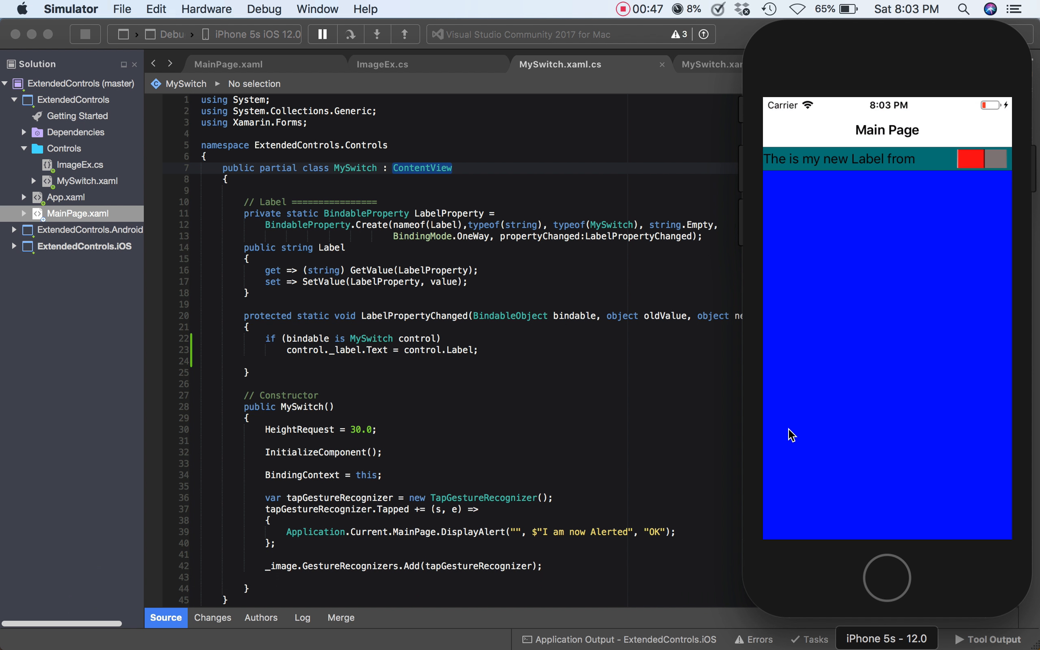
{"action": "mouse_move", "coordinate": [810, 180]}
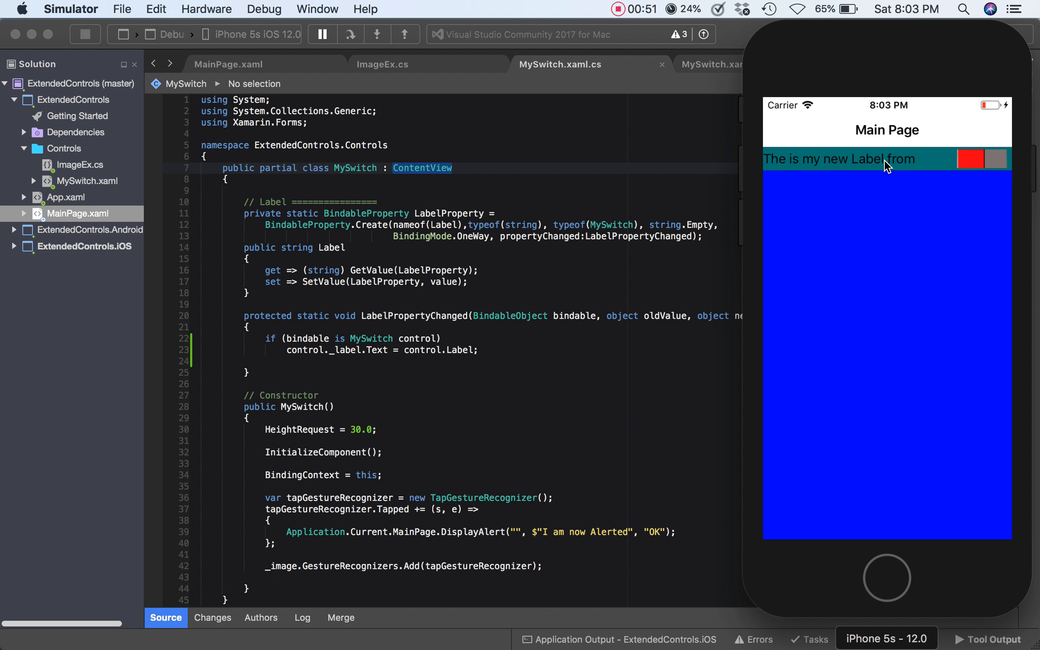
{"action": "mouse_move", "coordinate": [905, 165]}
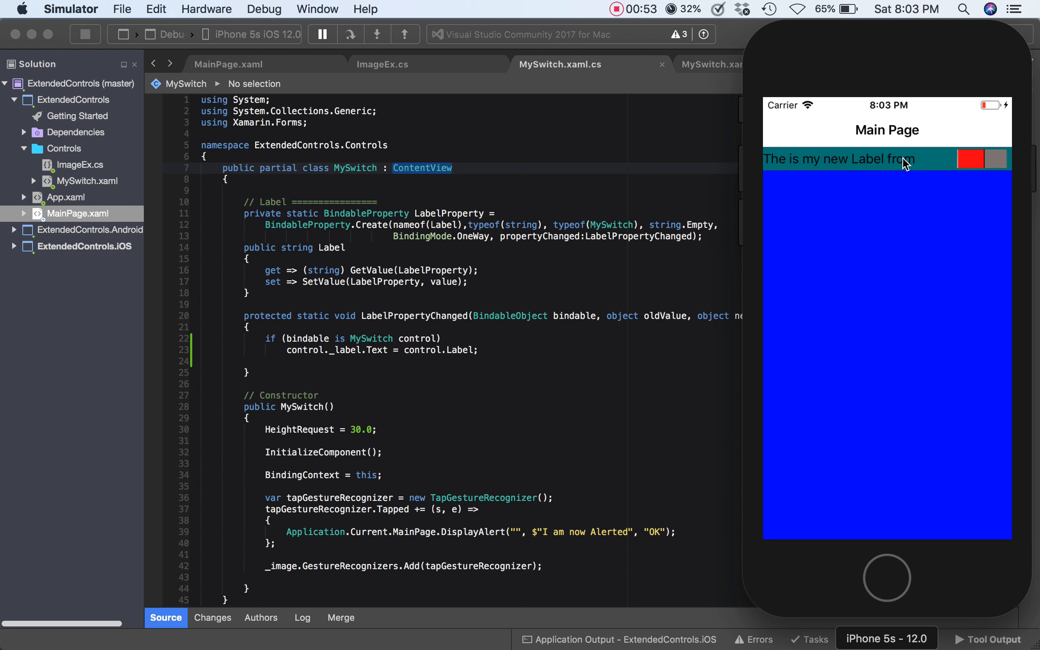
{"action": "mouse_move", "coordinate": [819, 190]}
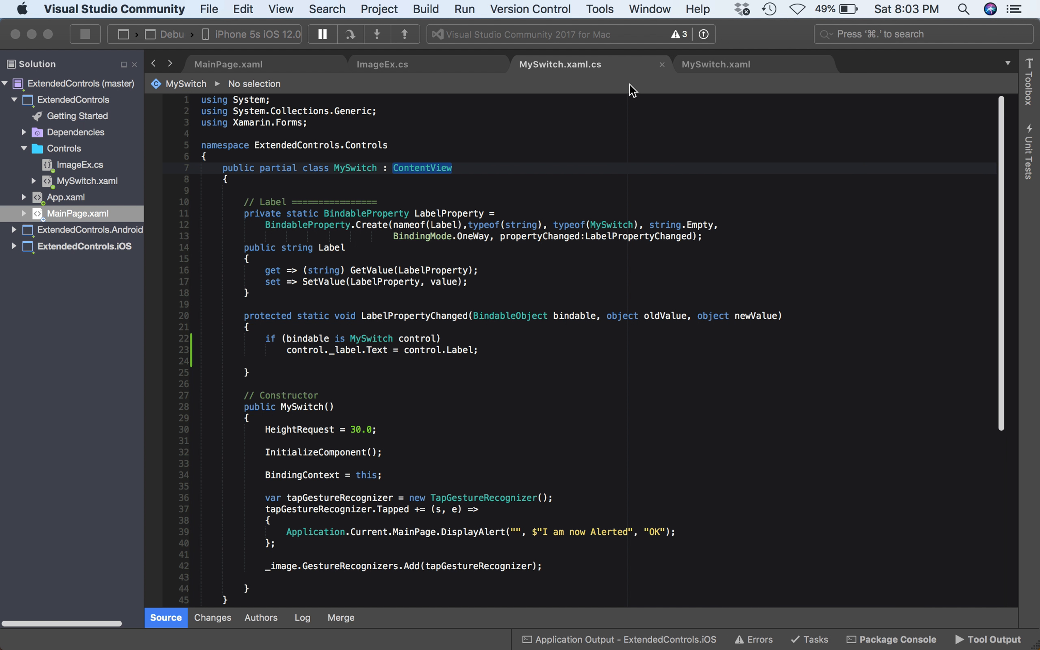
Replace the MySwitch Label value in MainPage.xaml with 'The label is now blue'.
{"action": "left_click", "coordinate": [227, 64]}
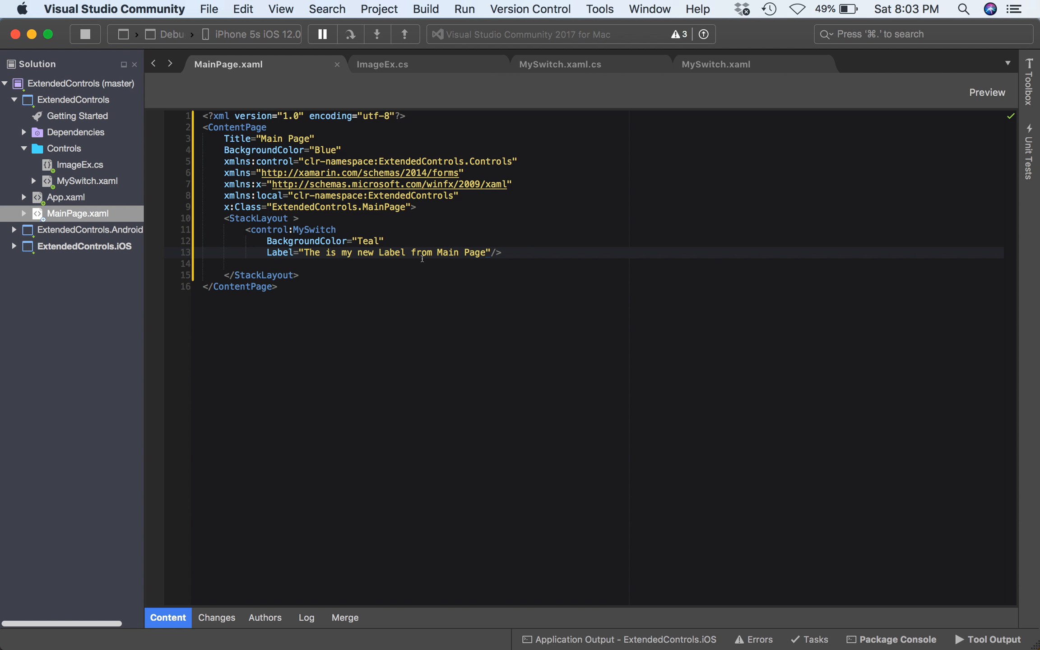
{"action": "left_click_drag", "start_coordinate": [436, 253], "coordinate": [484, 253]}
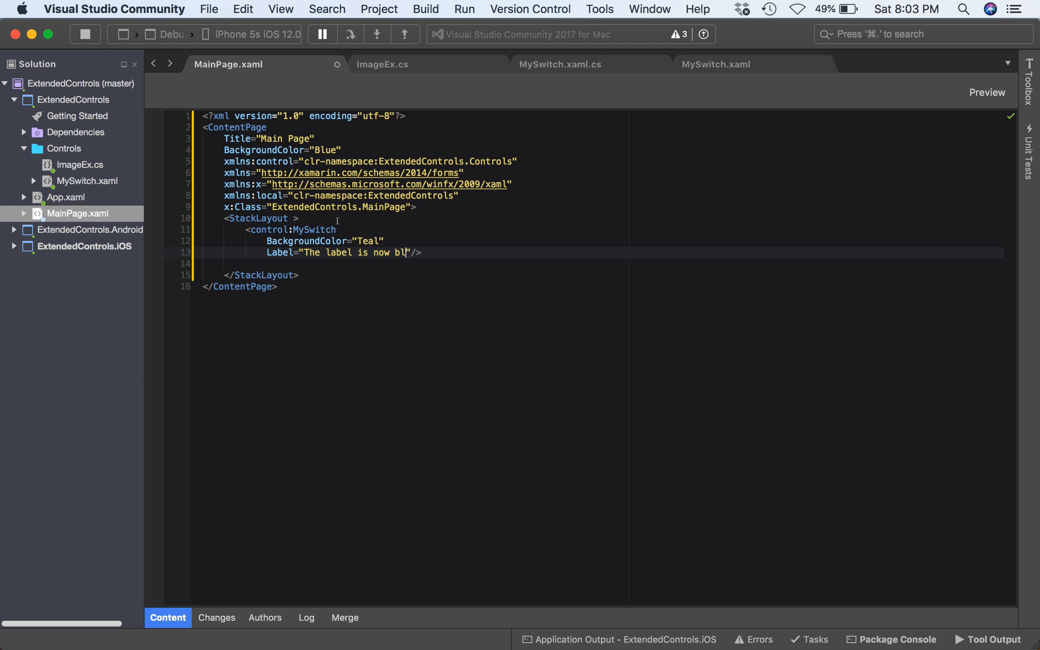
{"action": "type", "text": "ue"}
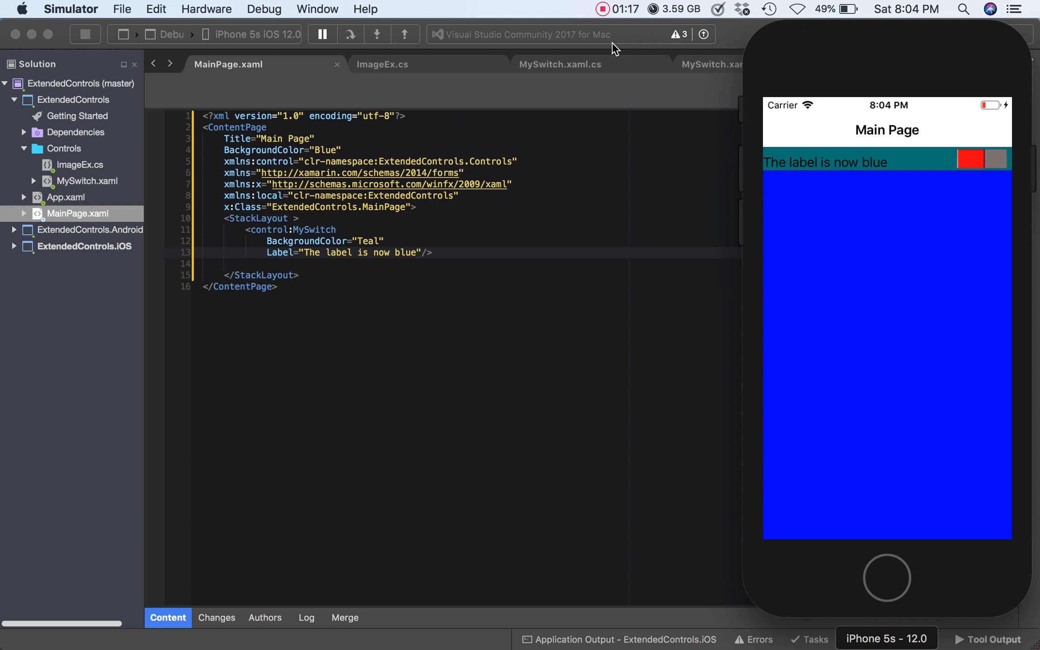
{"action": "mouse_move", "coordinate": [625, 45]}
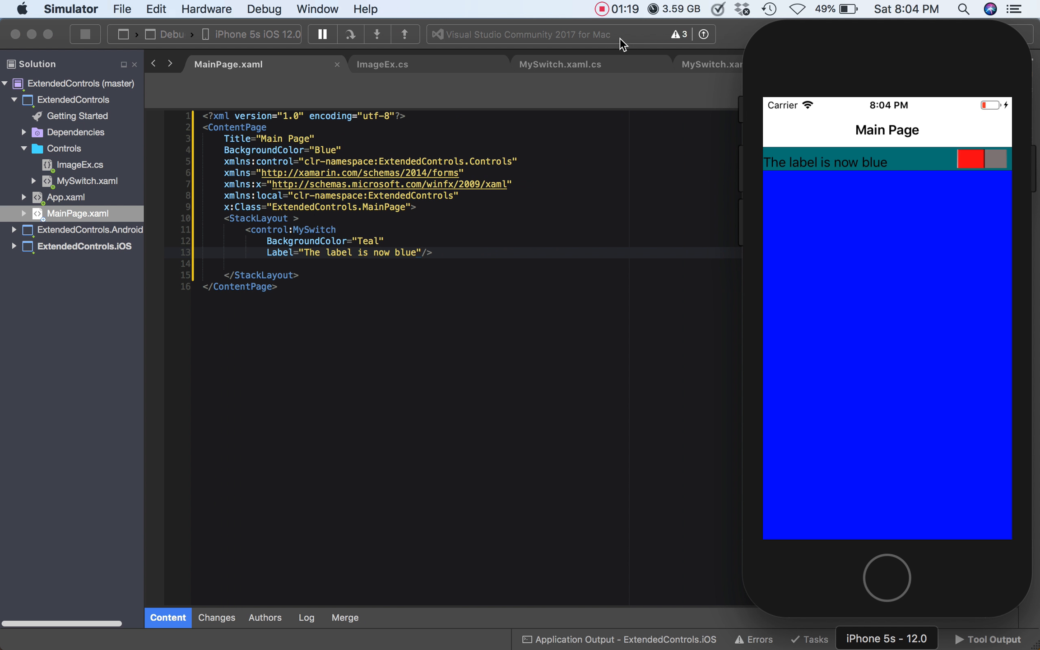